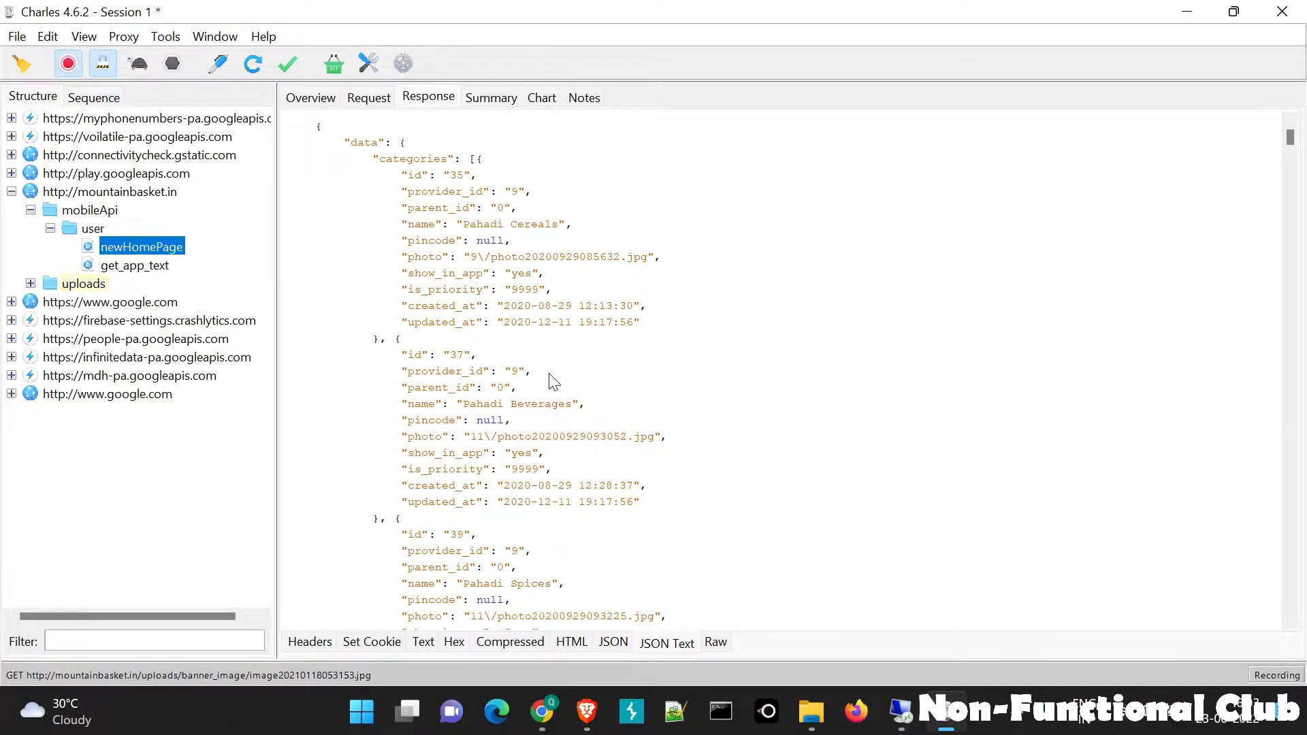
- Browse the Tools and Window menus, then dismiss them without choosing anything
click(165, 36)
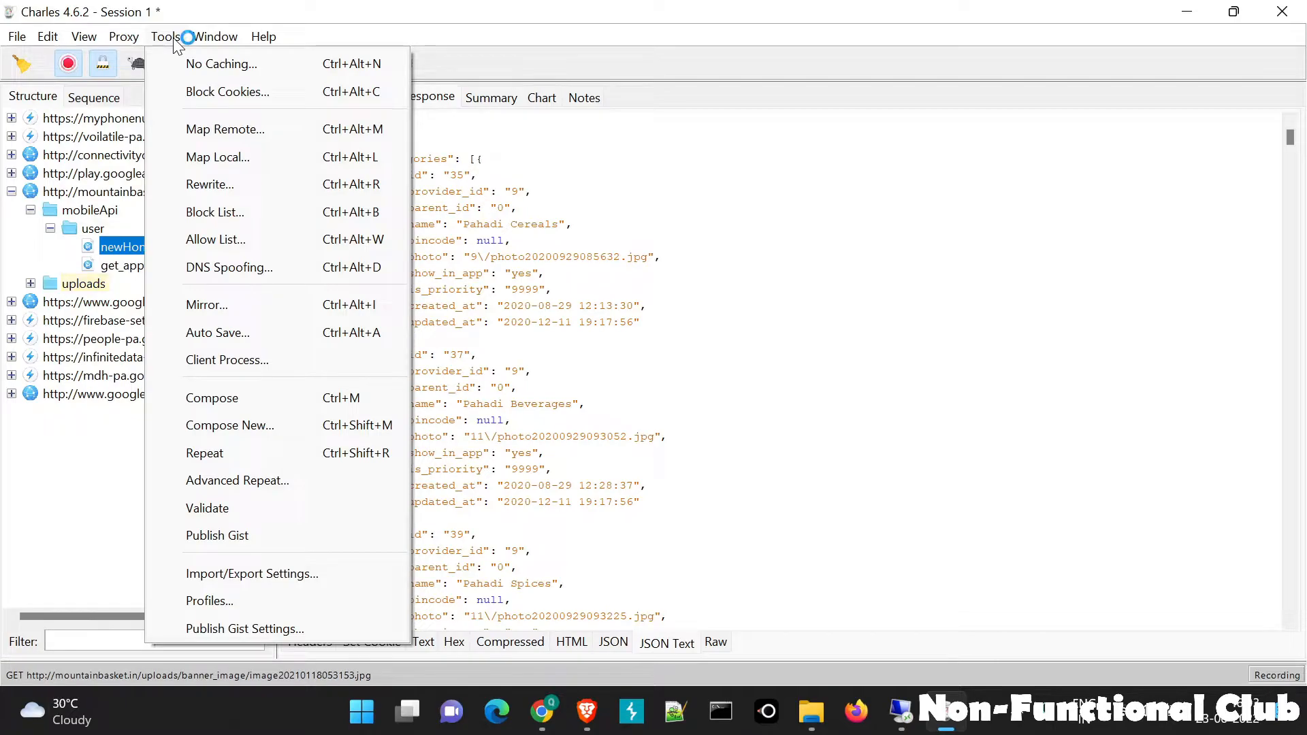
click(214, 36)
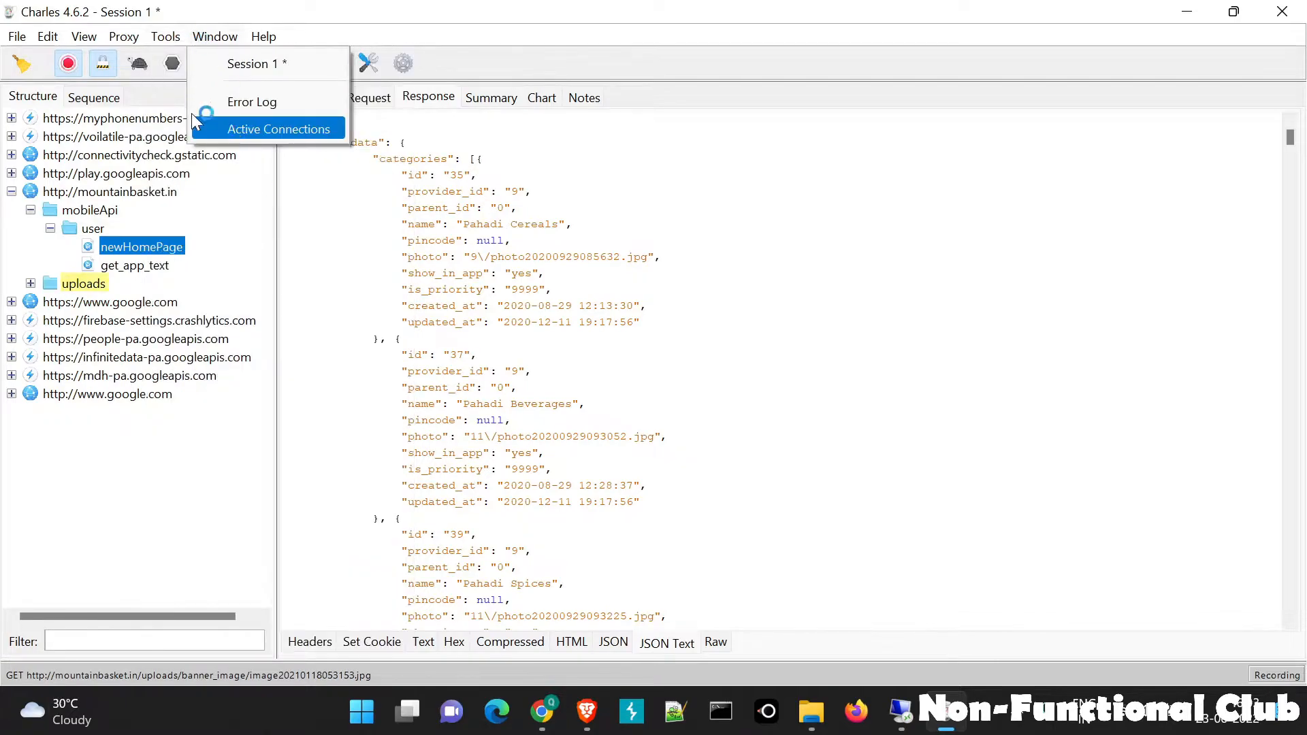
mouse_move(133, 65)
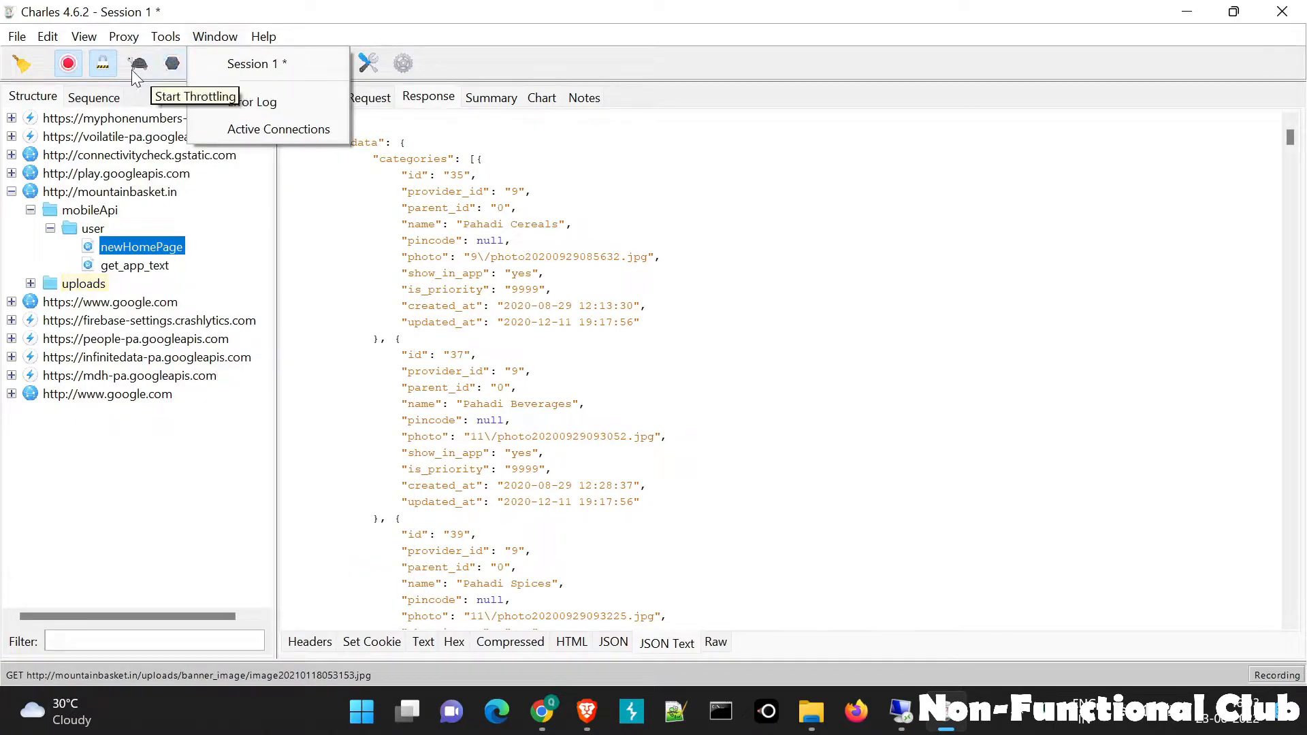
click(165, 36)
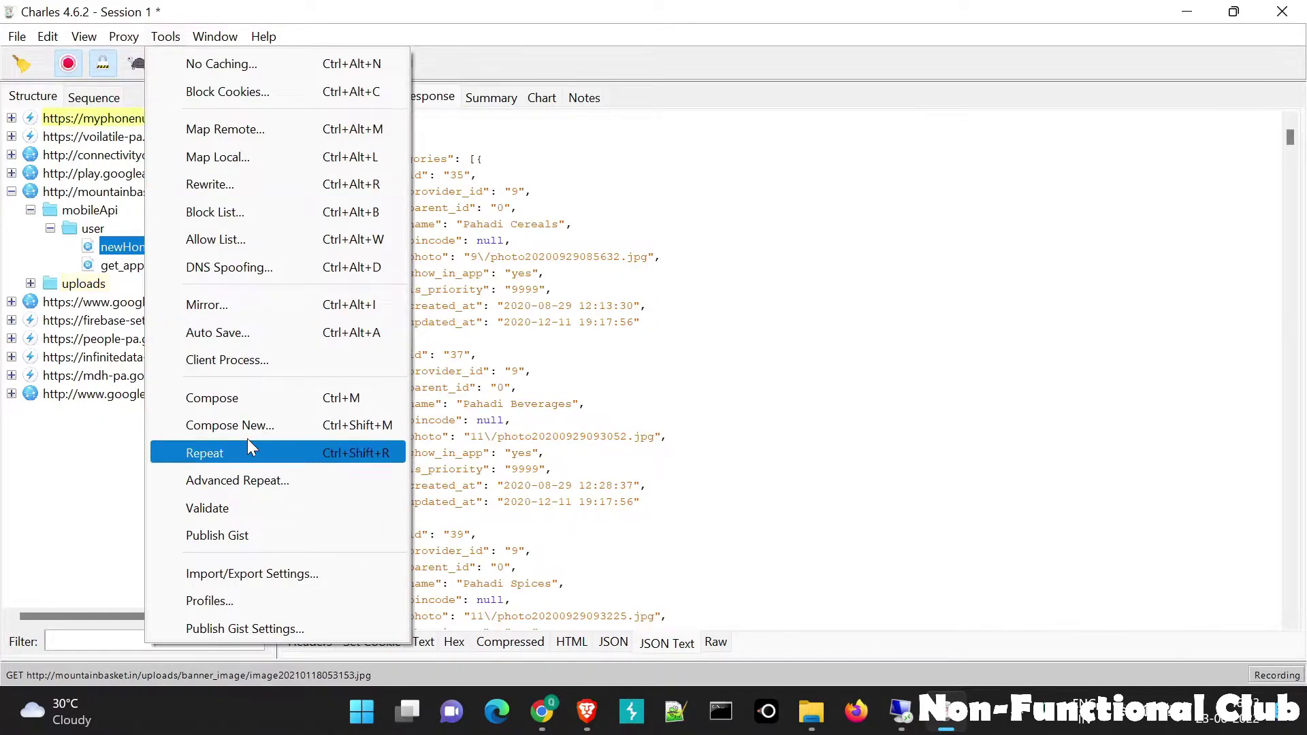
mouse_move(236, 480)
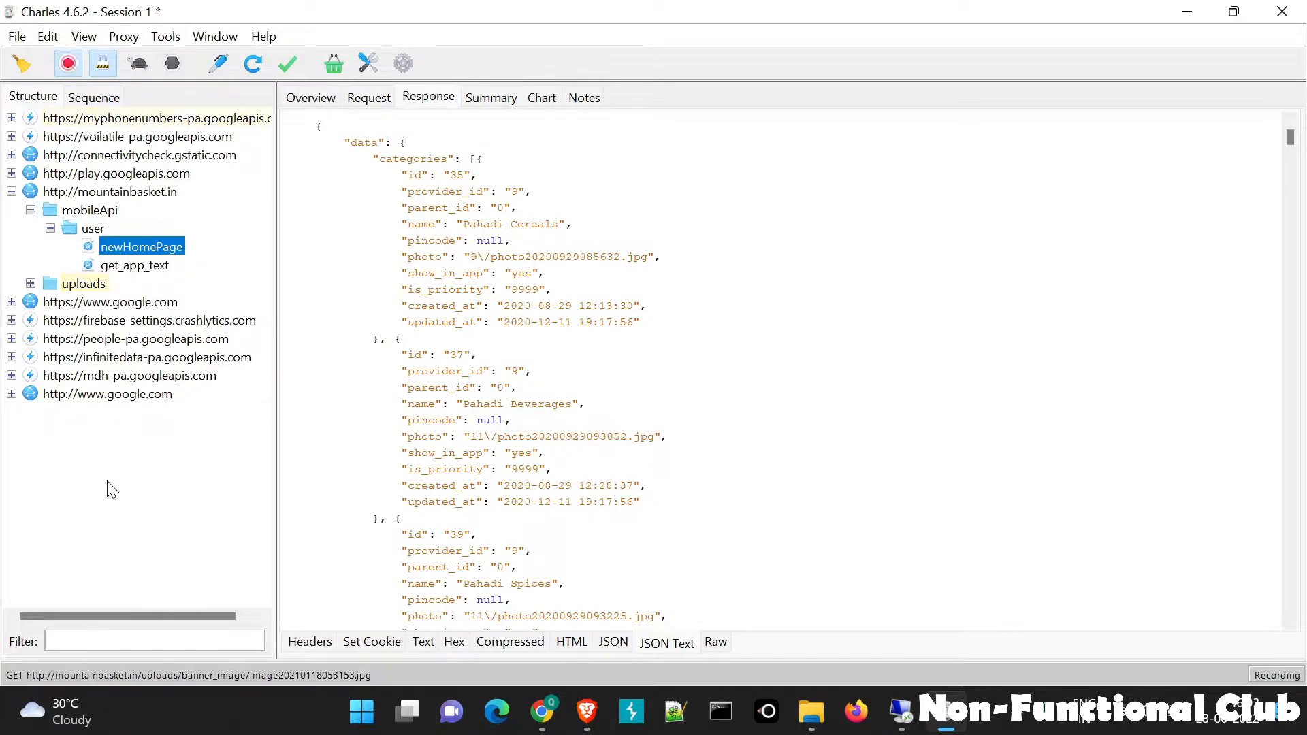
scroll(down, 3)
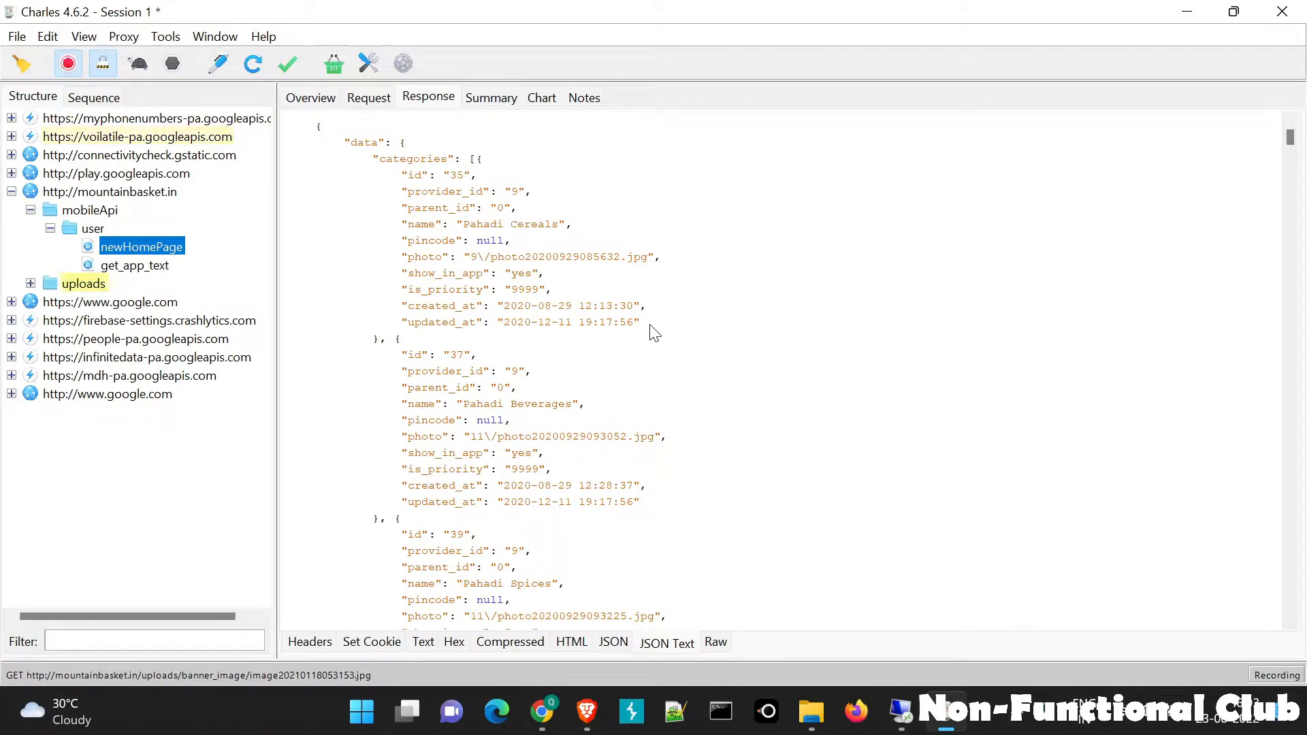
click(164, 36)
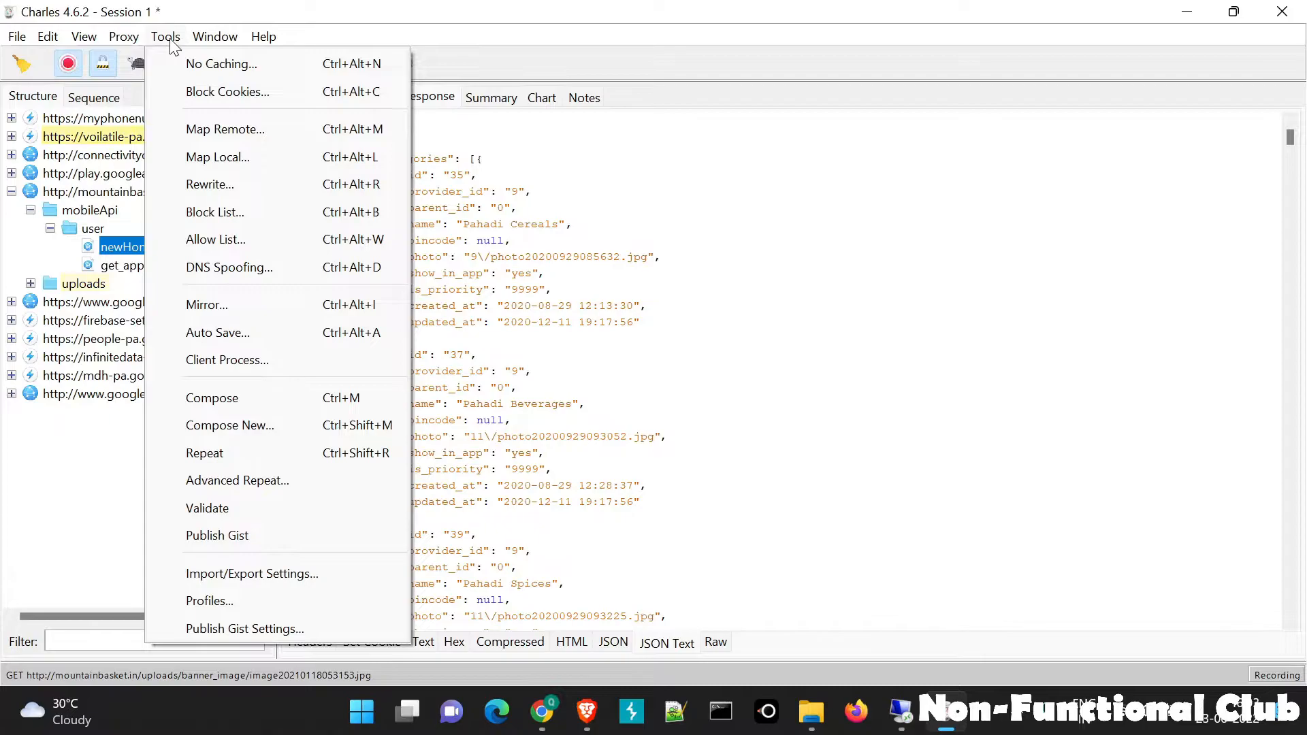
mouse_move(64, 432)
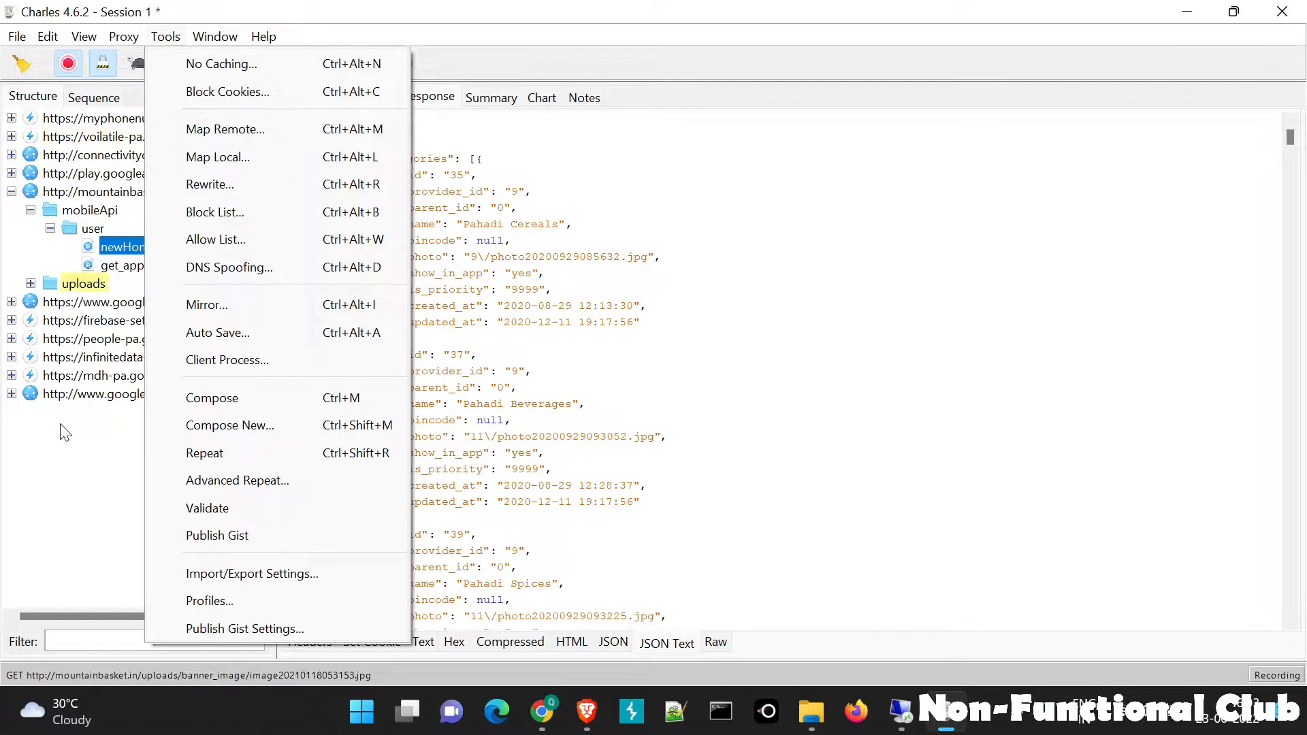
key(Escape)
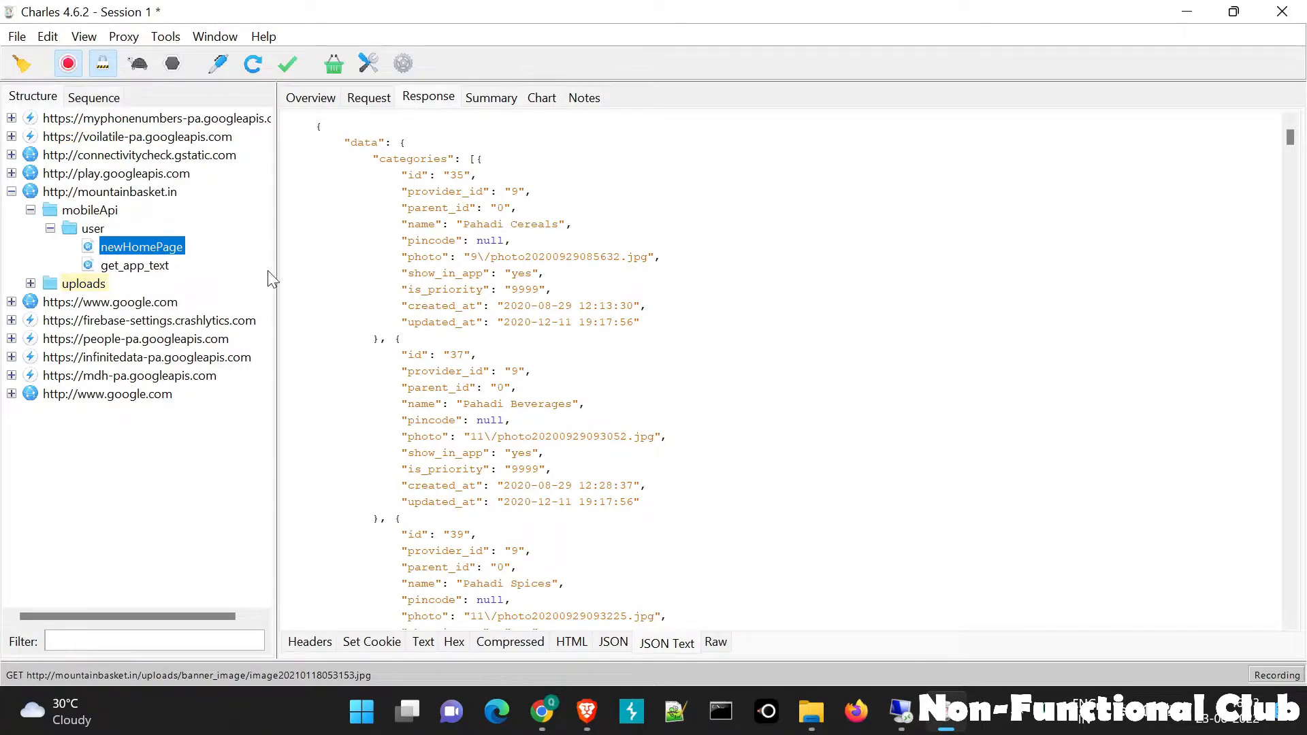
mouse_move(250, 271)
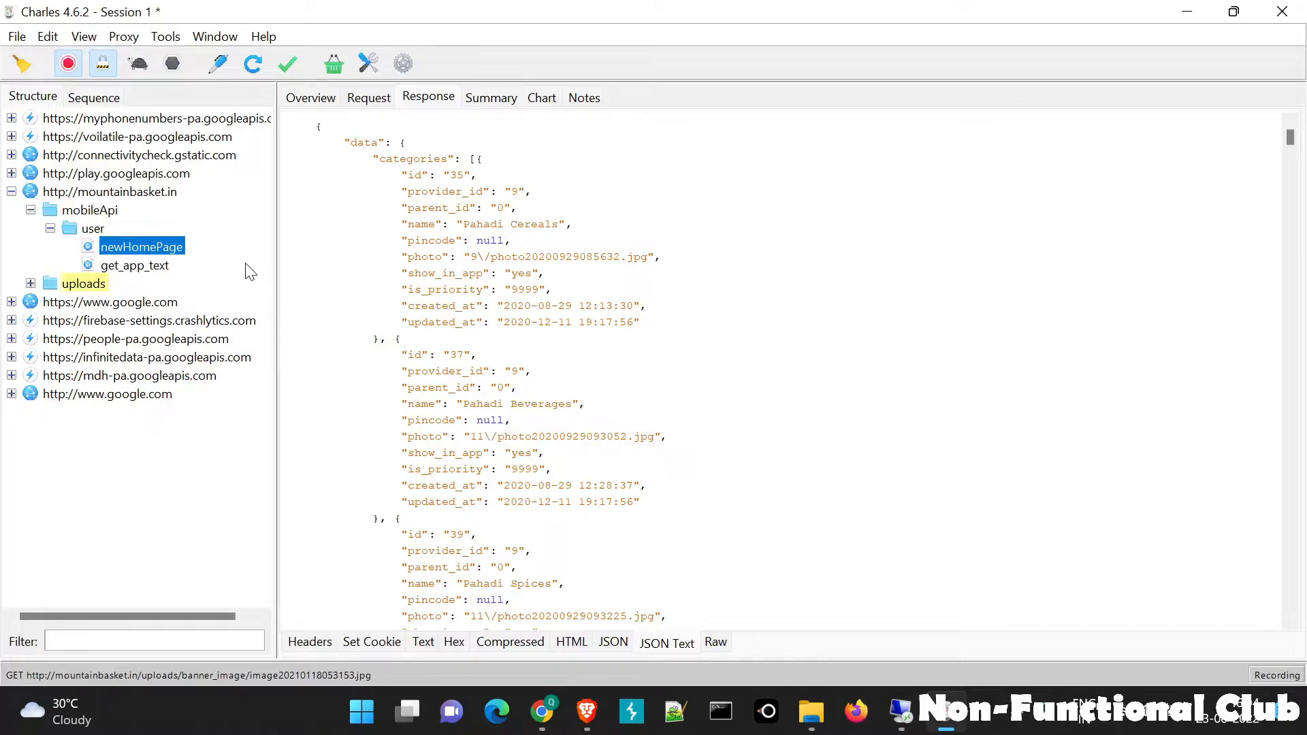
- Select 'Pahadi' in Pahadi Cereals and 'PAHADI' in PAHADI PULSES in the response
double_click(483, 224)
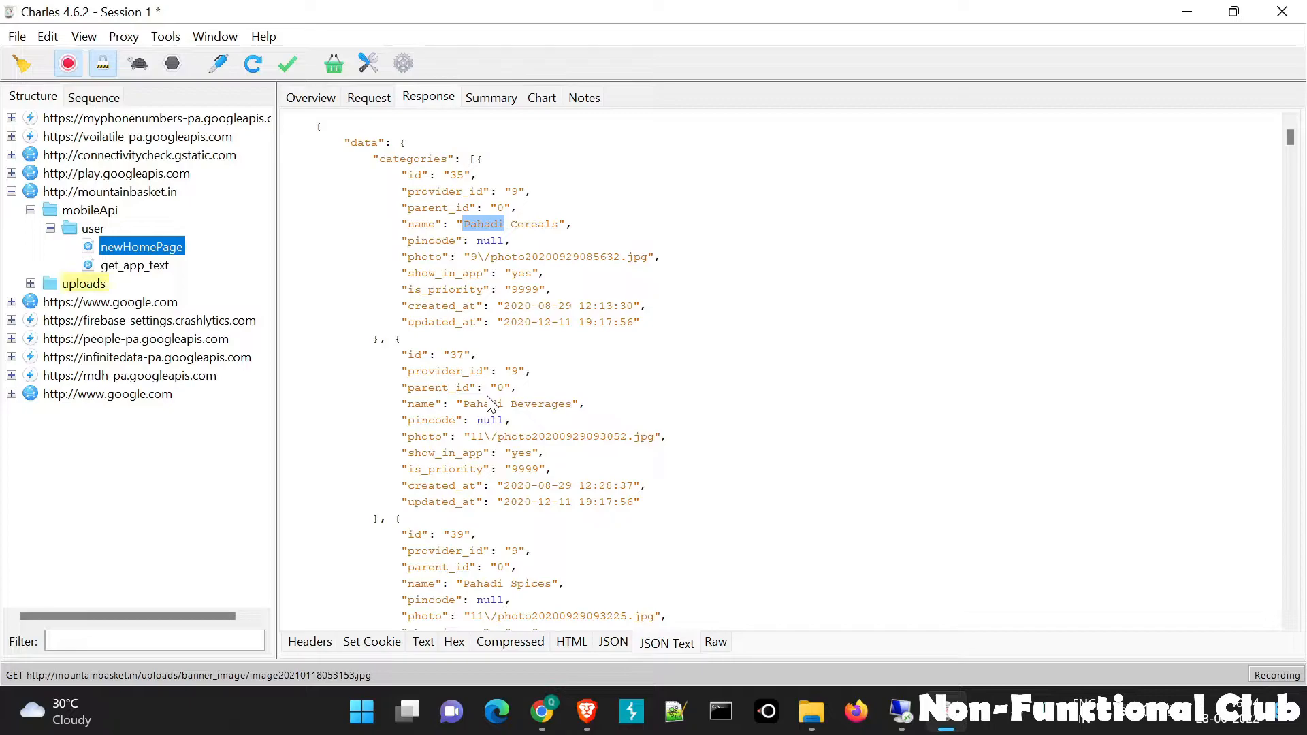
scroll(down, 3)
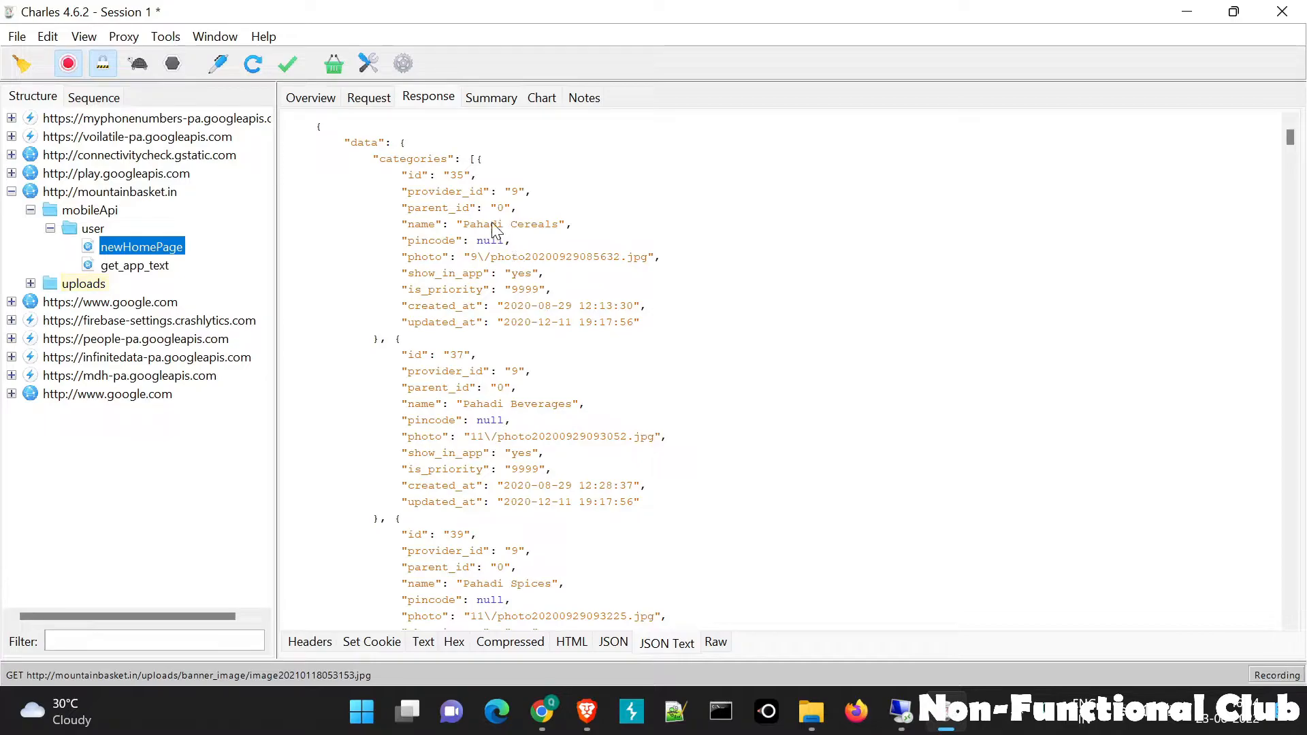
scroll(down, 3)
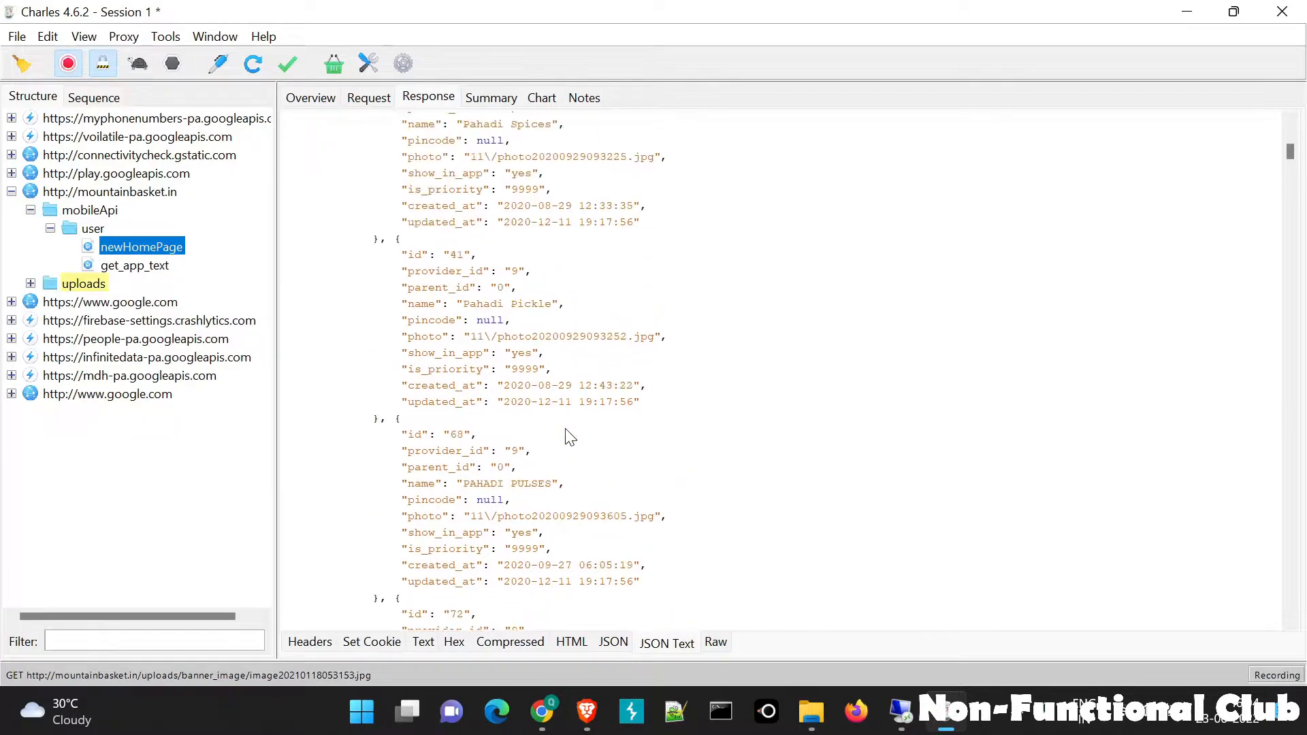
double_click(483, 483)
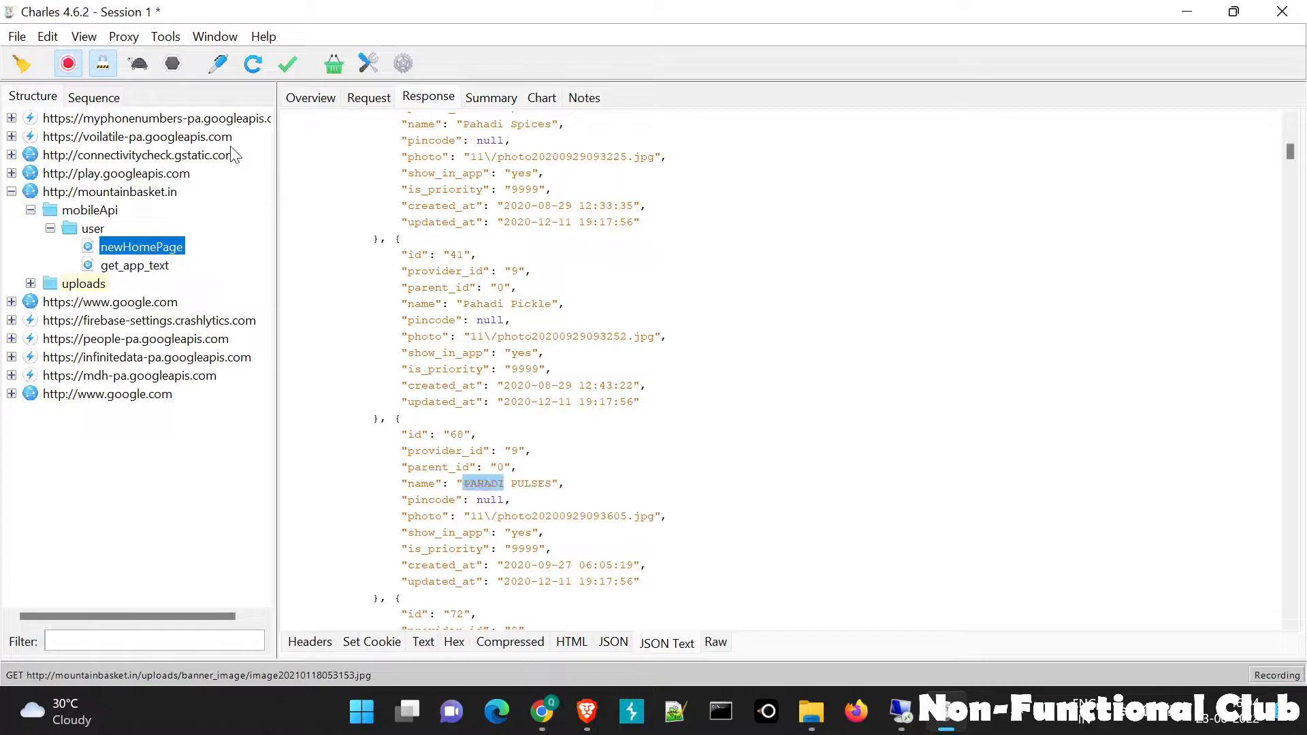
- Turn on Enable Rewrite under Tools > Rewrite and confirm with OK
click(164, 36)
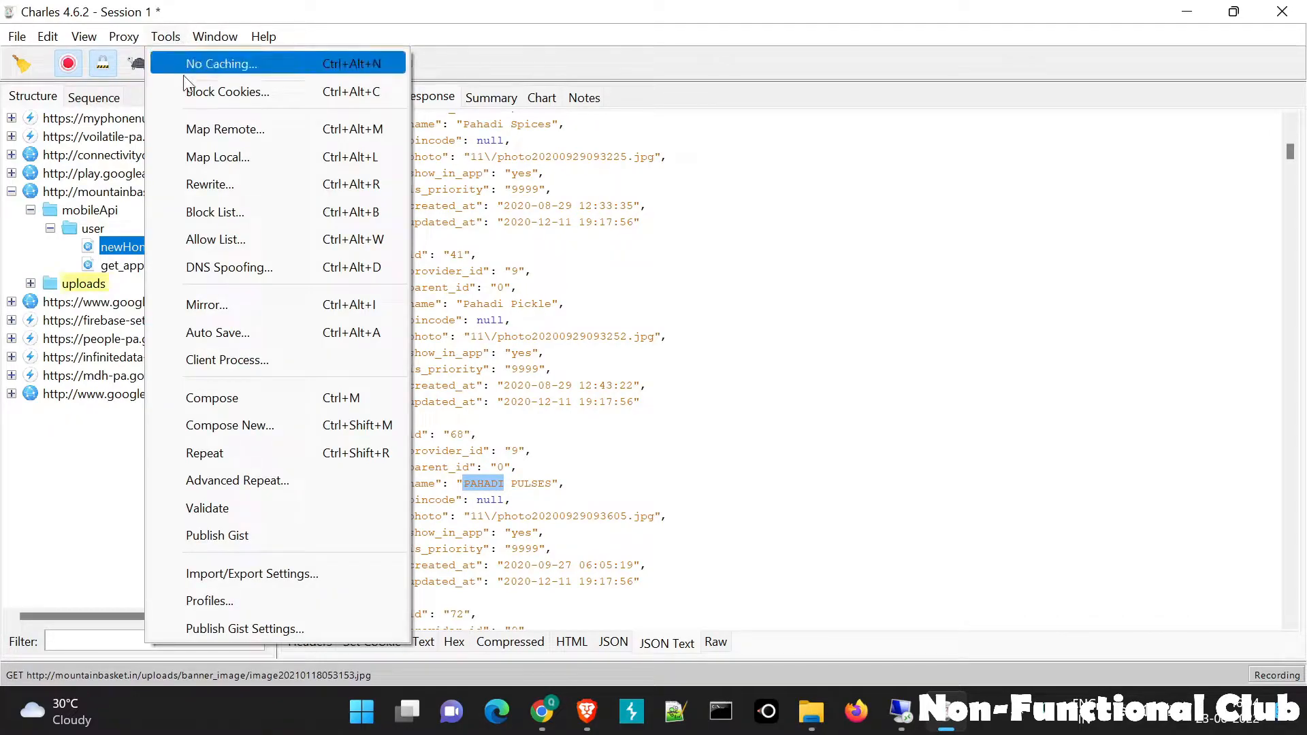
click(210, 184)
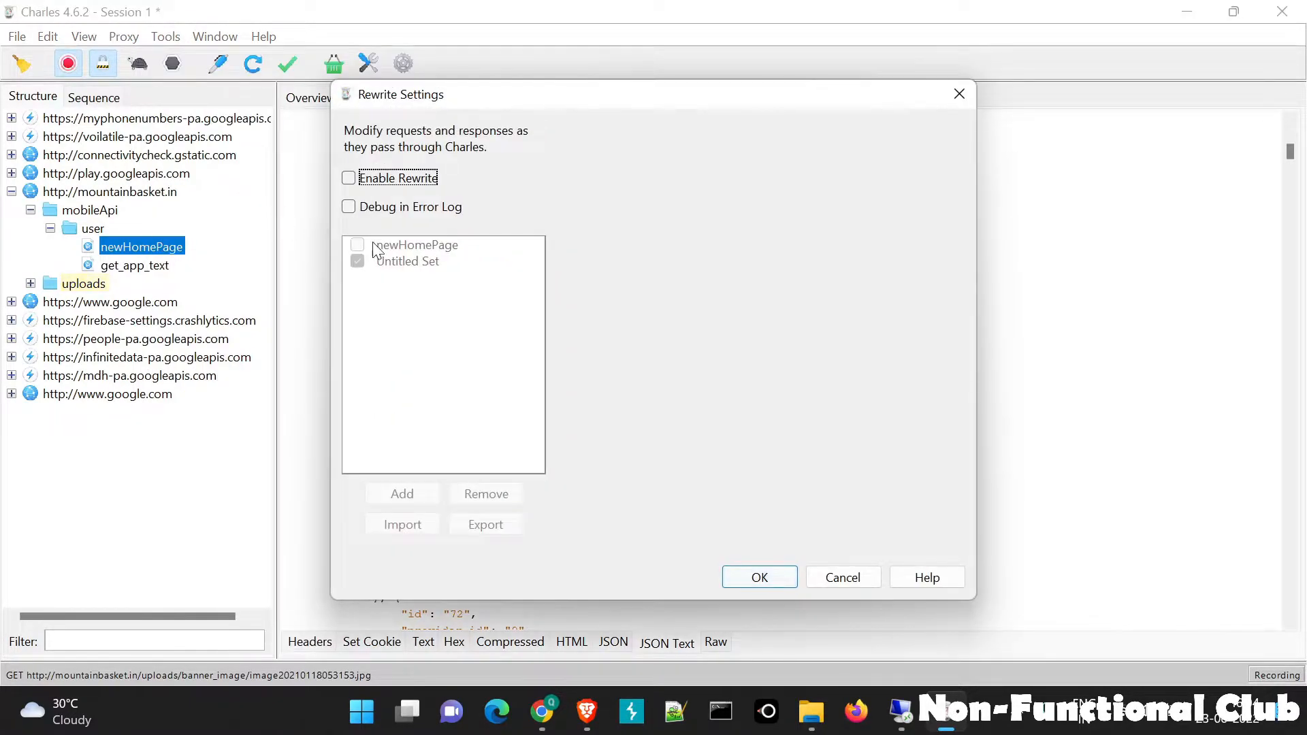
click(348, 178)
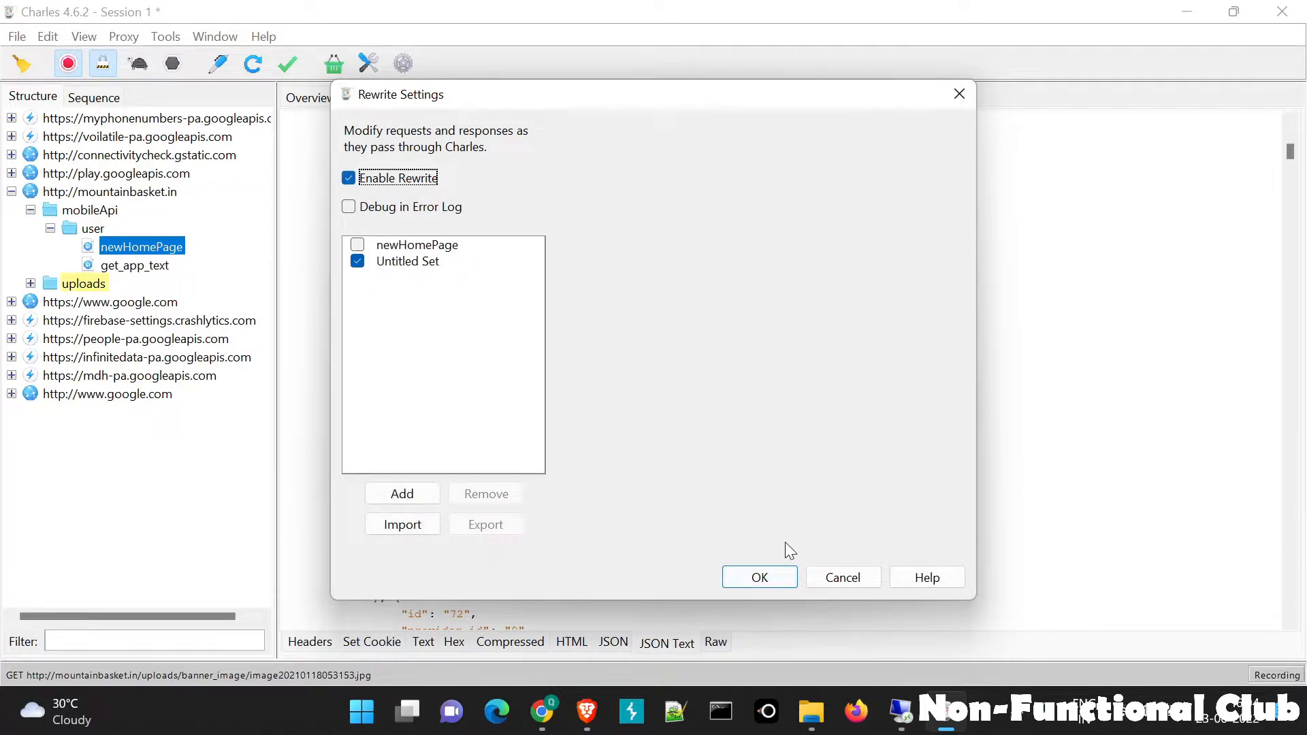
click(759, 577)
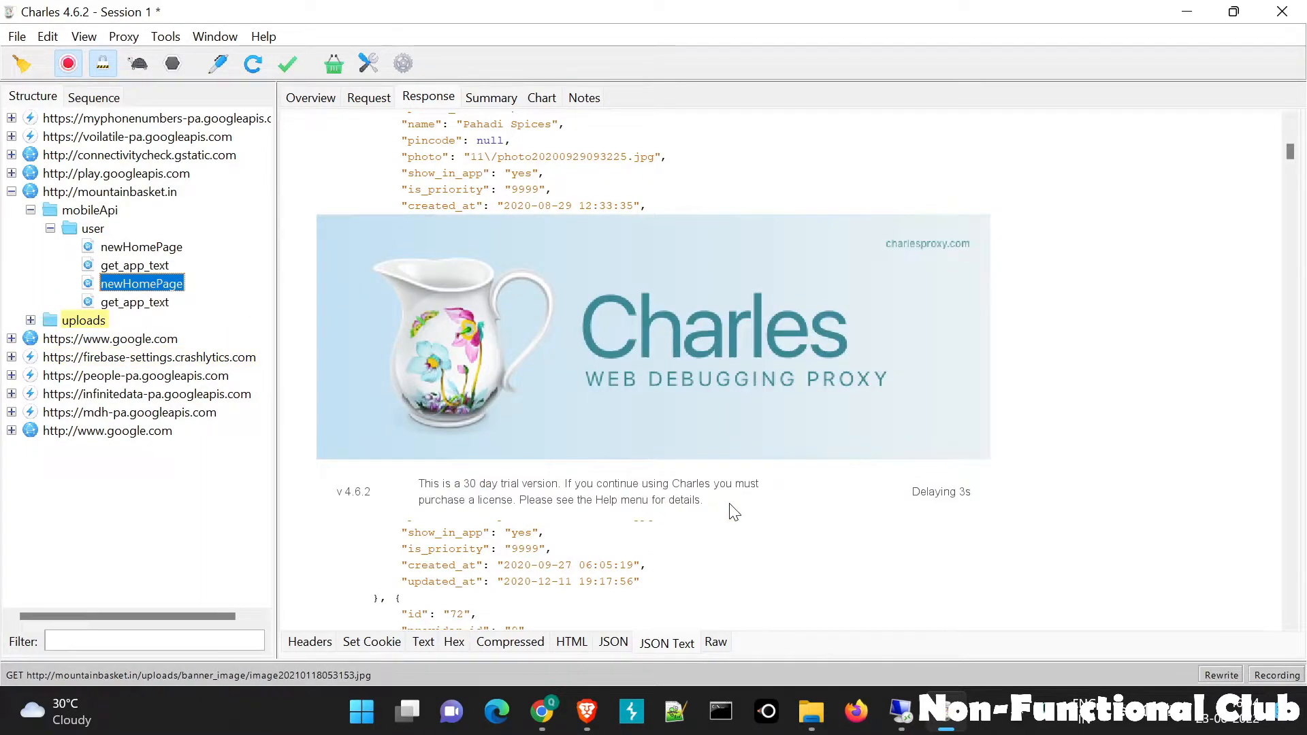
mouse_move(740, 503)
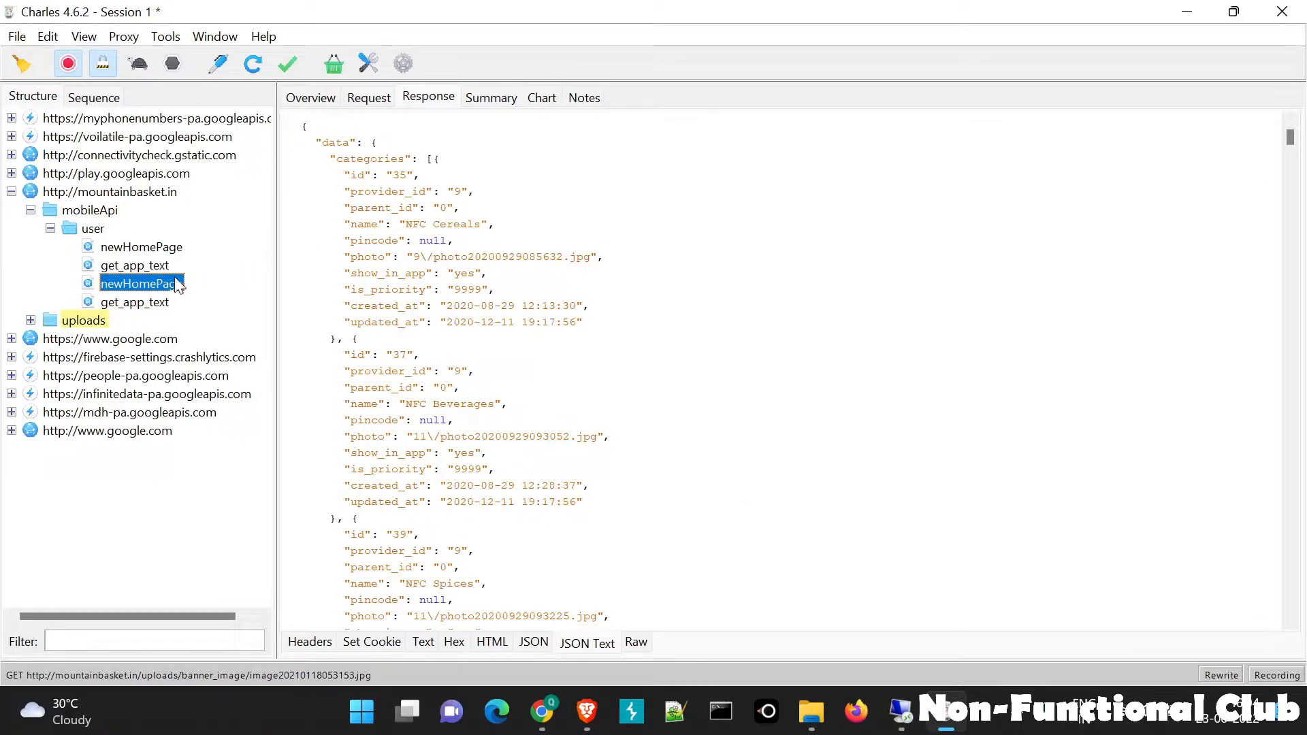
- Select the new newHomePage entry and scroll its JSON to the renamed NFC Cereals category
click(142, 246)
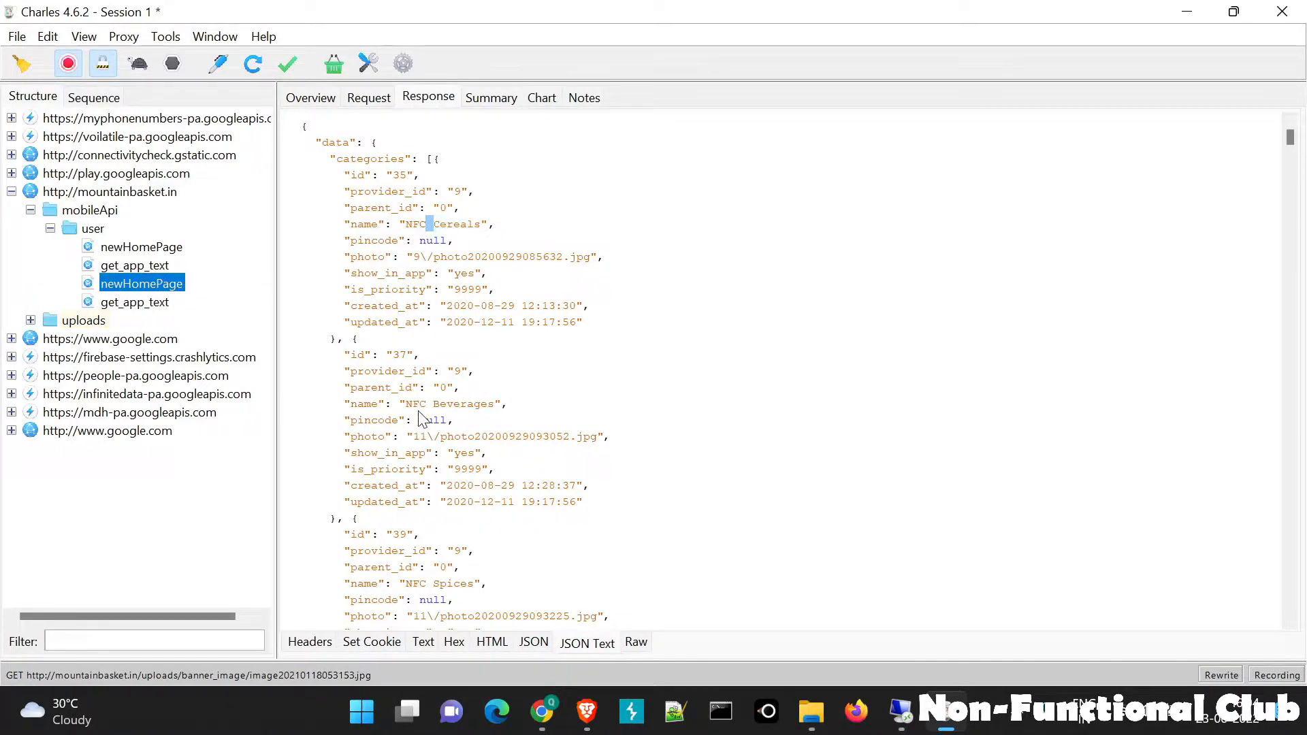
scroll(down, 3)
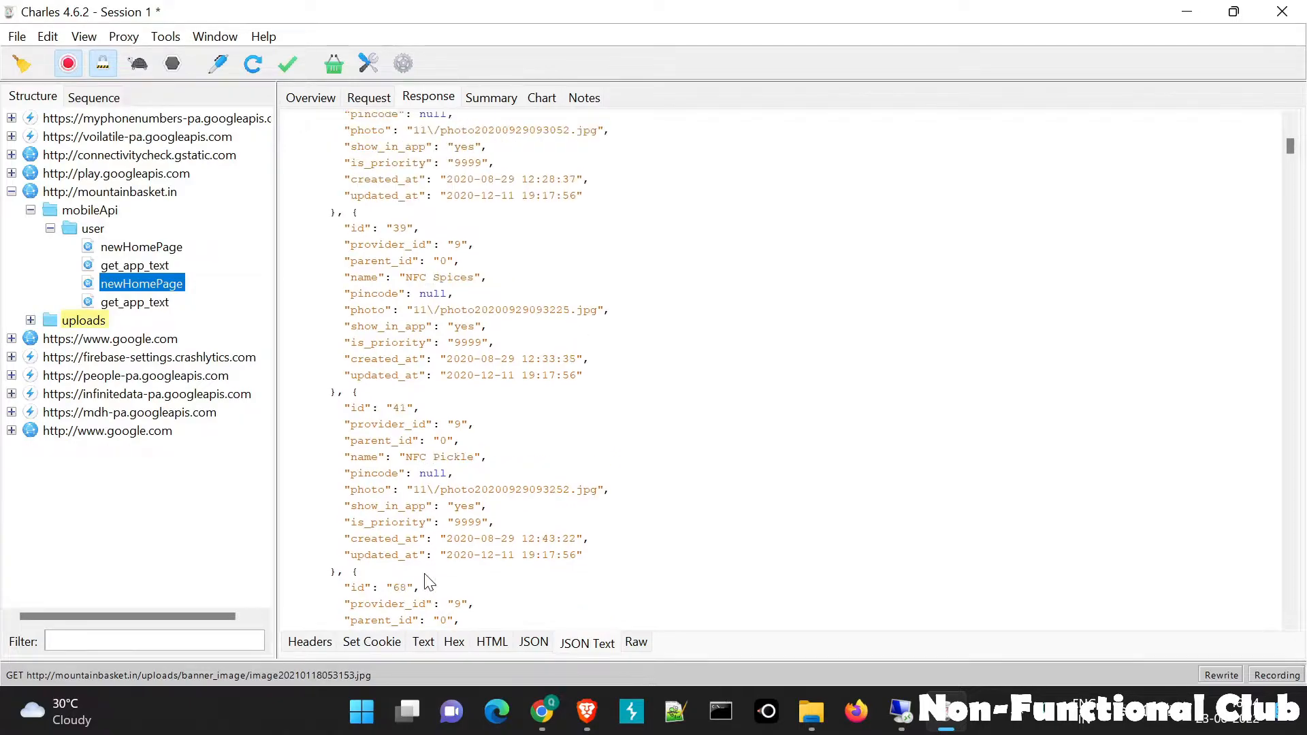
scroll(down, 3)
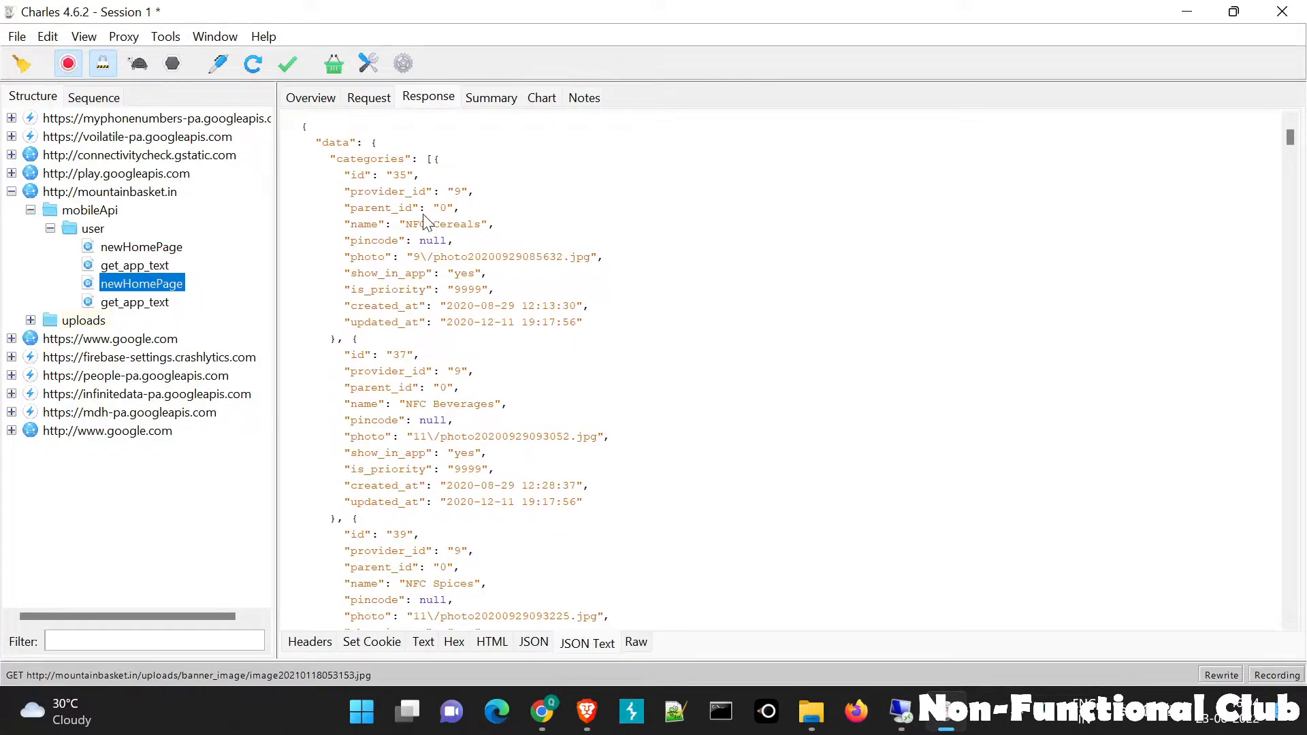
click(83, 320)
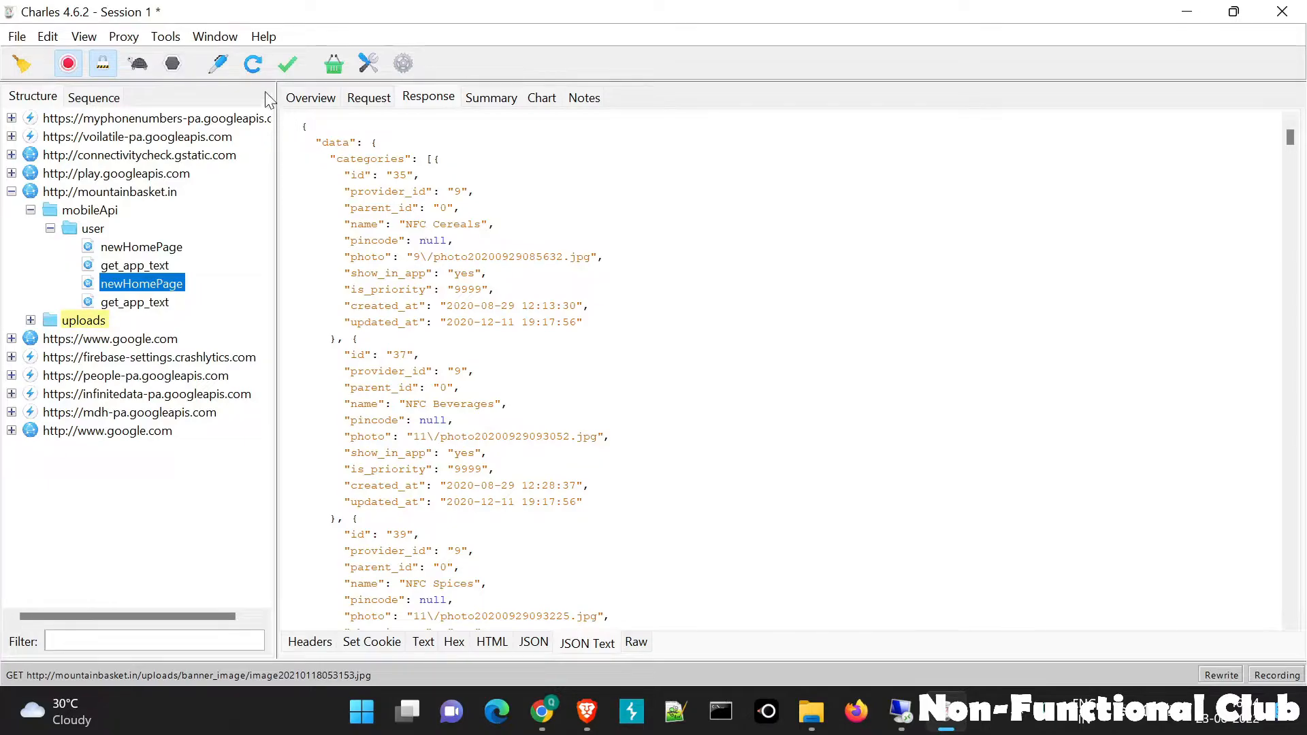
click(165, 37)
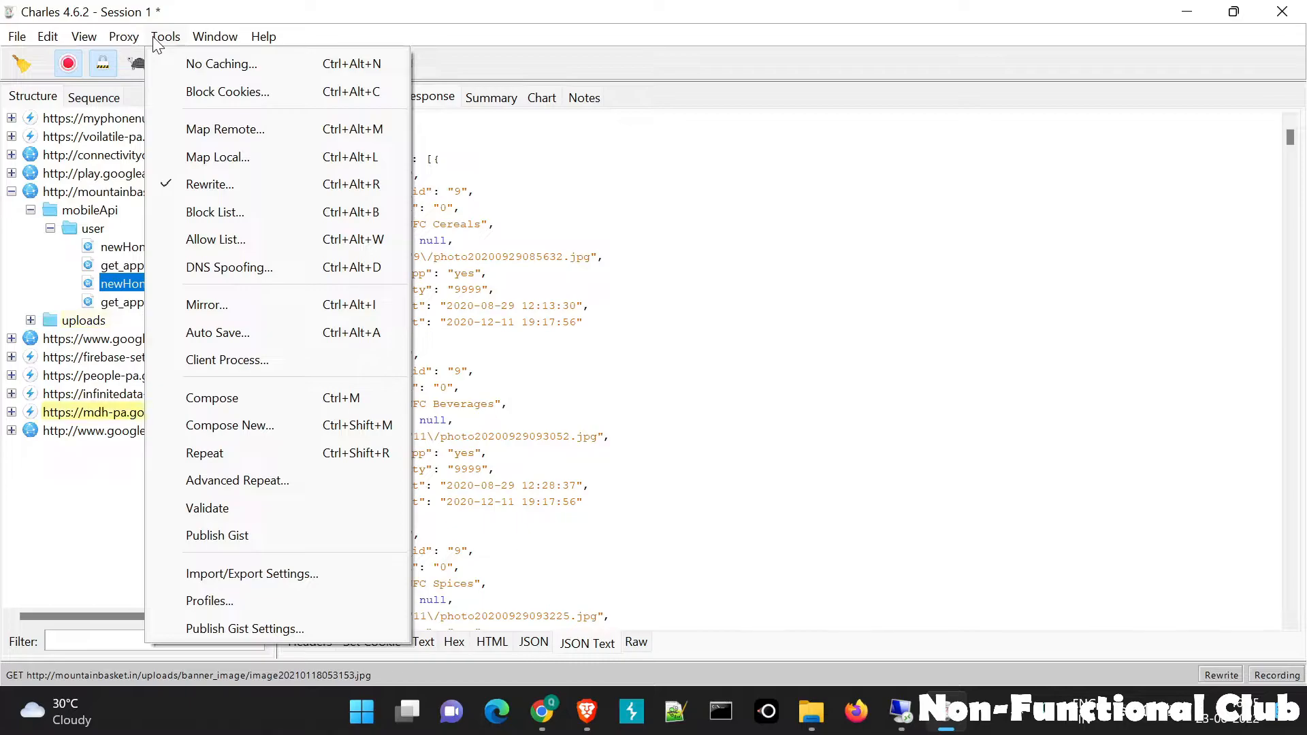
mouse_move(198, 184)
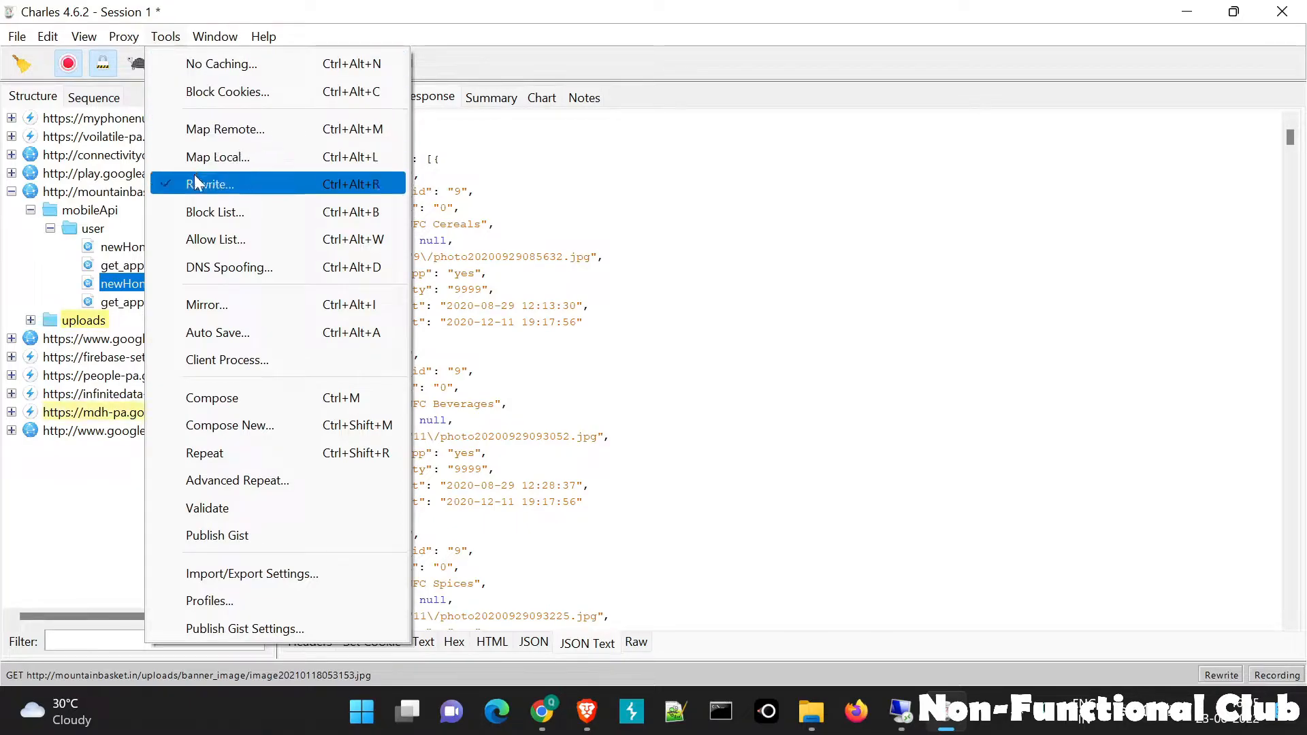
click(210, 184)
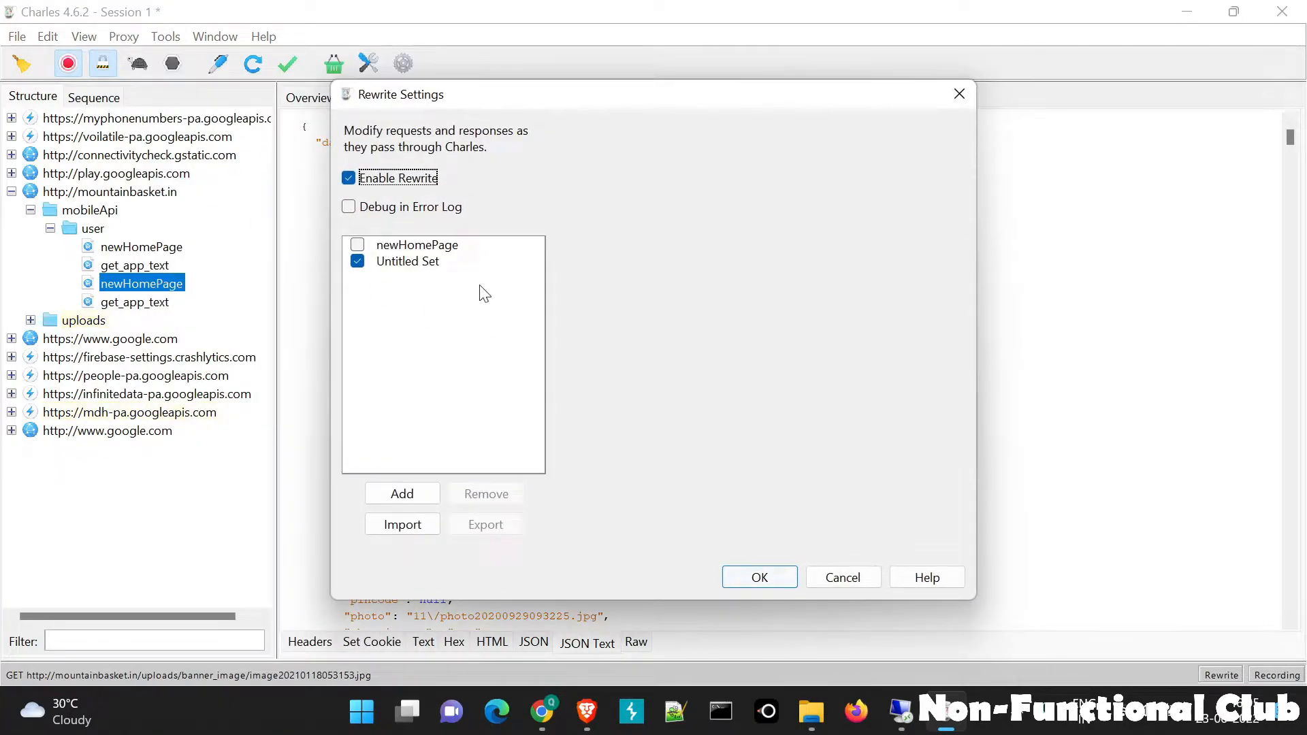
click(348, 178)
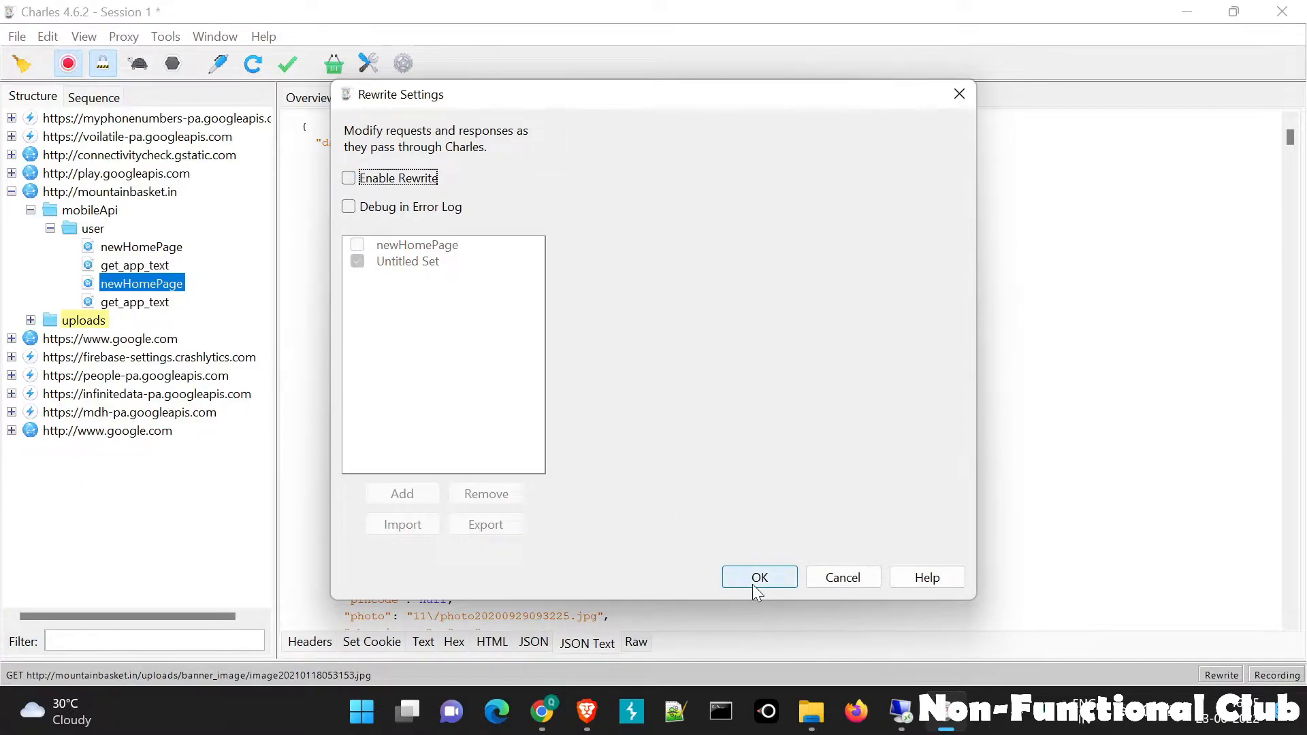
click(760, 577)
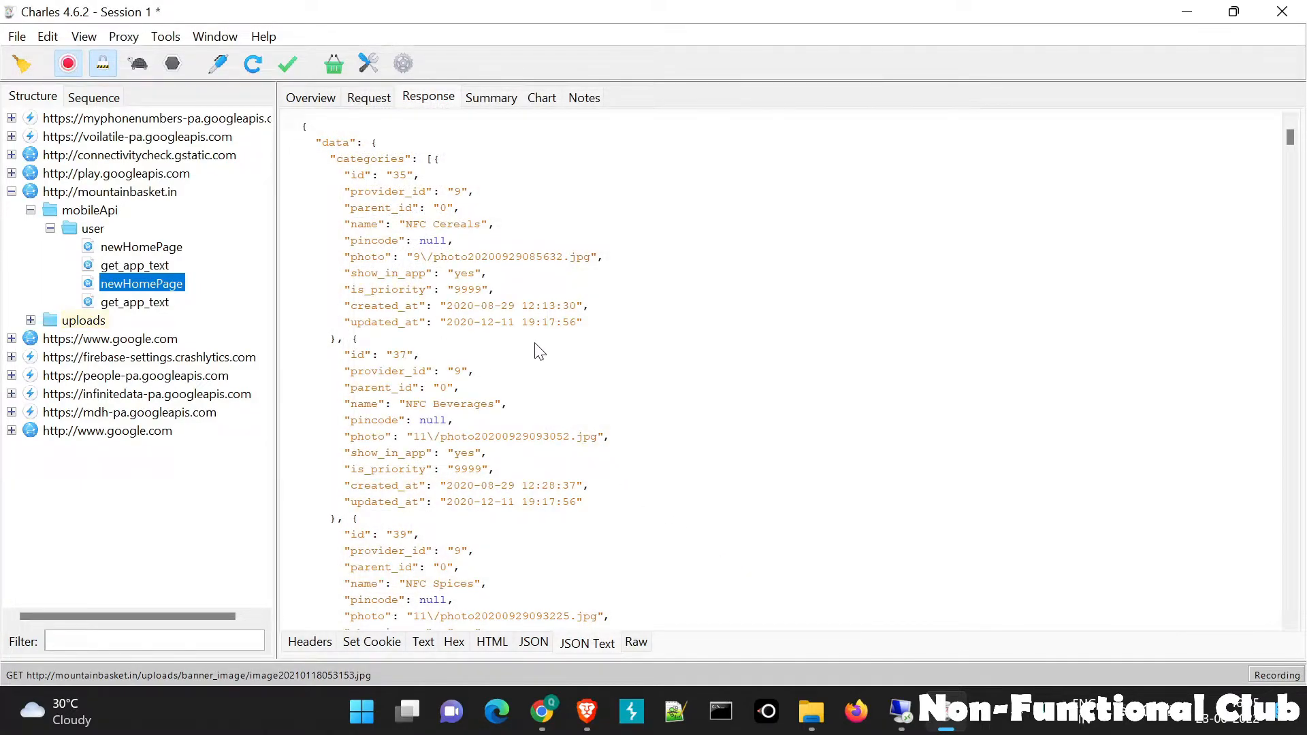
click(142, 246)
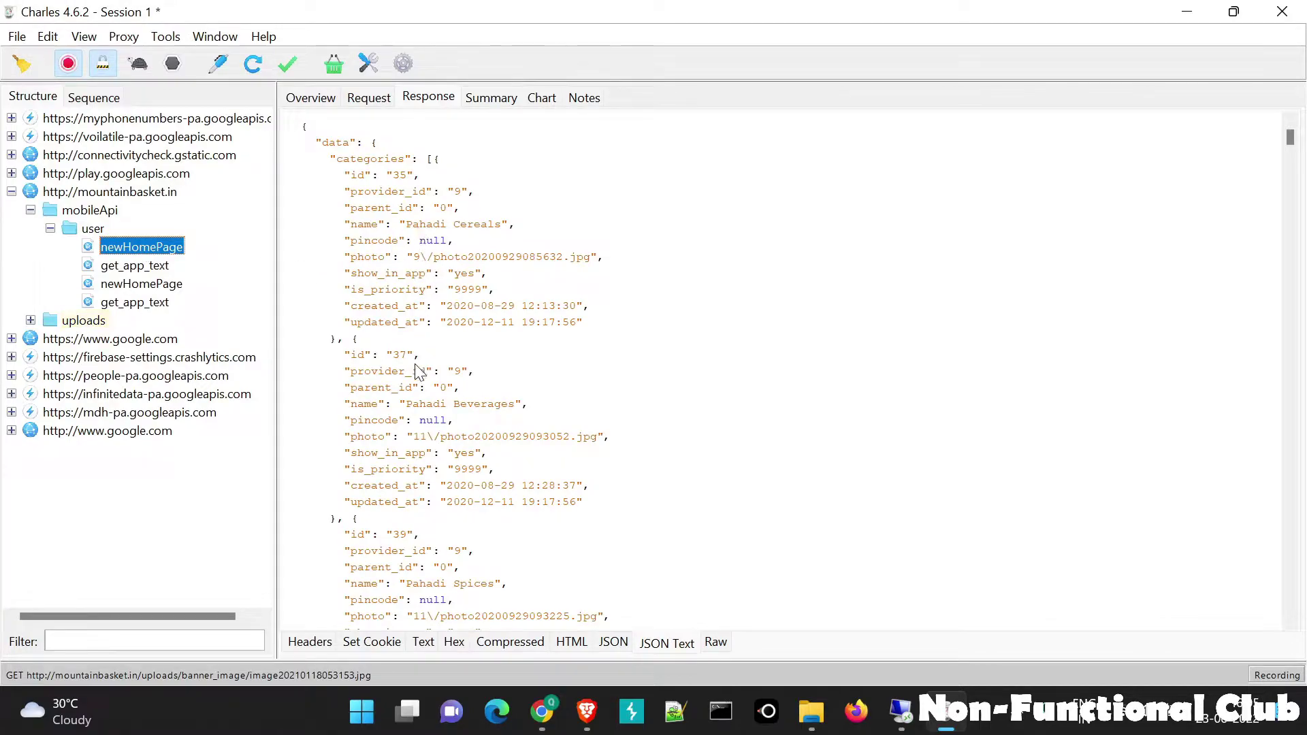
scroll(down, 3)
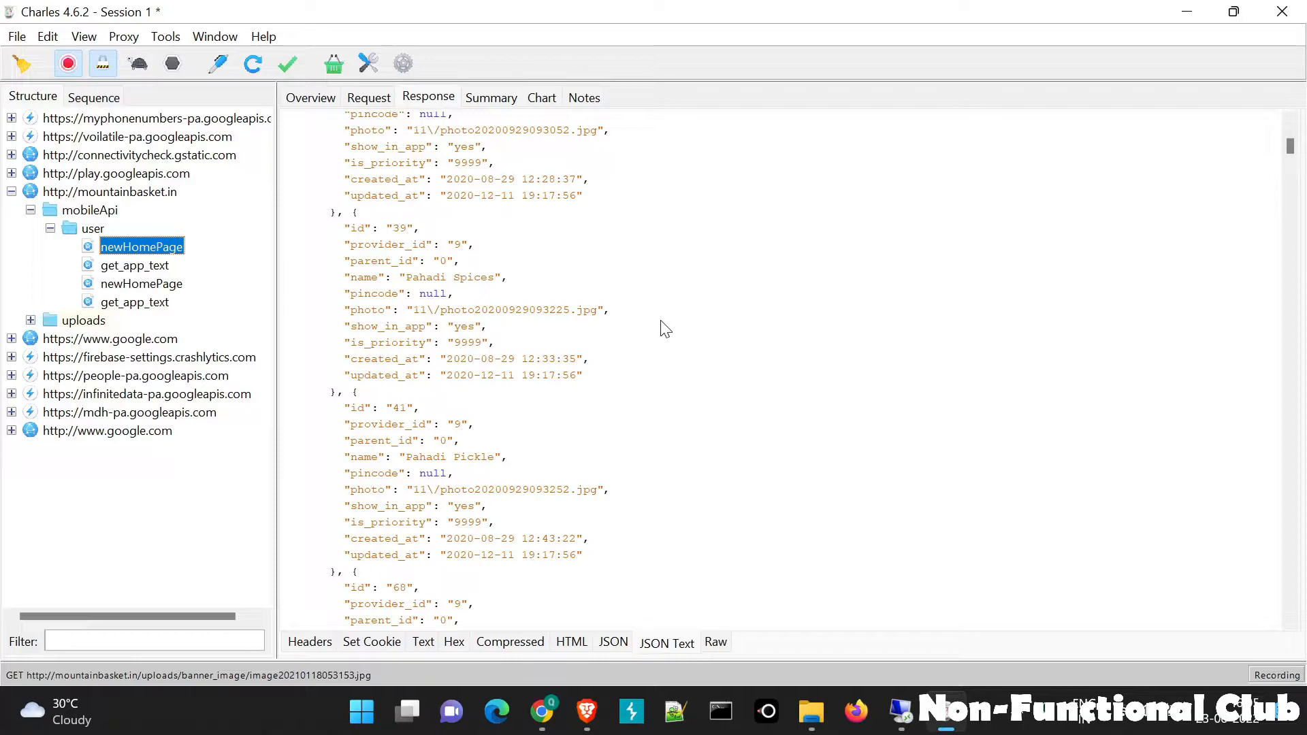
click(83, 320)
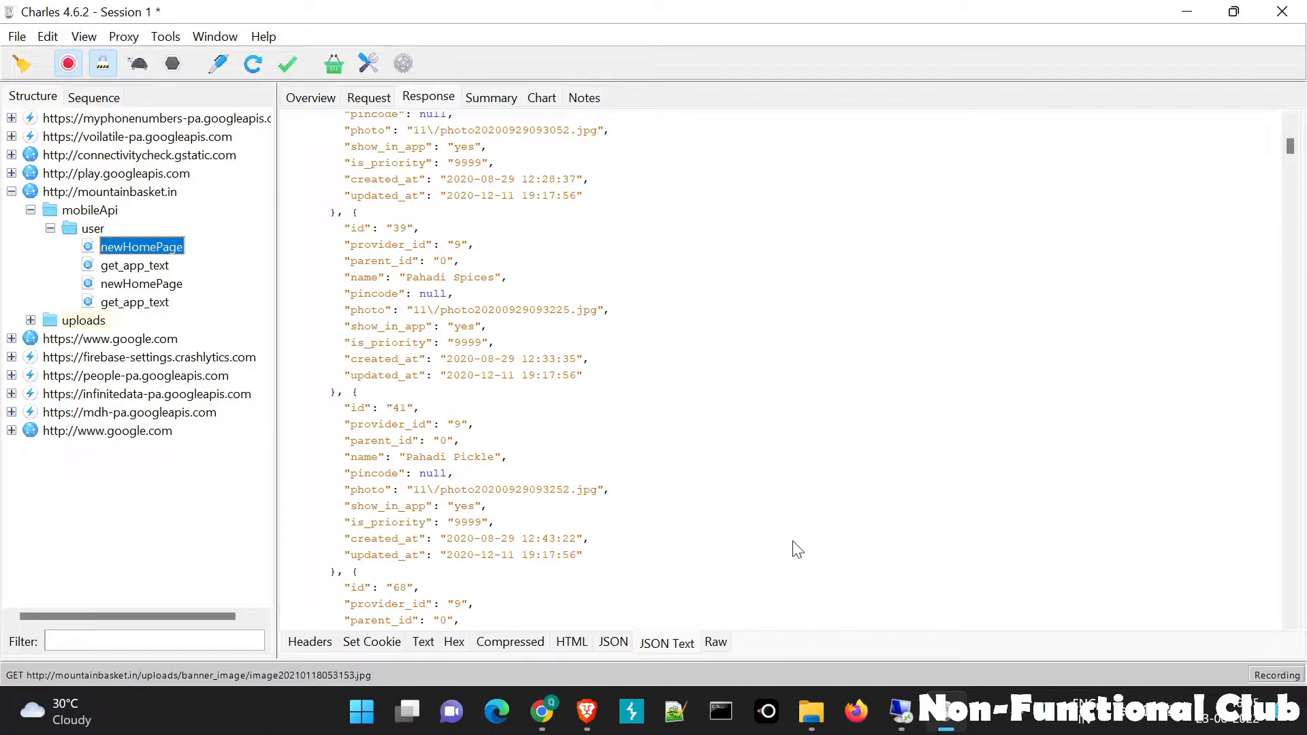
click(766, 712)
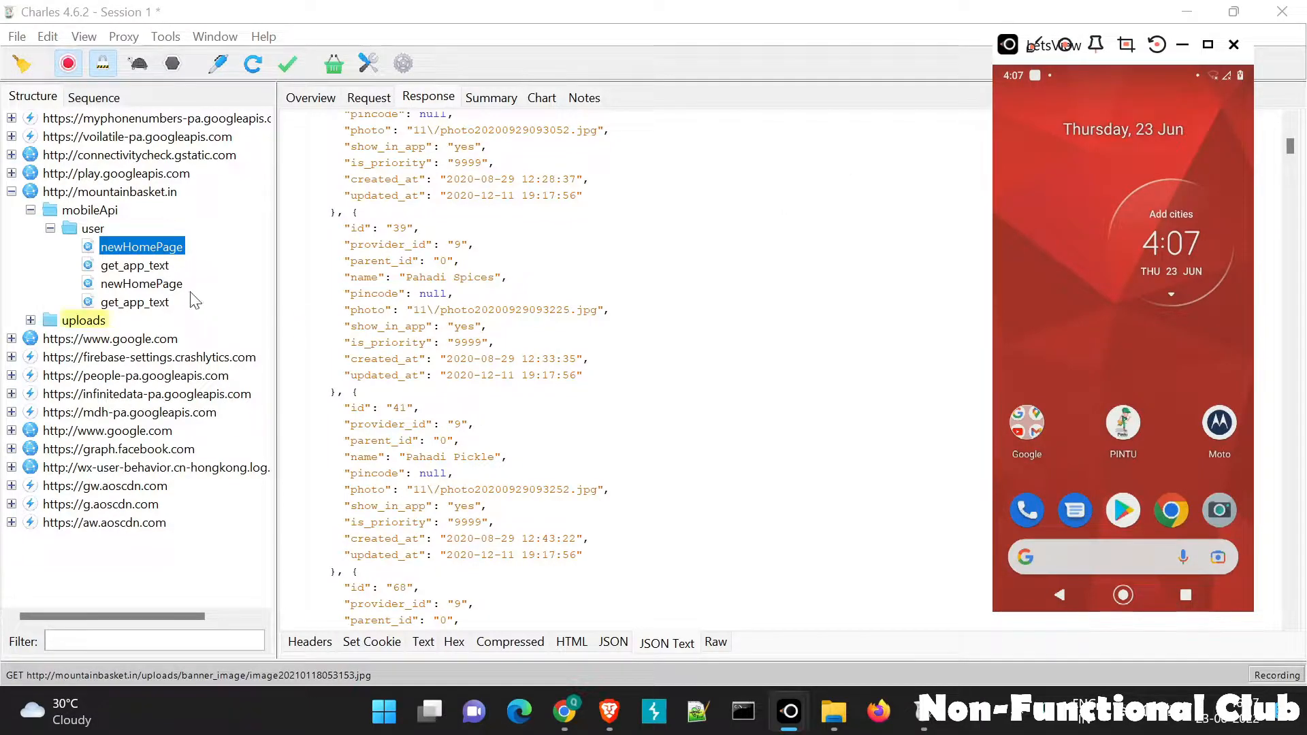
- Select the second newHomePage entry under mobileApi > user to view its JSON response
click(142, 283)
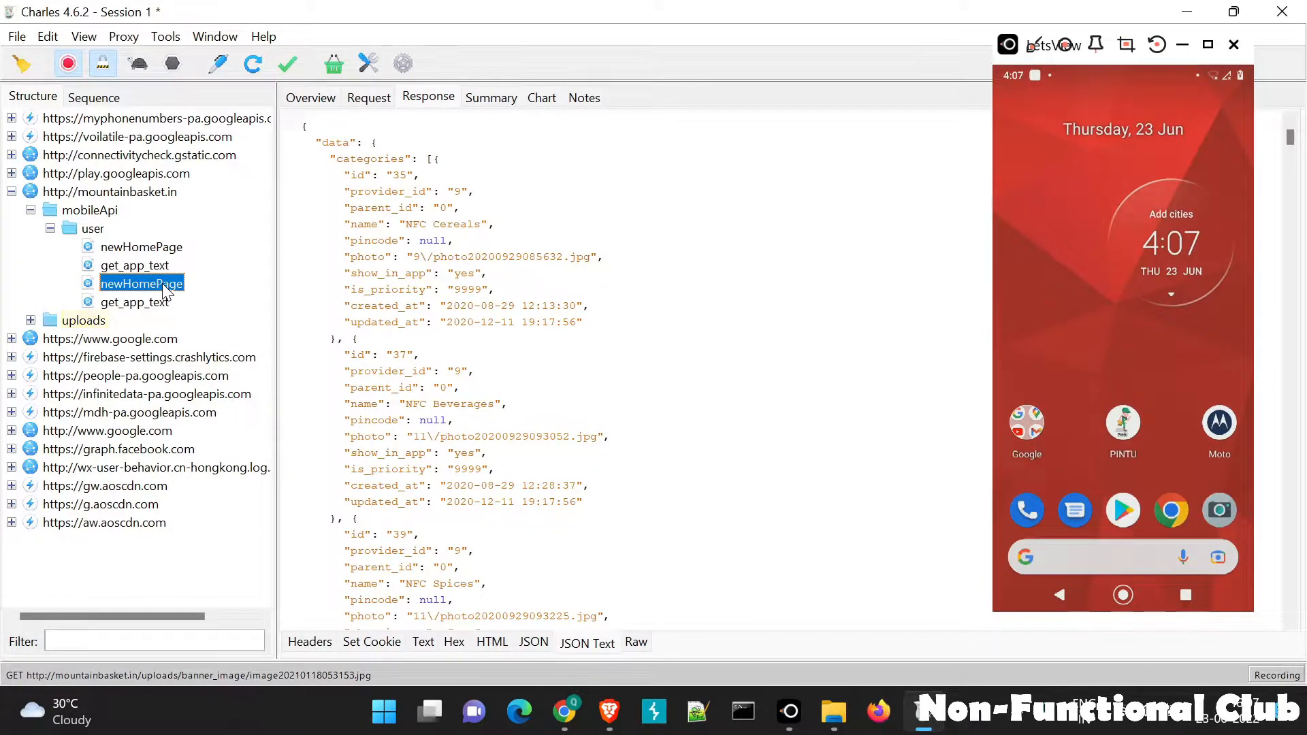
click(165, 36)
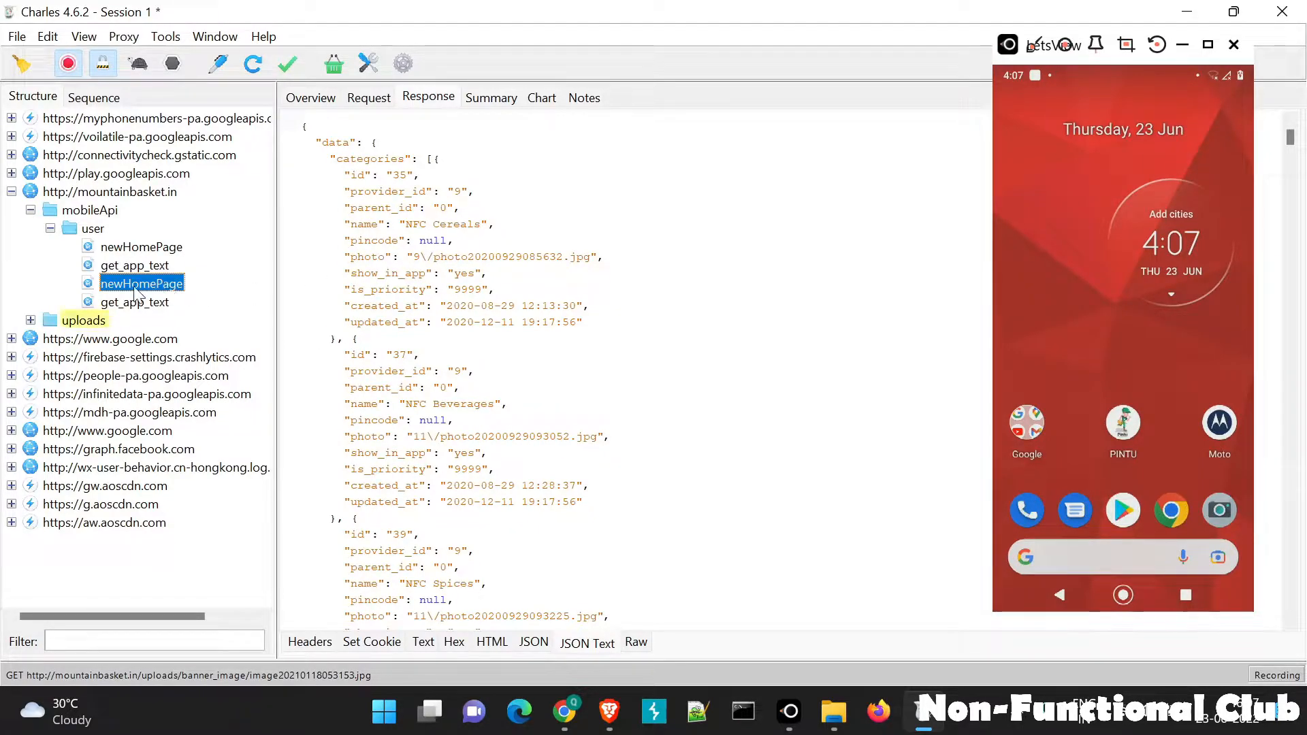
- Use Save Response… on the second newHomePage request, keeping the name newHomePage
right_click(142, 284)
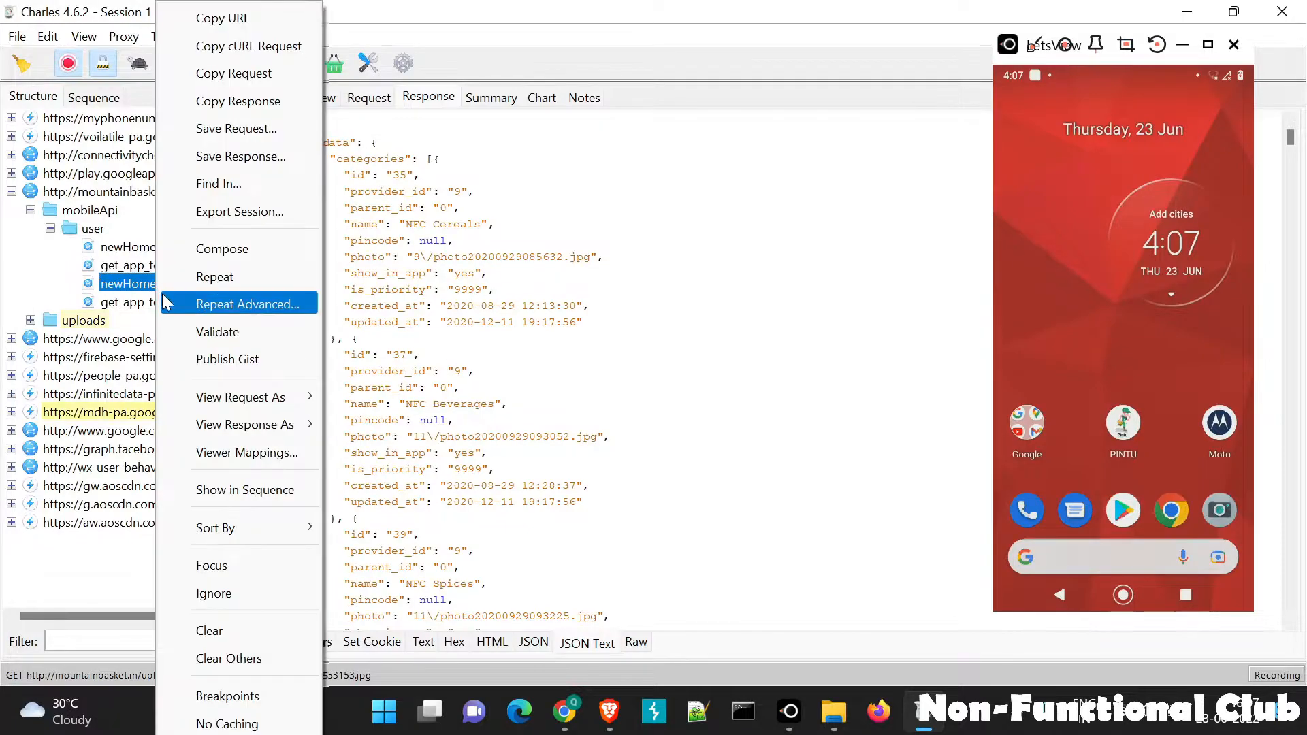
mouse_move(245, 166)
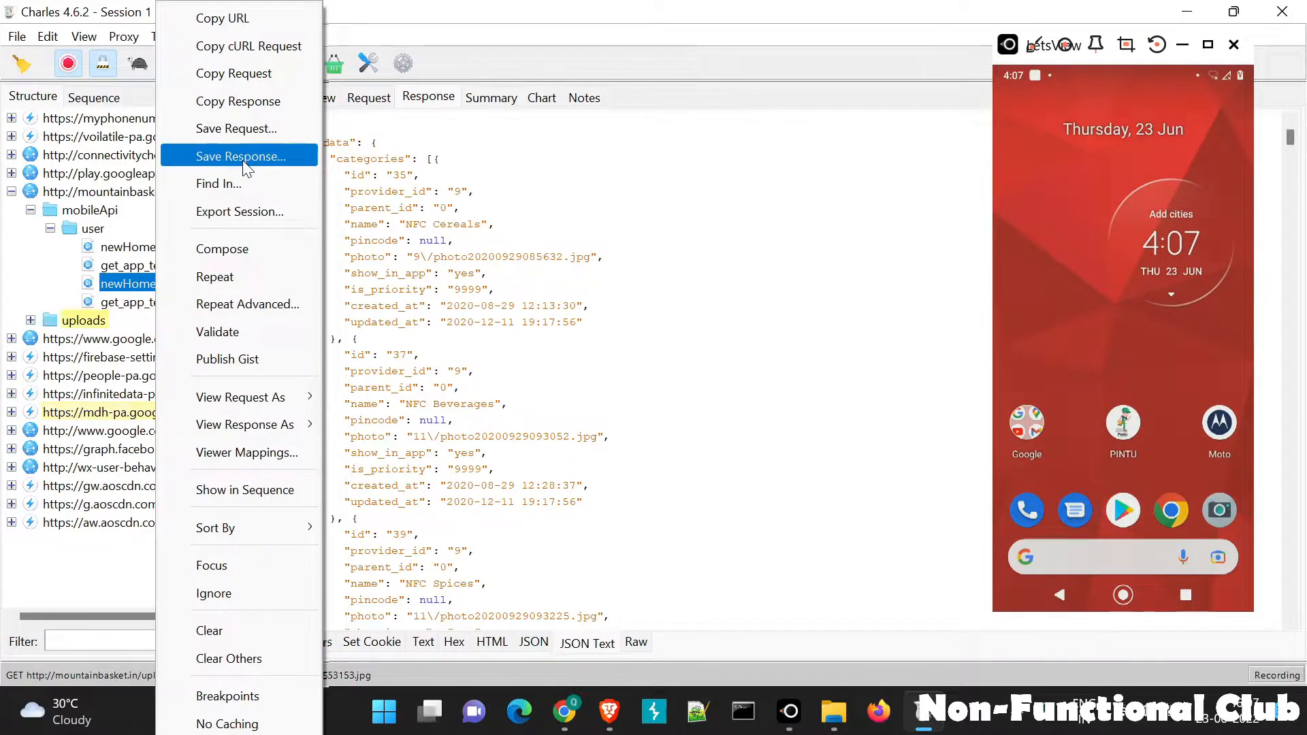
click(240, 156)
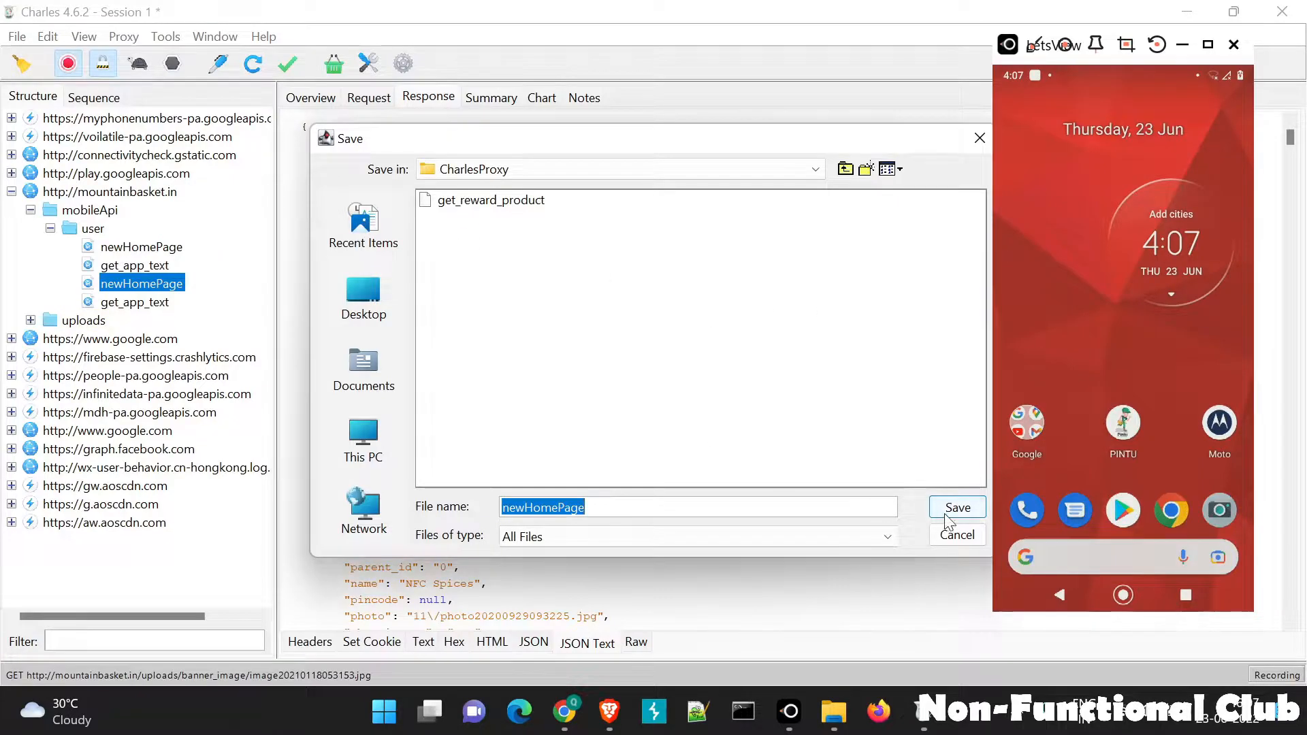
mouse_move(957, 509)
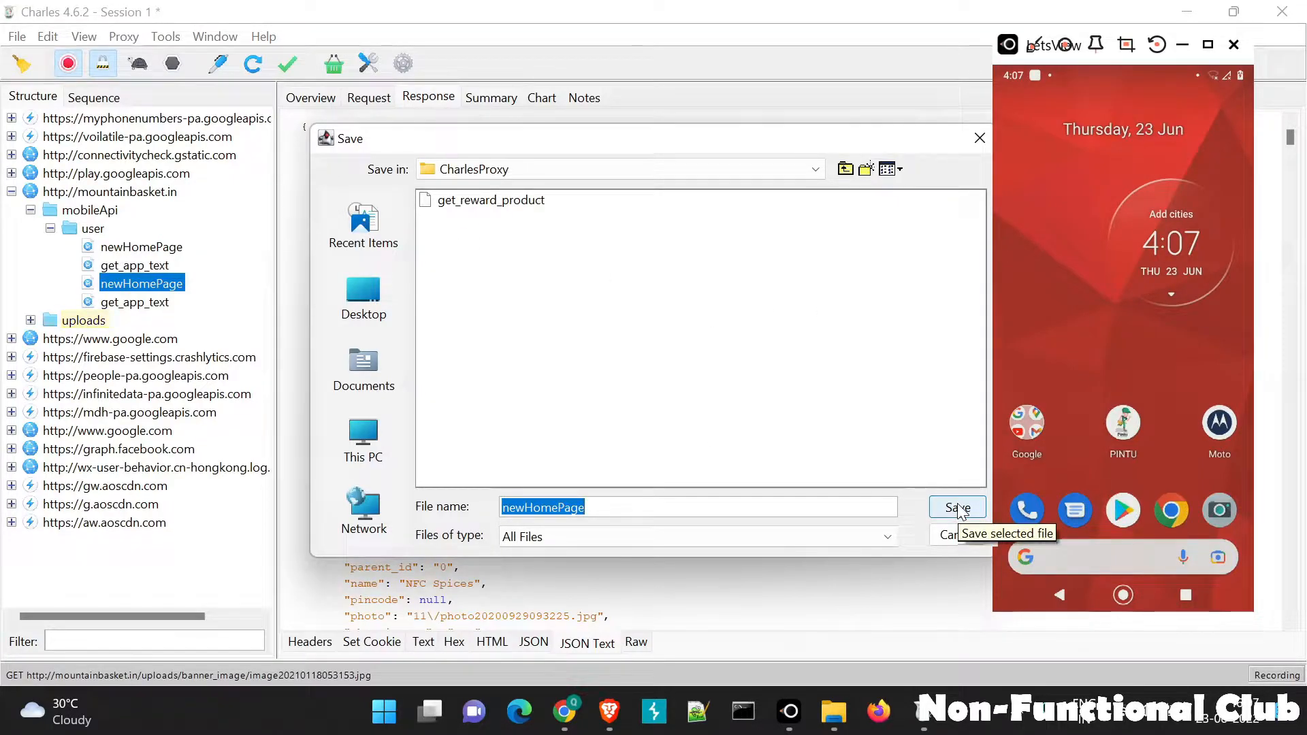
click(957, 507)
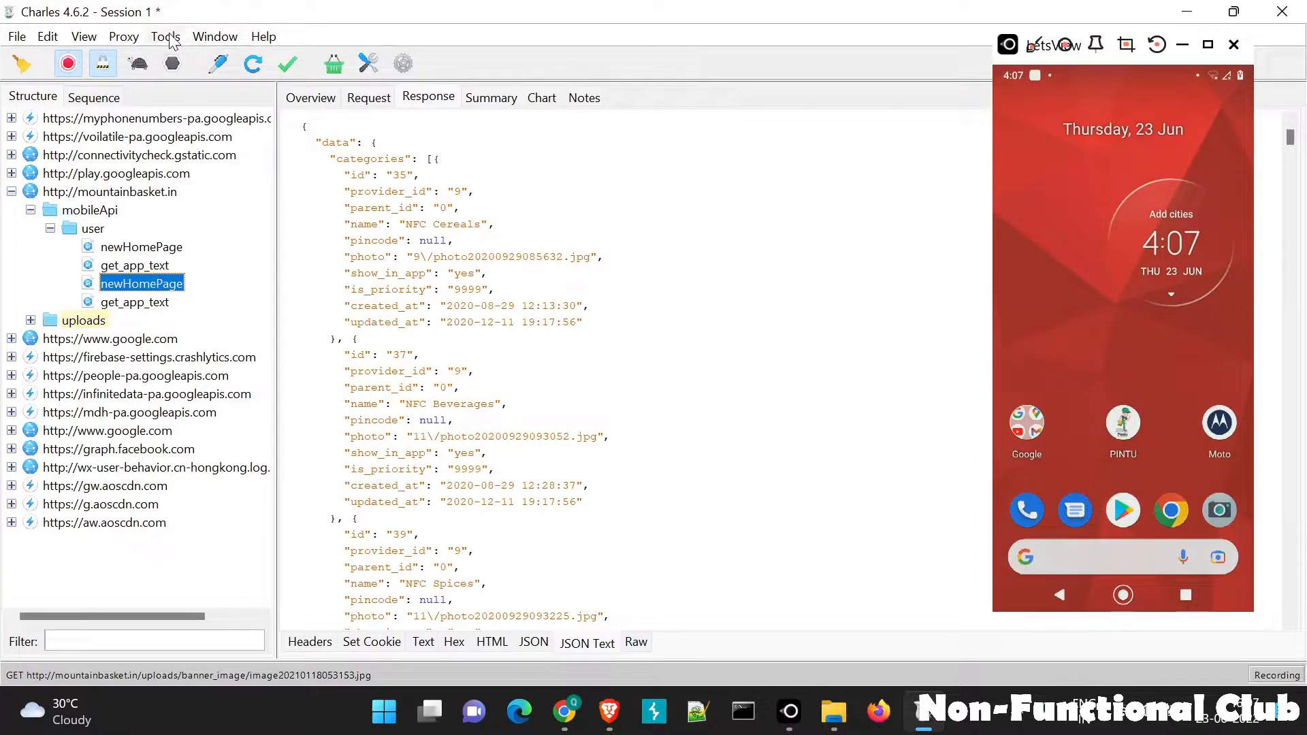
click(164, 36)
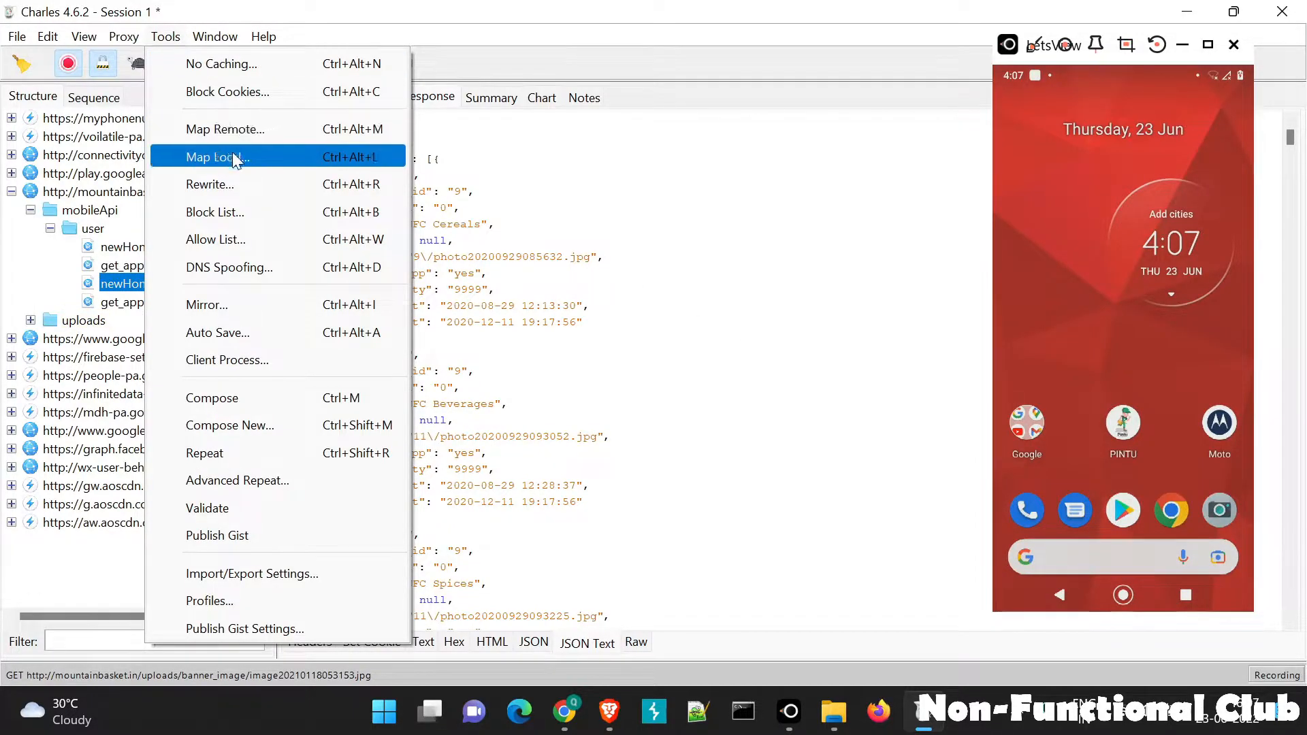
click(217, 157)
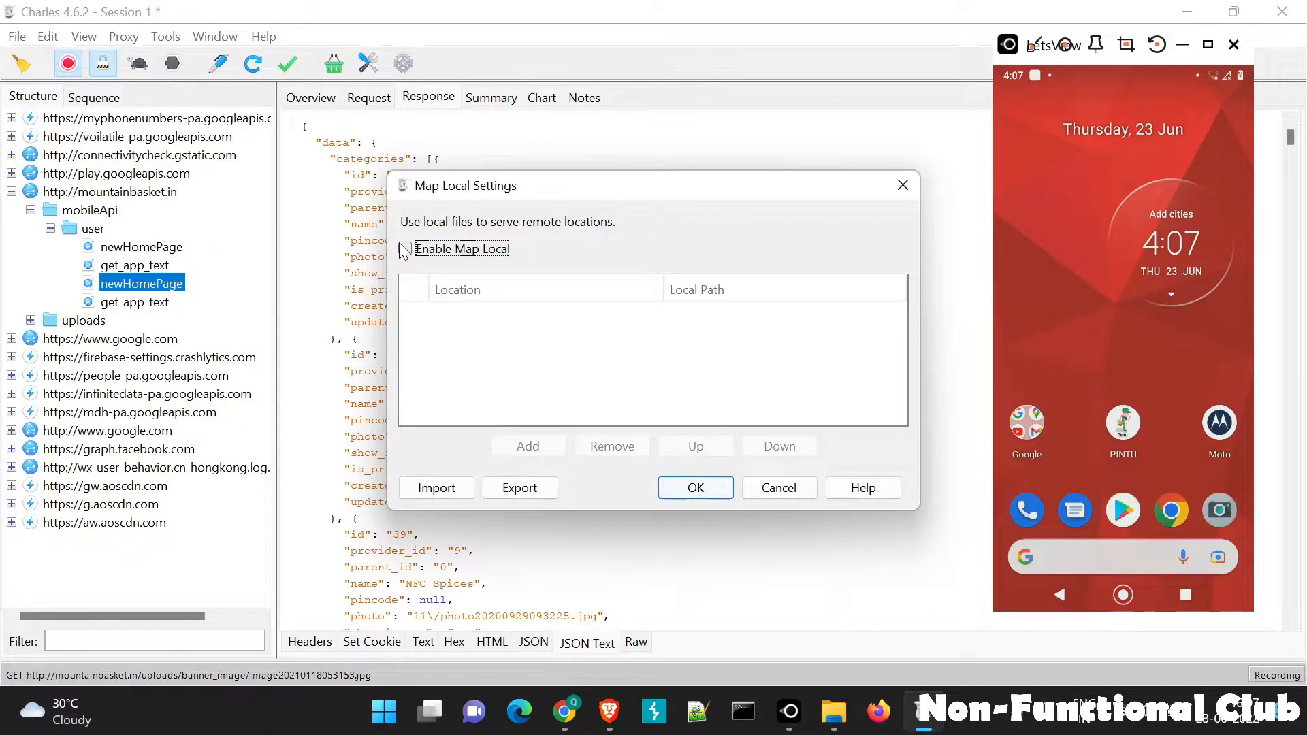
click(405, 249)
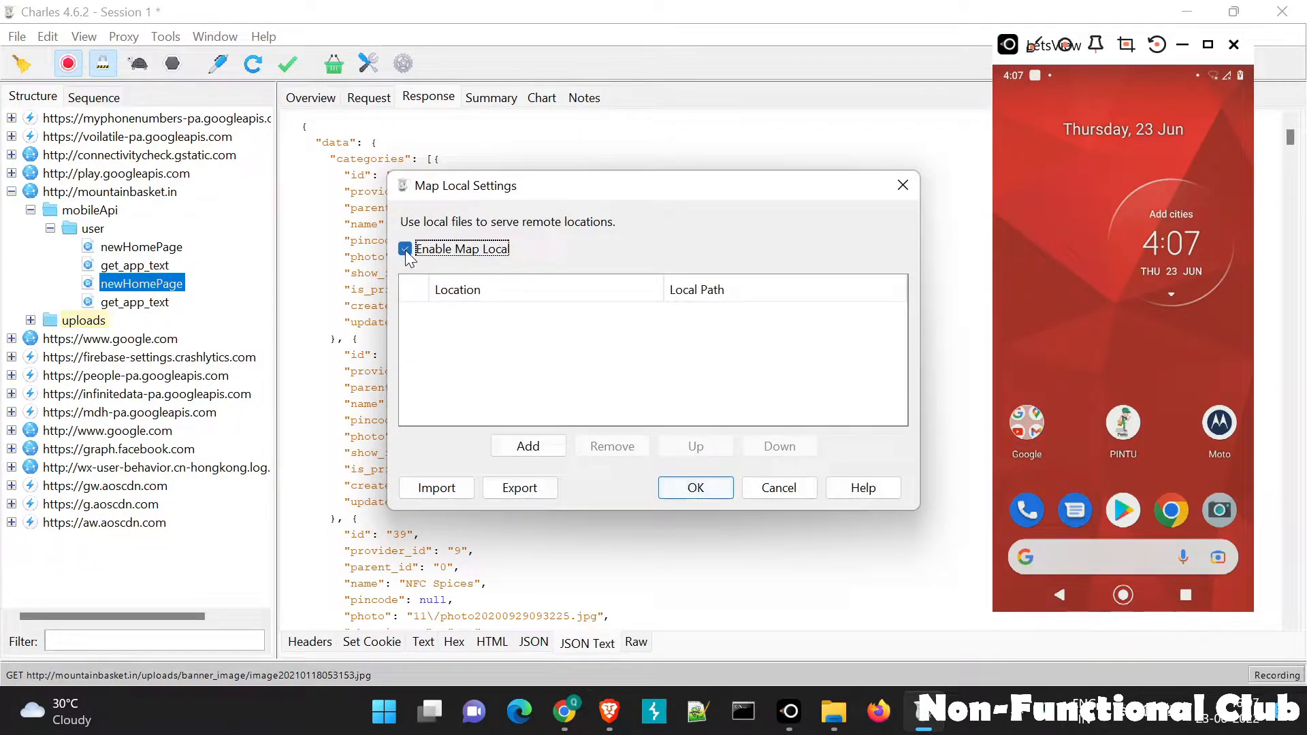
click(527, 446)
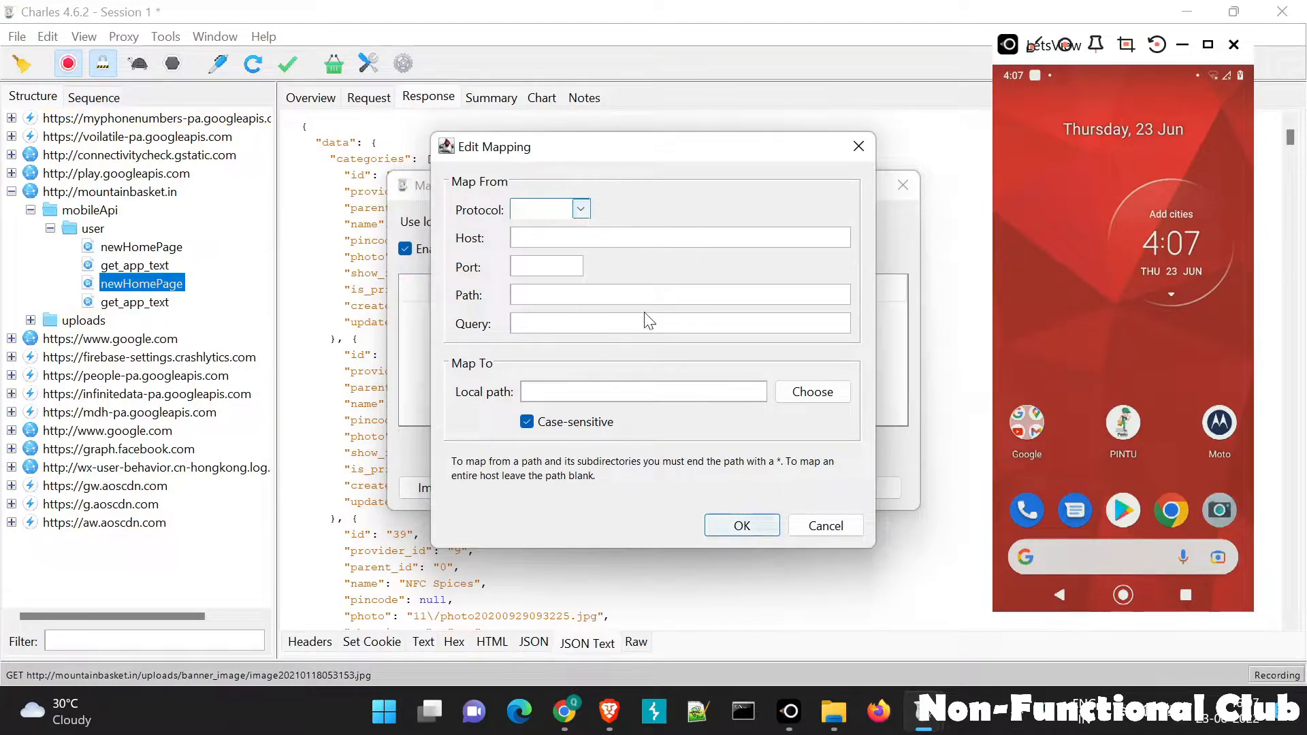
click(826, 525)
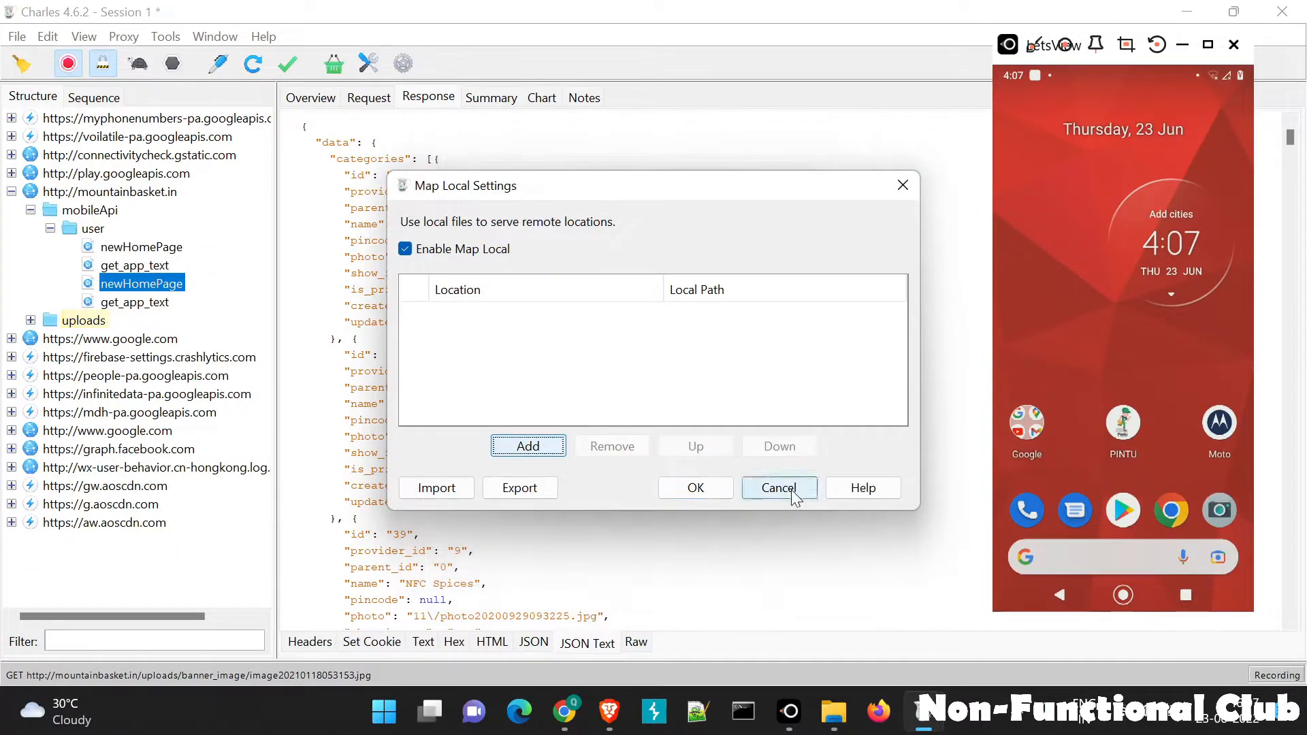
click(779, 488)
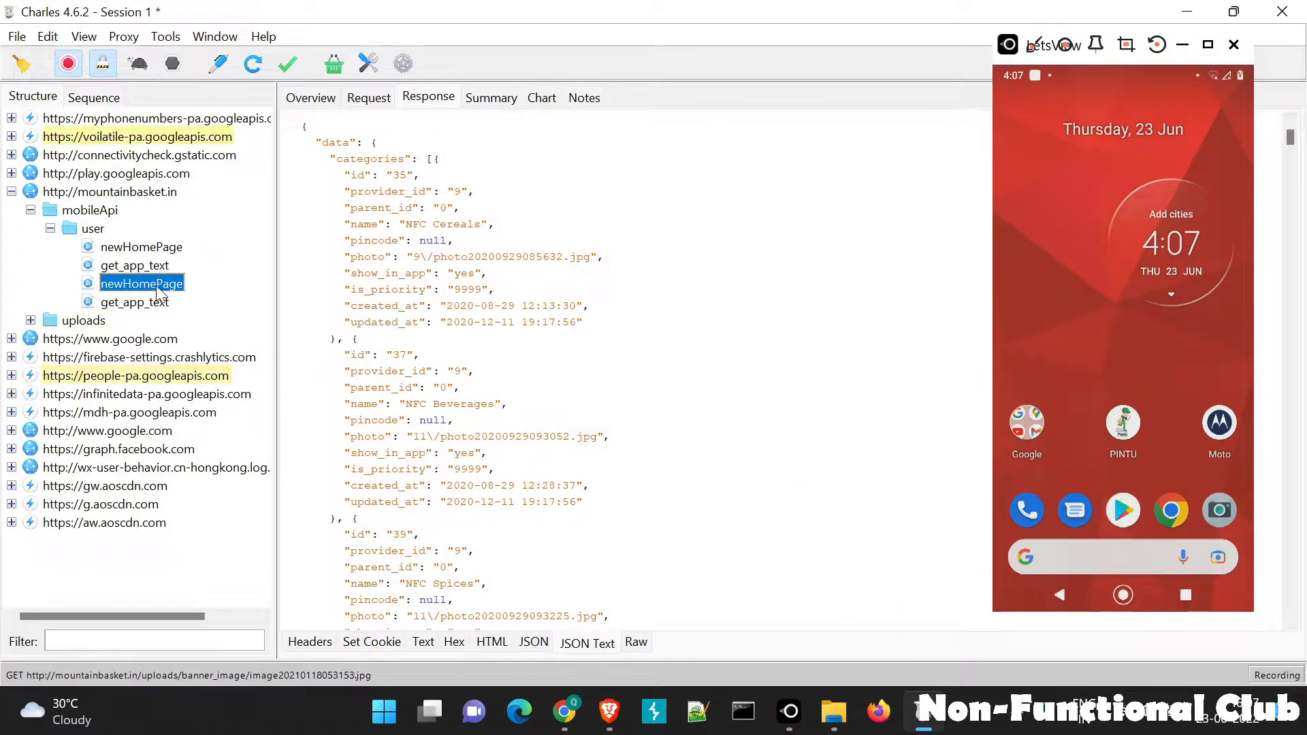
- View the newHomePage request as Headers, Text, Form and Raw: POST with user_id=4695, provider_id=9
click(369, 98)
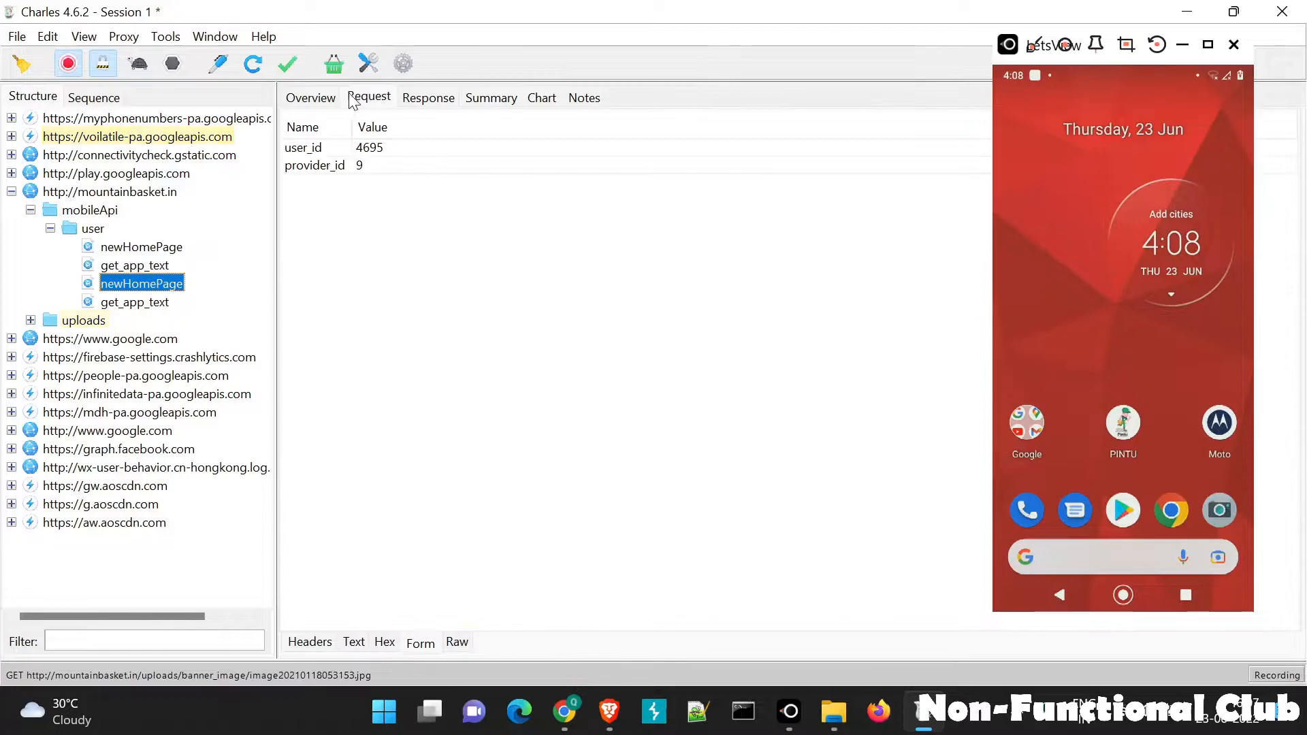
click(309, 642)
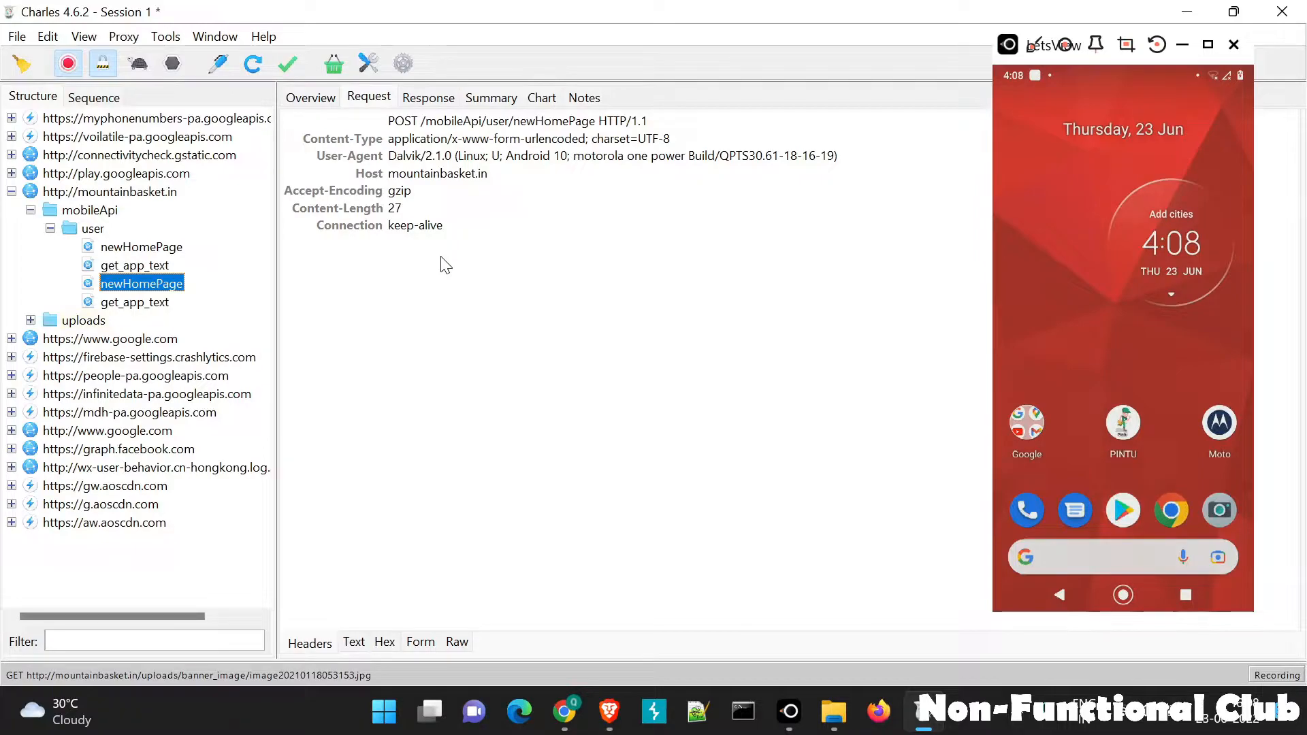
click(353, 642)
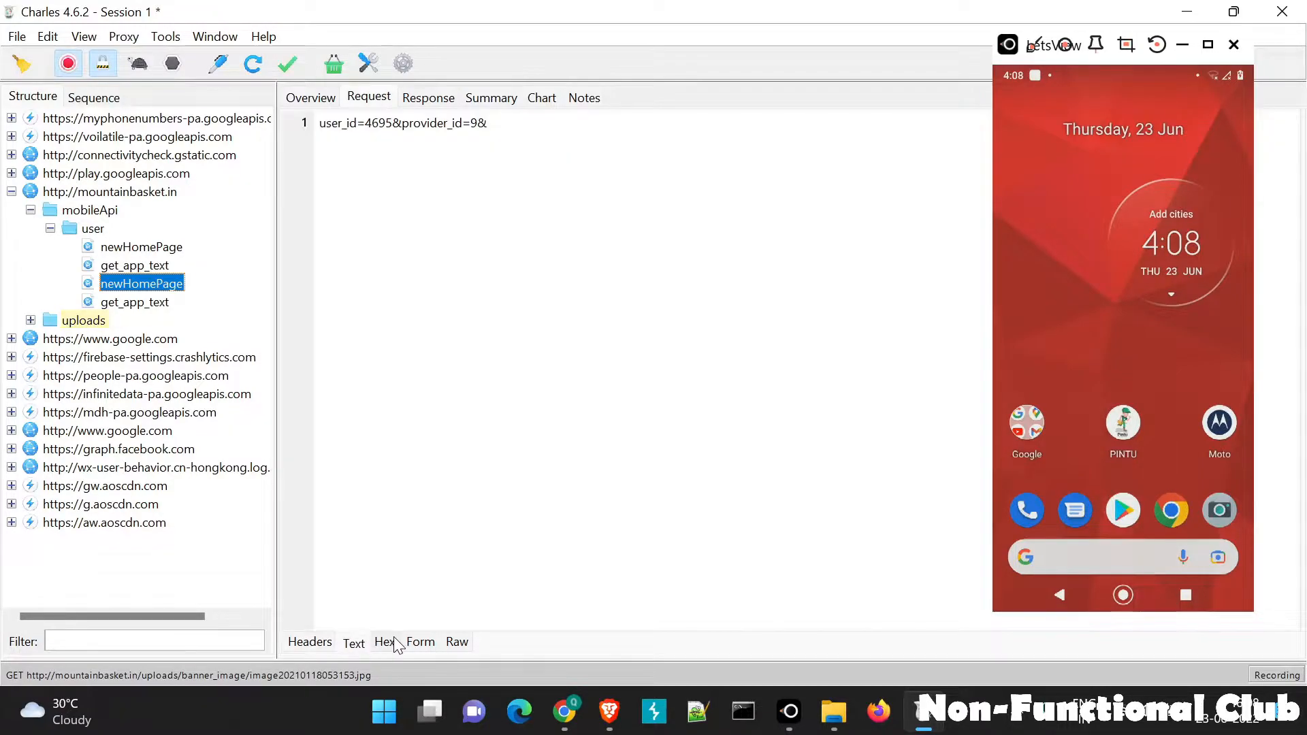
click(420, 642)
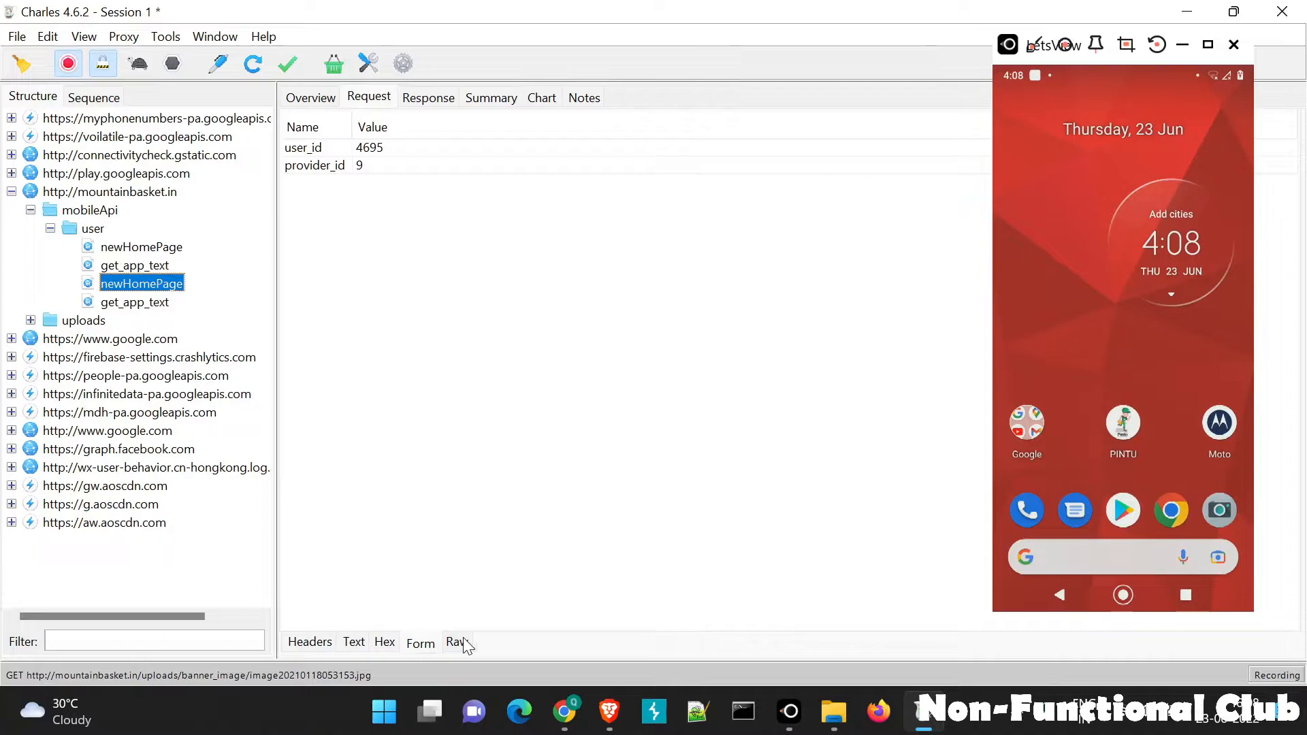
click(456, 642)
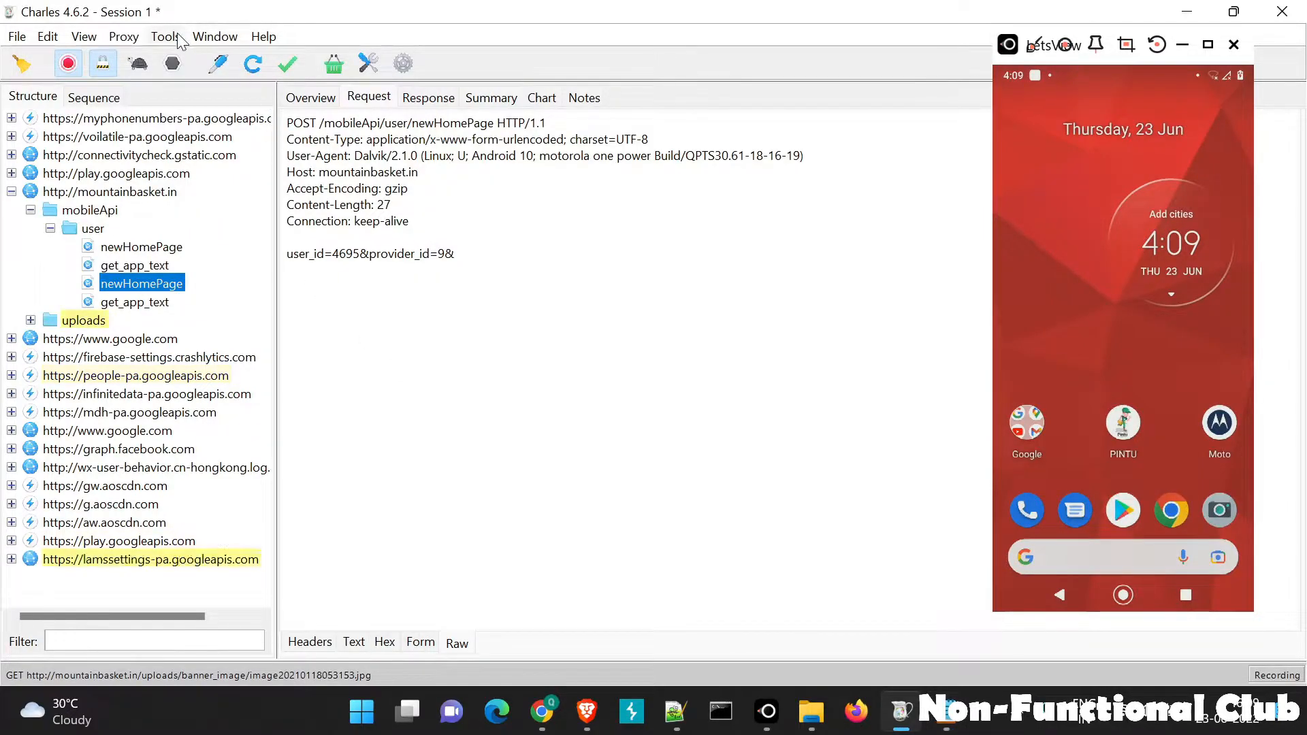
- Enable Map Local, add a new mapping entry and begin filling its protocol field
click(164, 36)
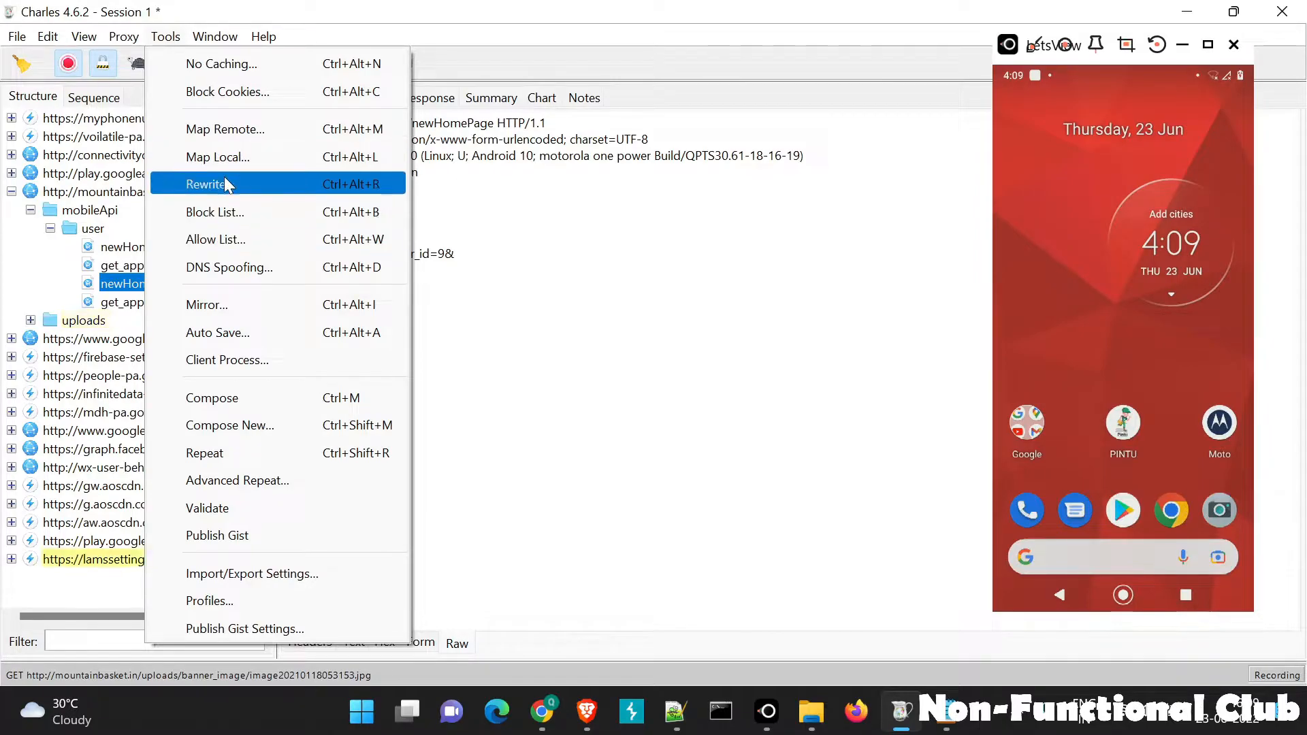
click(218, 156)
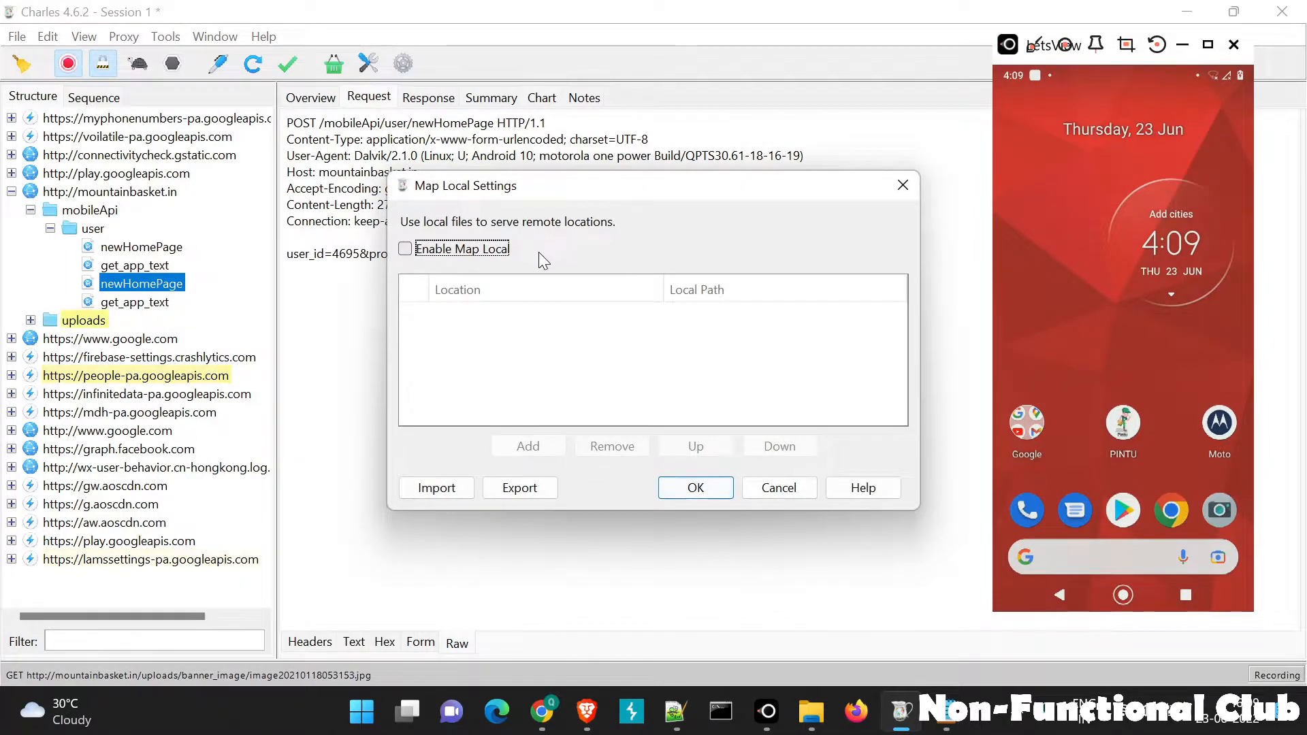
click(404, 248)
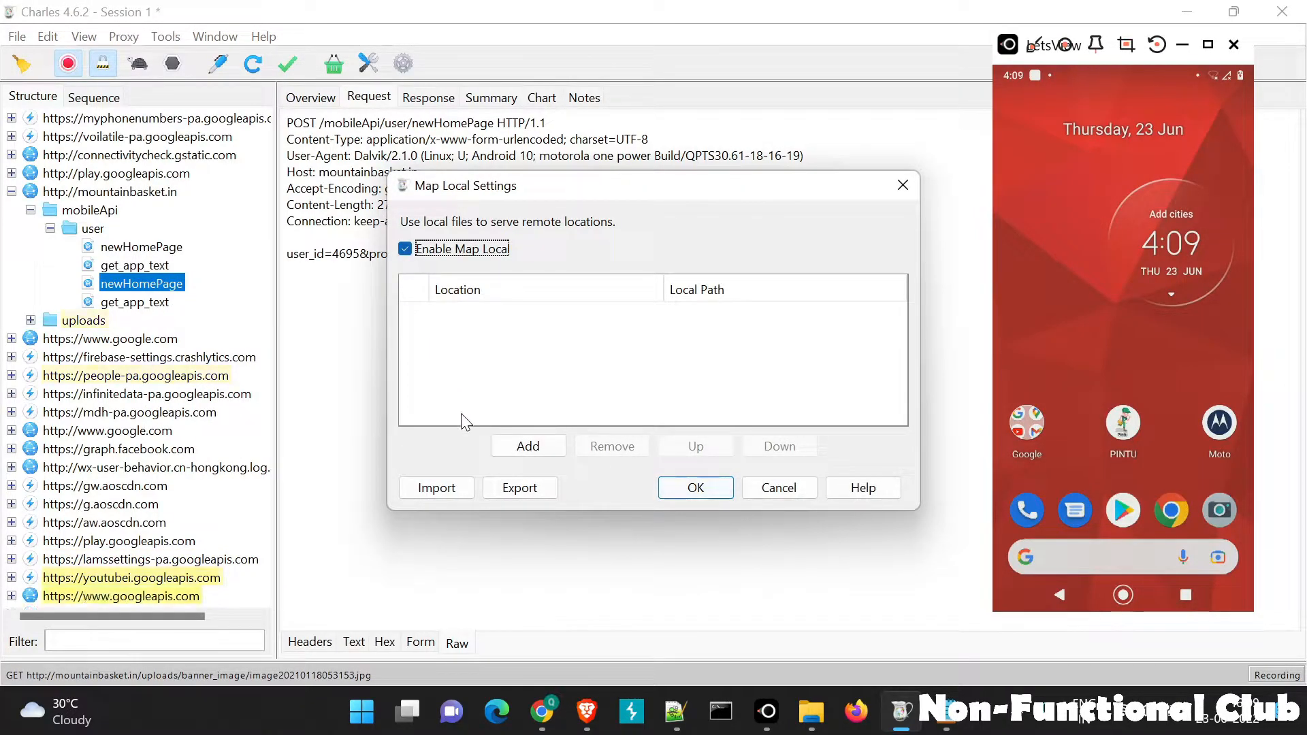
click(528, 446)
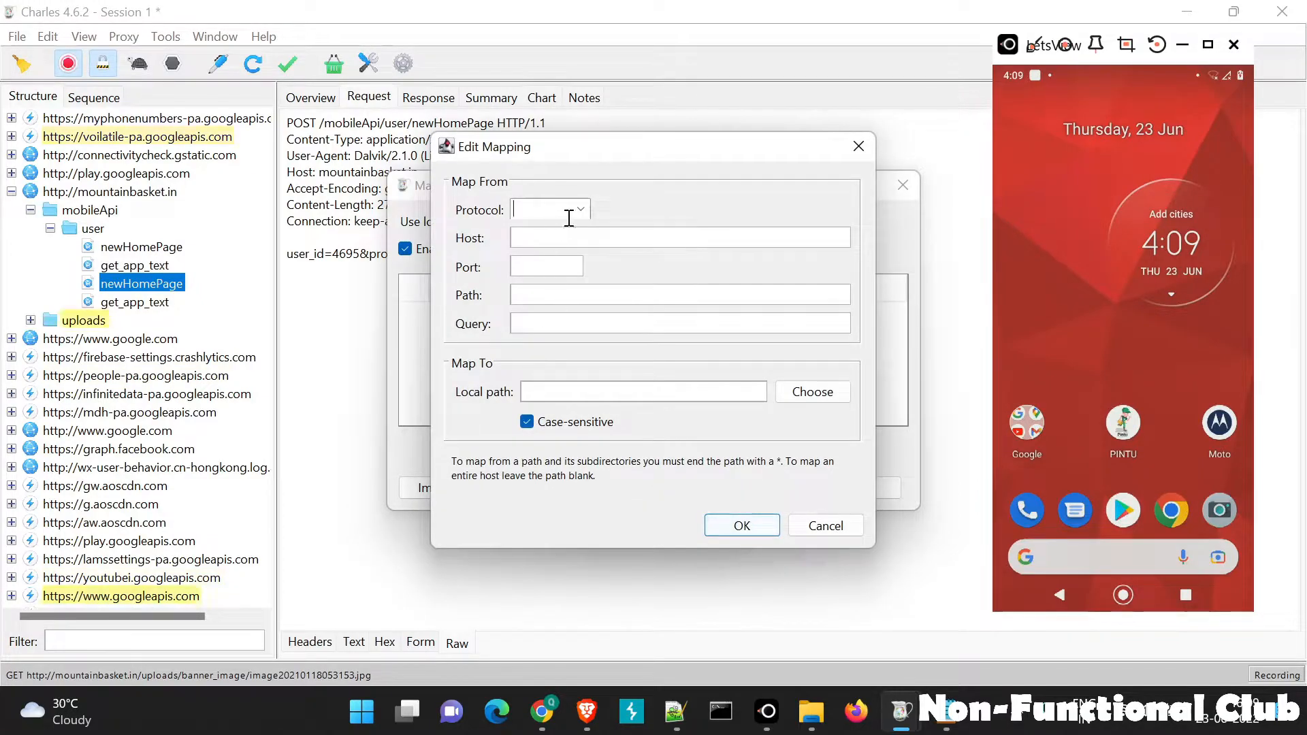
click(578, 209)
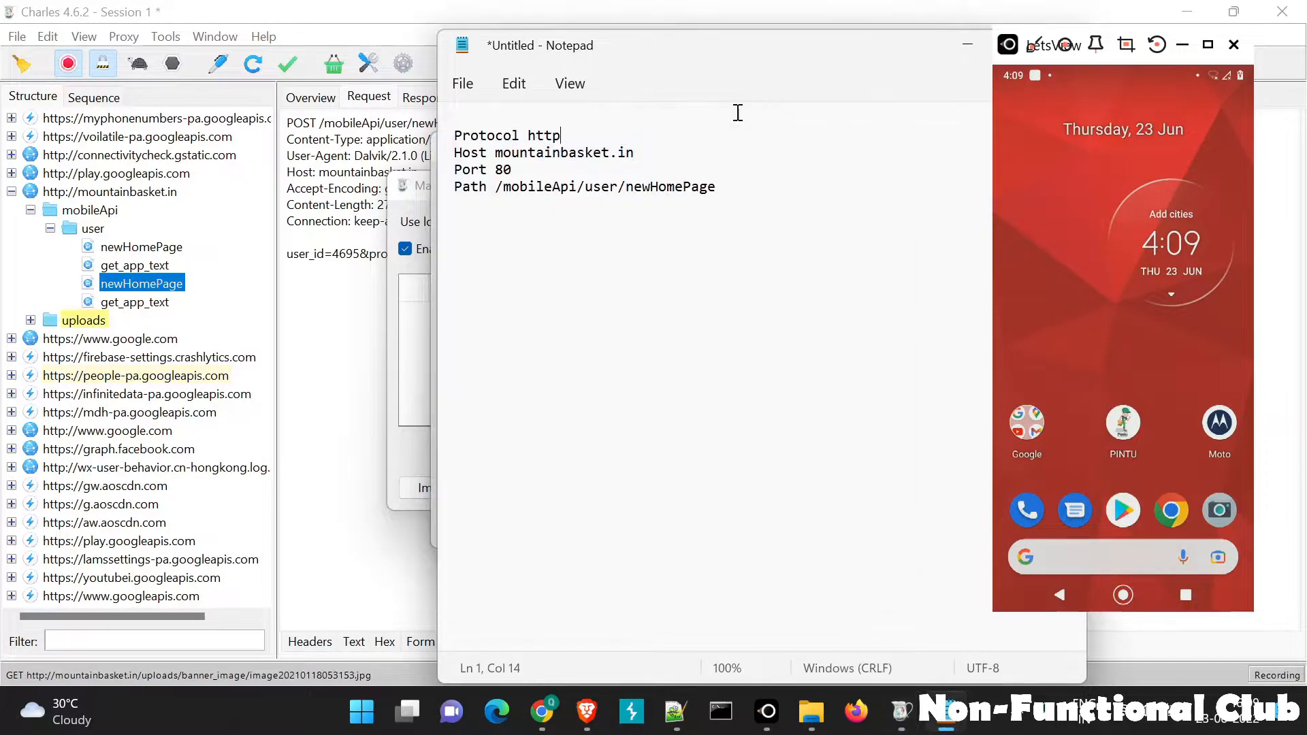
double_click(503, 169)
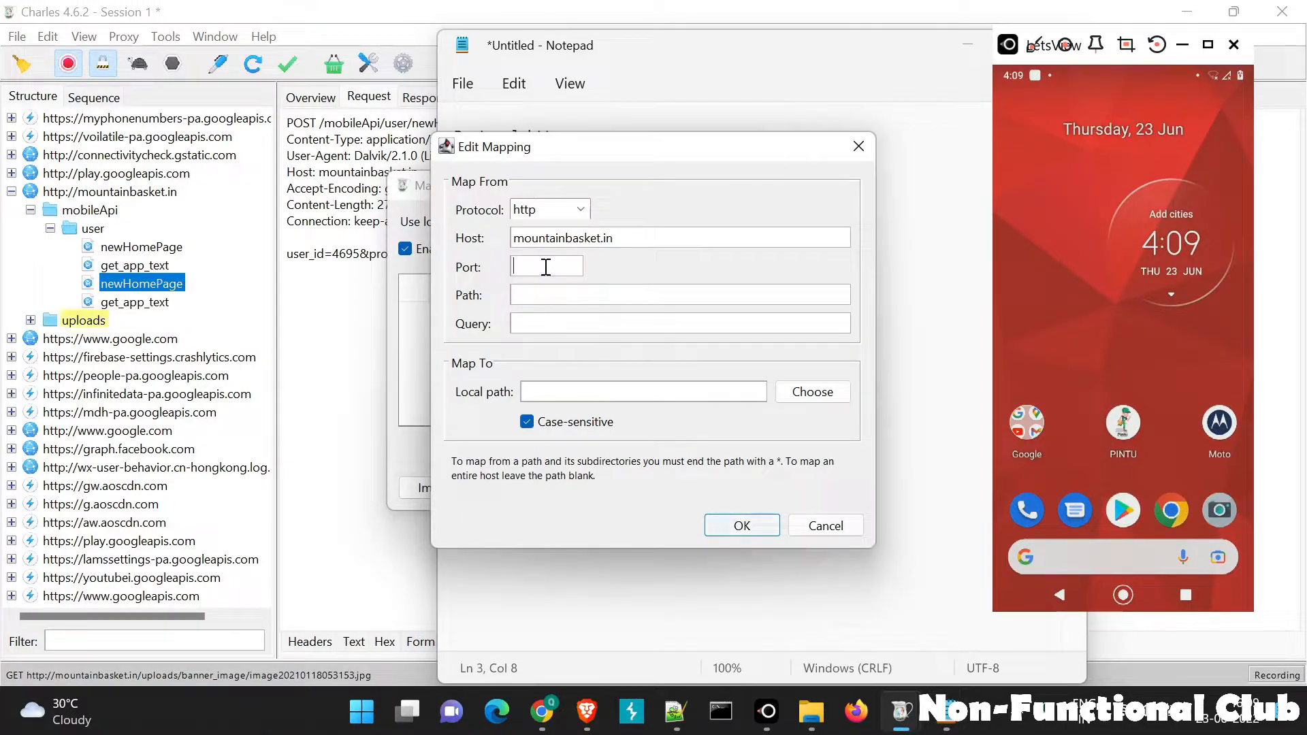
text(80)
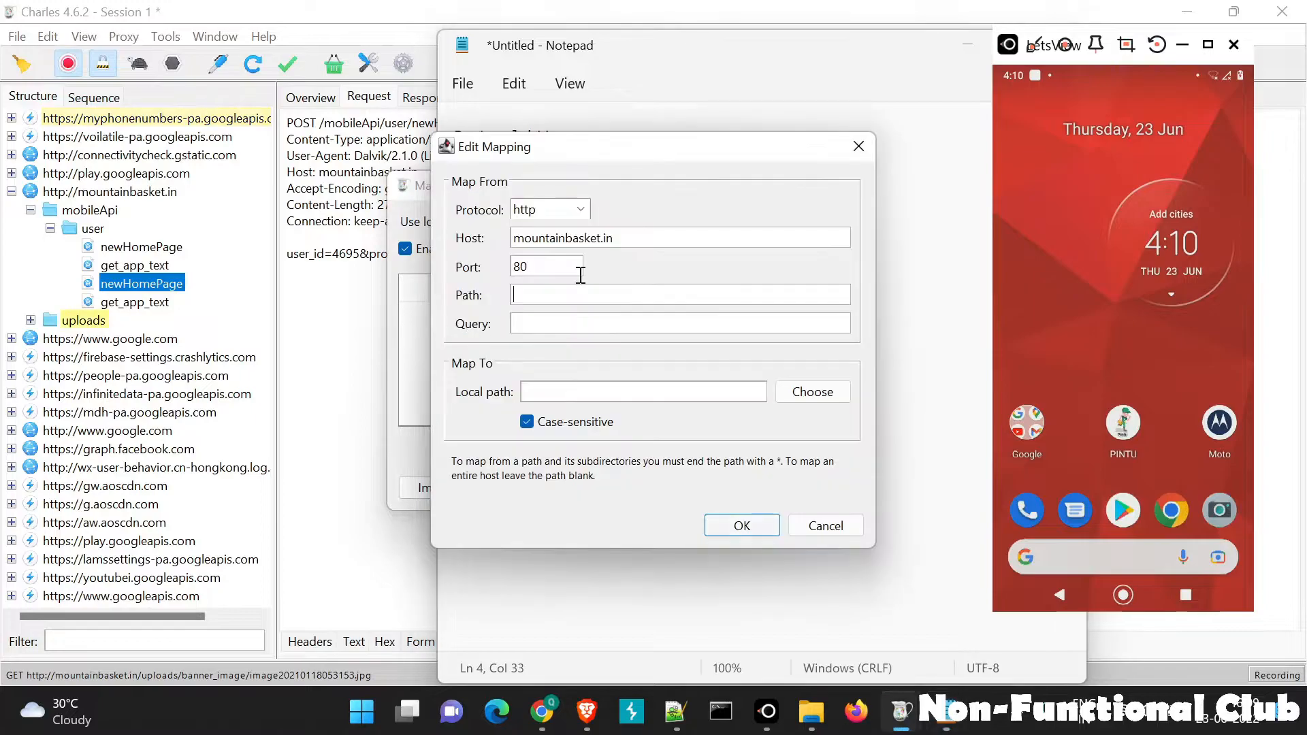
text(/mobileApi/user/newHomePage)
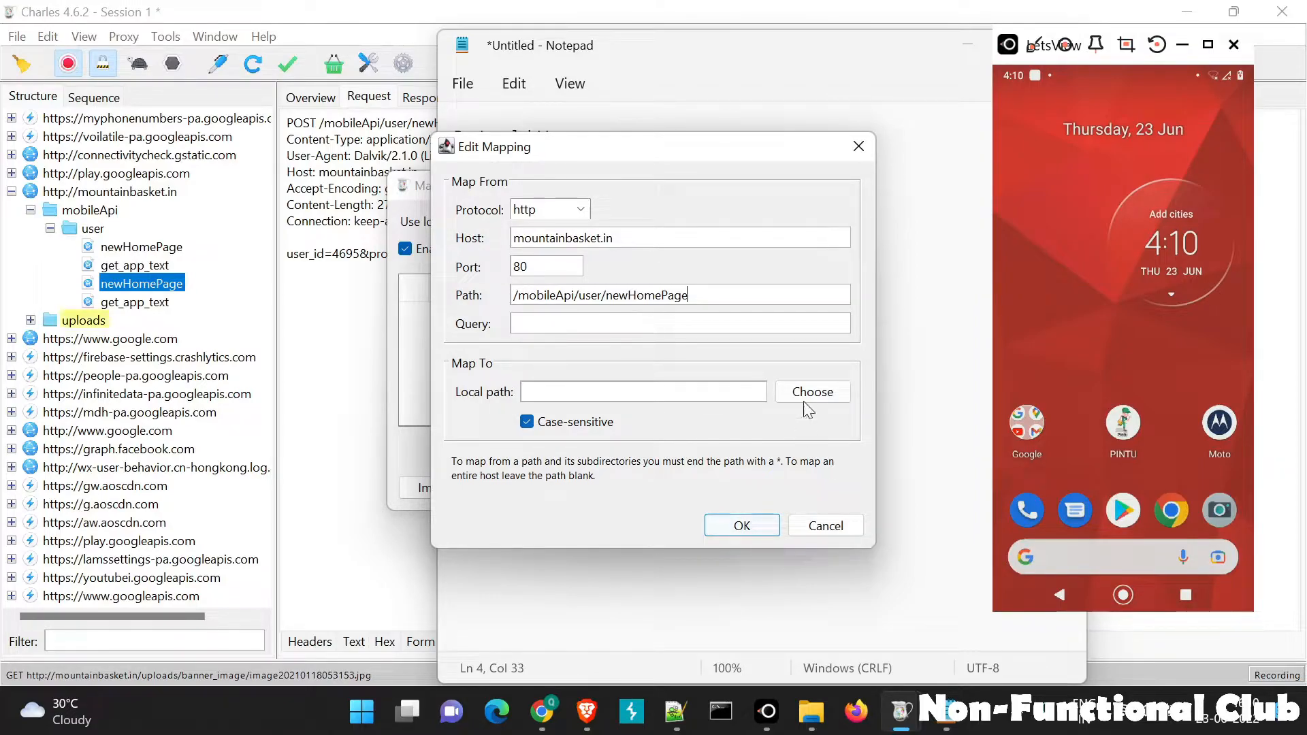
click(812, 392)
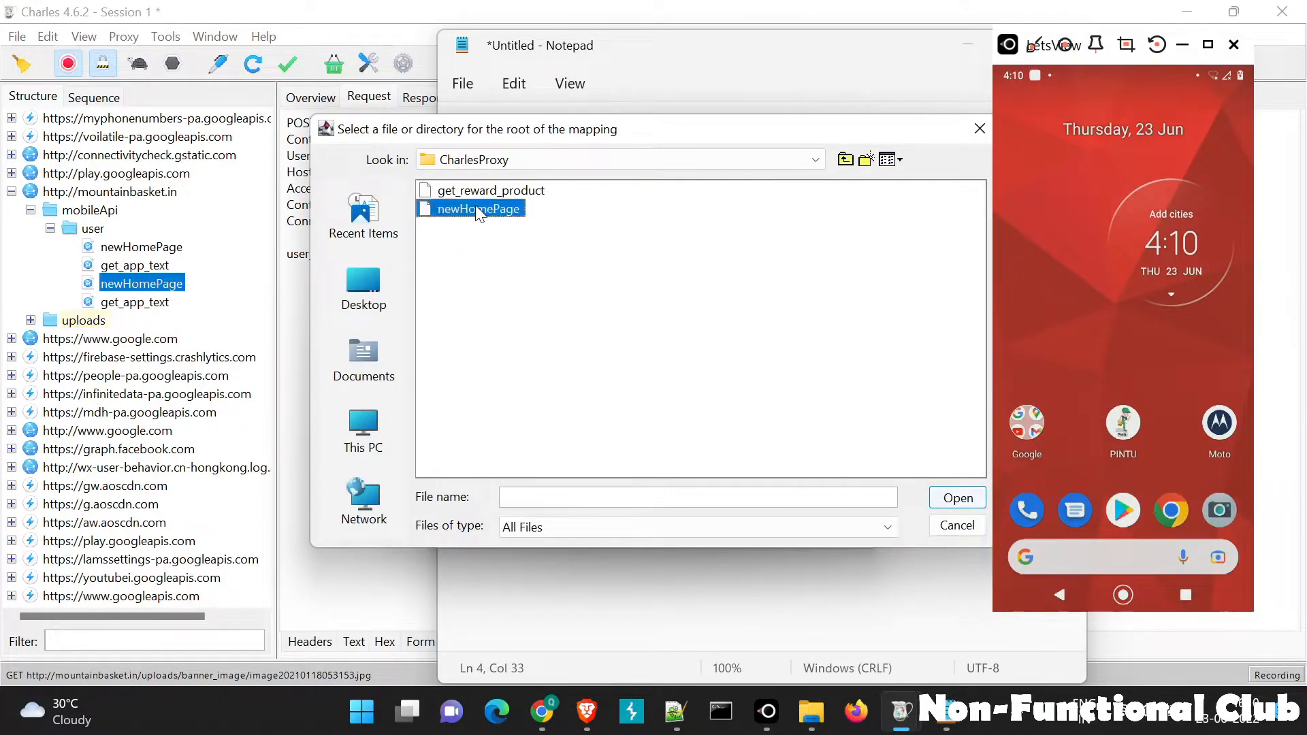
double_click(471, 209)
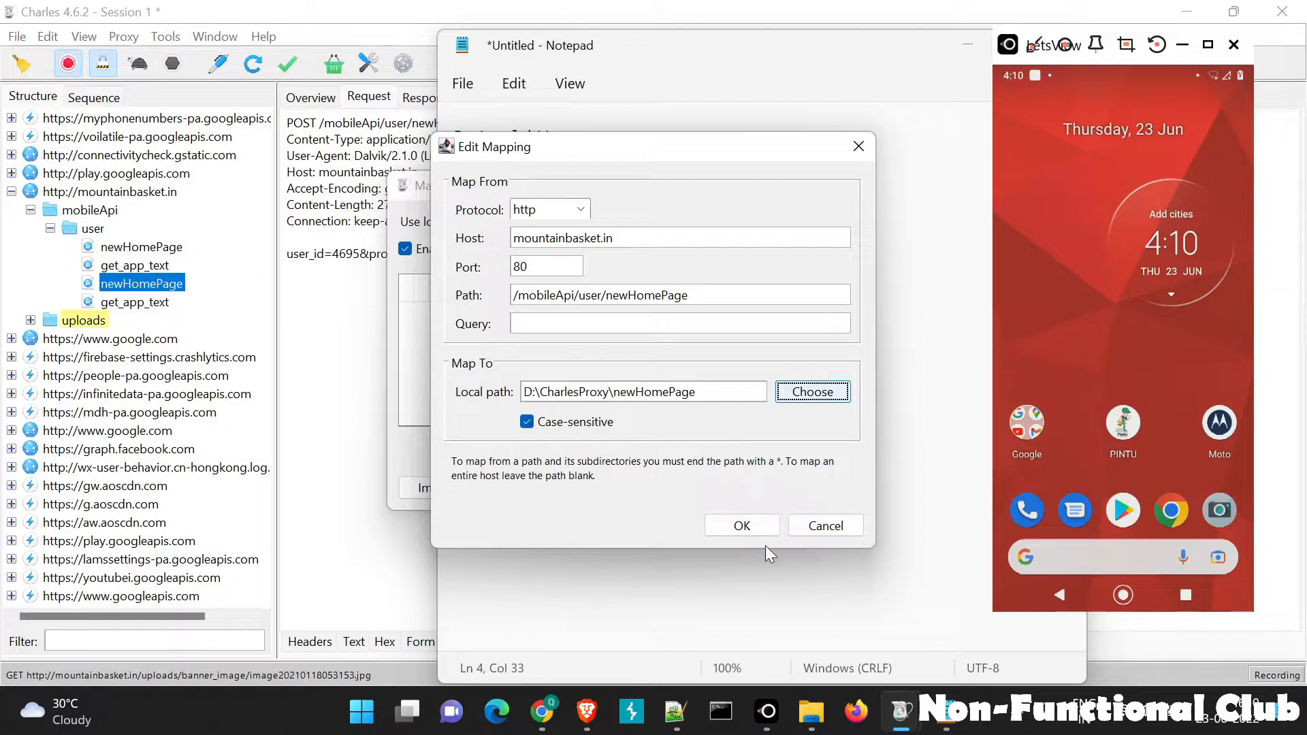
click(742, 526)
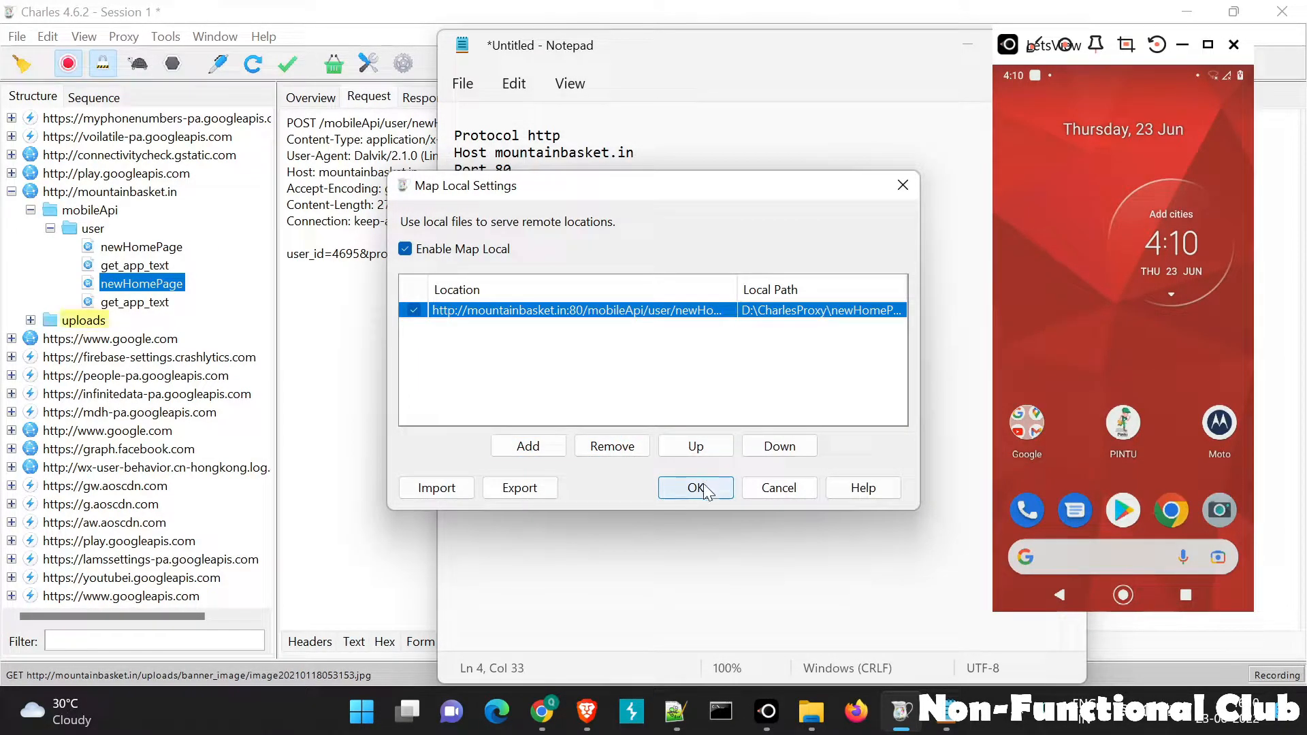
- Confirm Map Local Settings with OK, then select the newHomePage request path
click(696, 488)
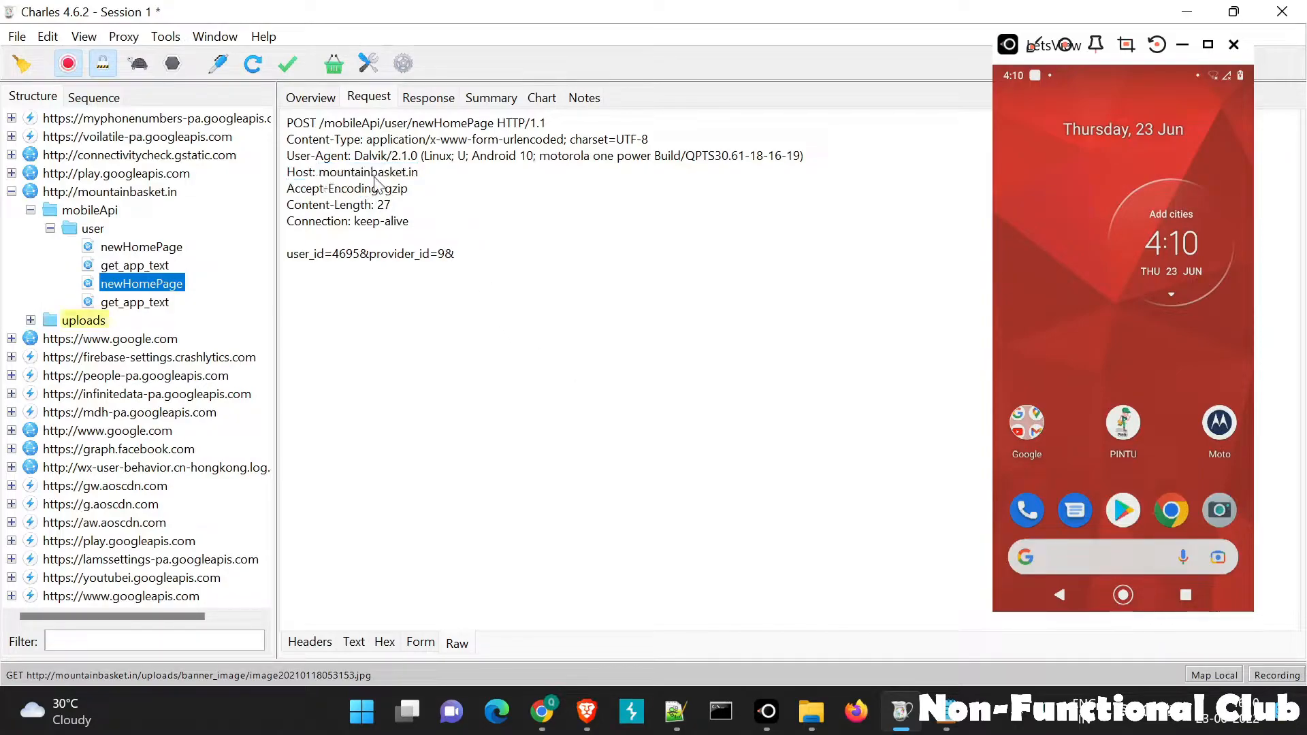
double_click(367, 172)
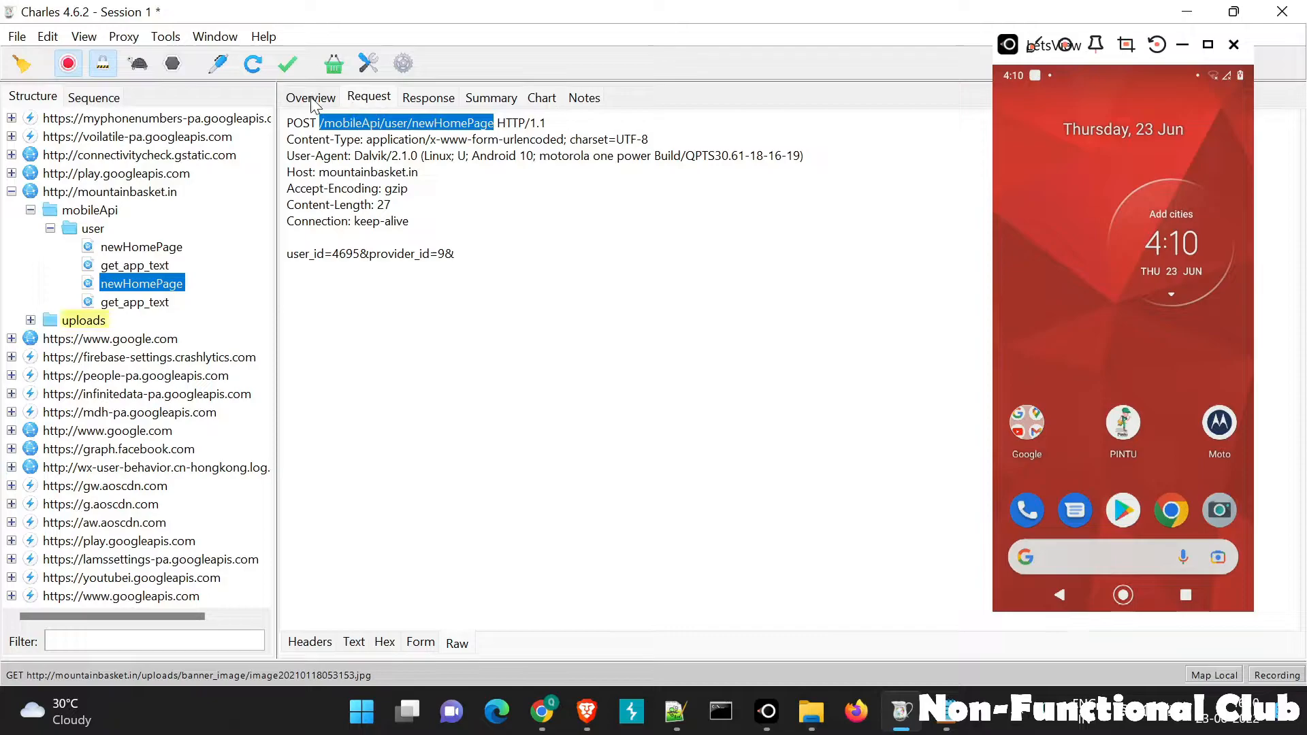
- Inspect the newHomePage Overview's Remote Address, then view its Response with NFC categories
click(311, 97)
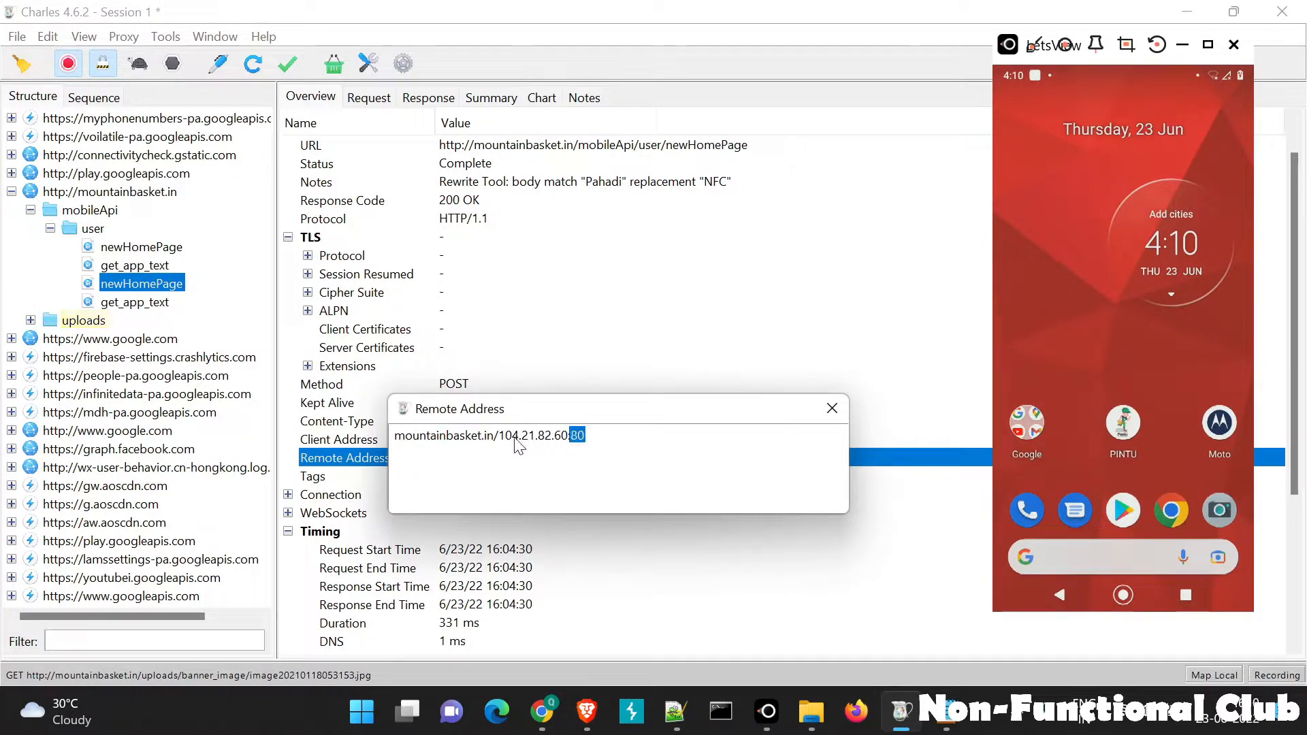
click(831, 407)
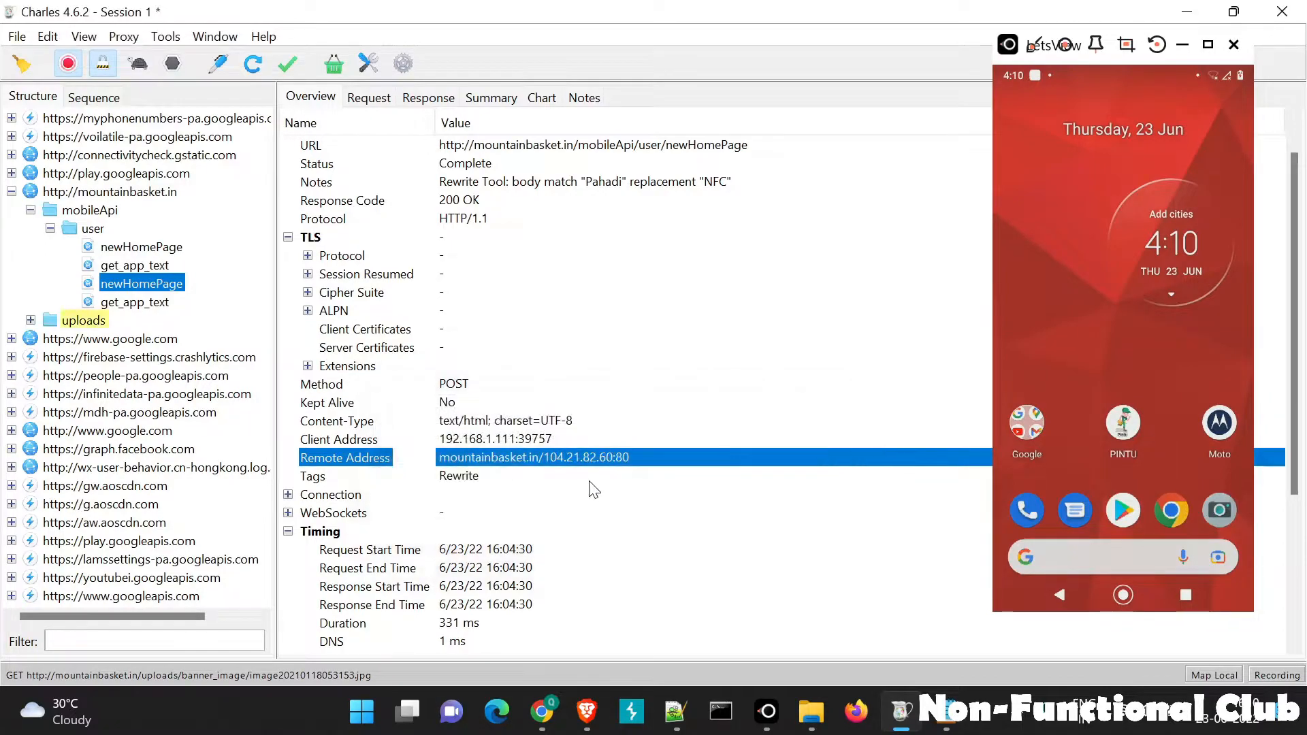
click(367, 347)
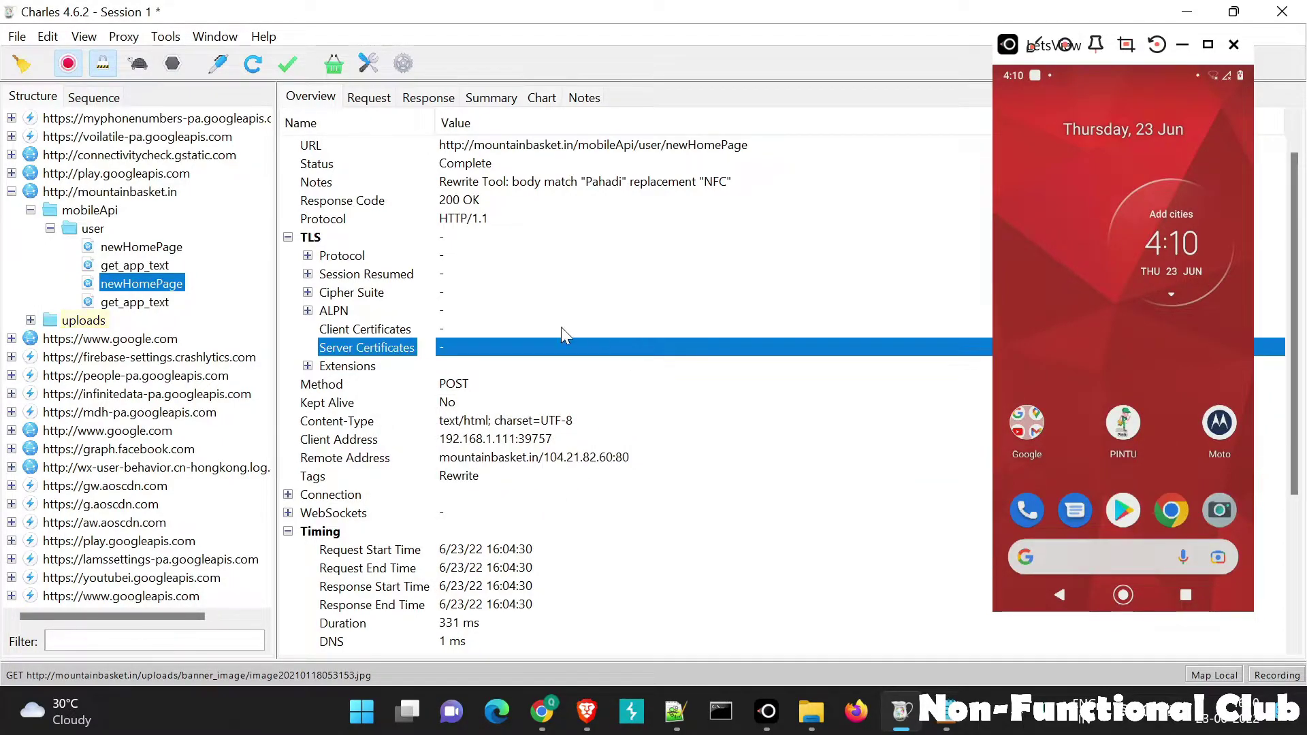
click(427, 98)
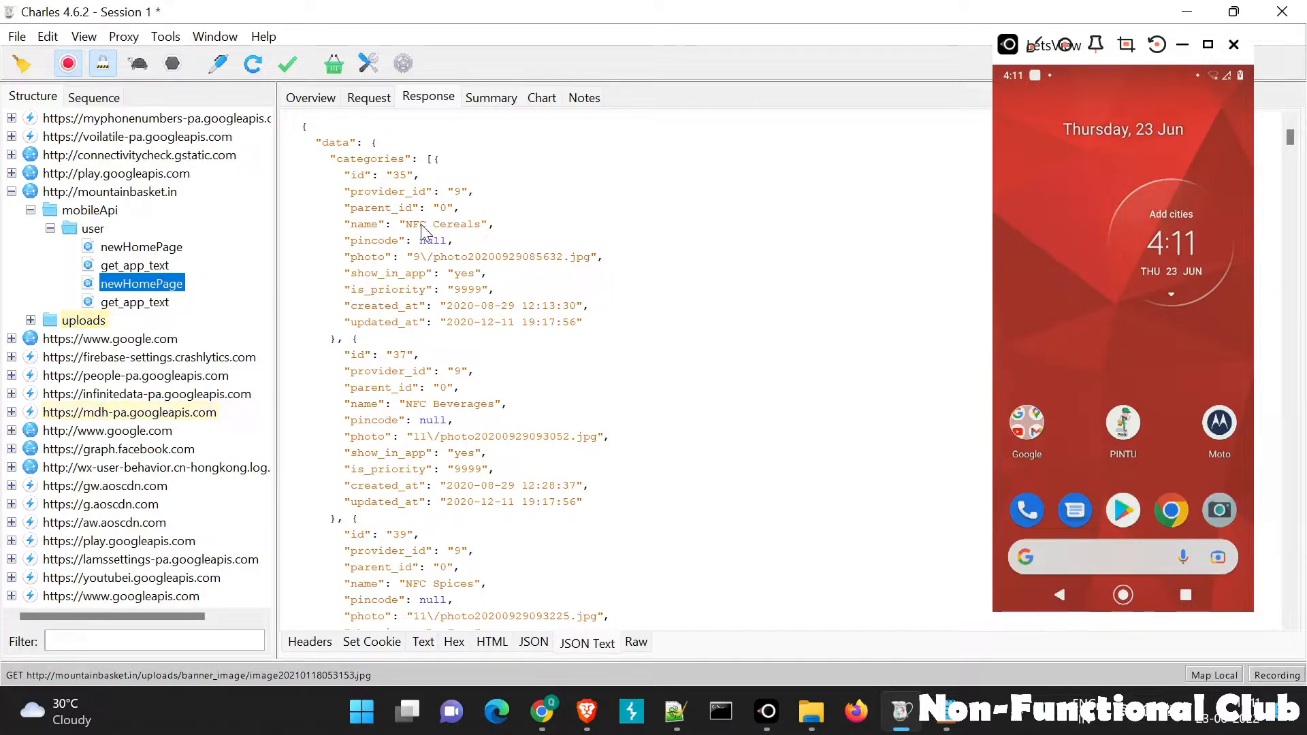
mouse_move(445, 344)
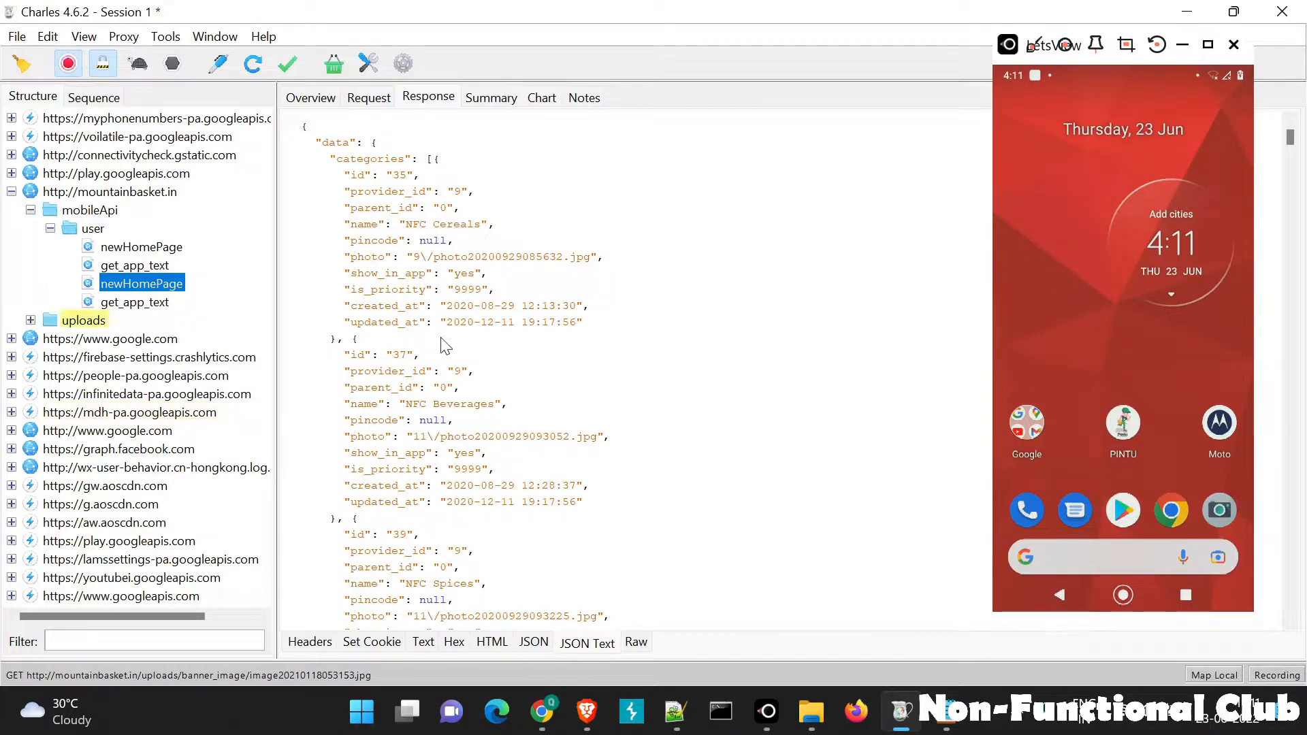
click(165, 36)
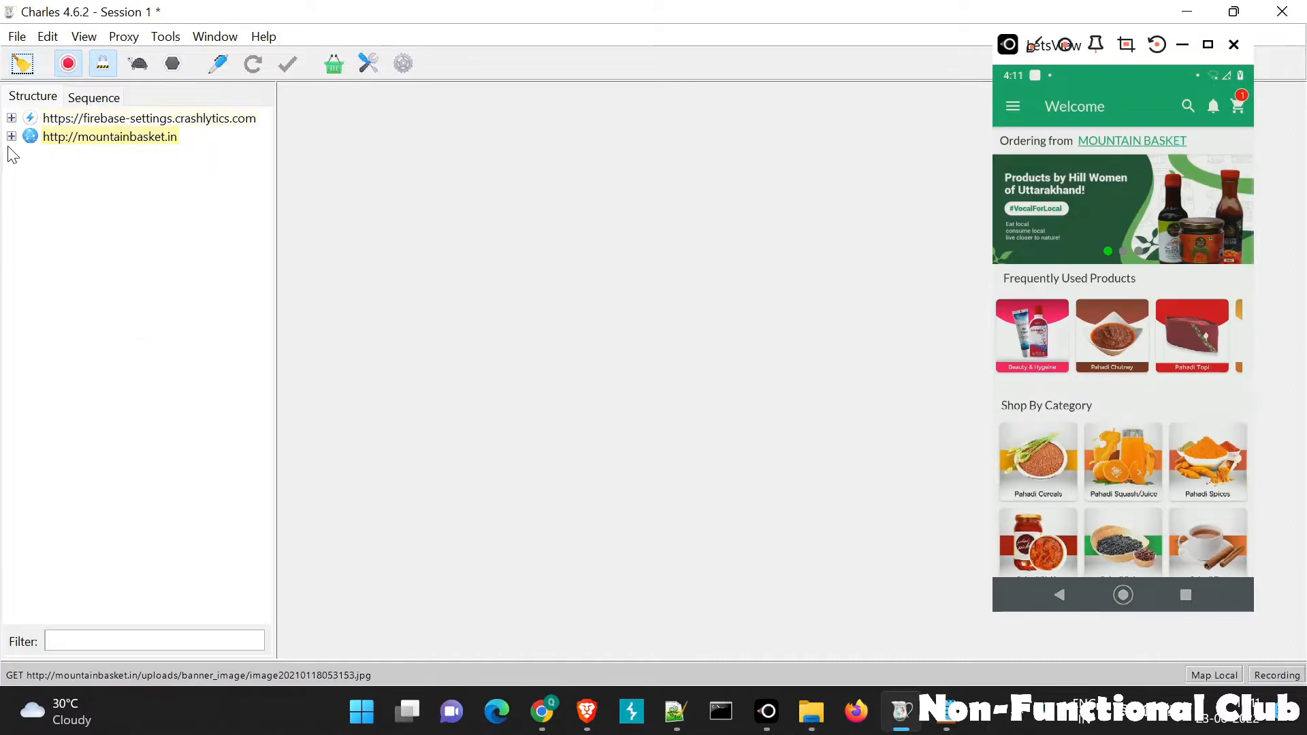
- Expand mountainbasket.in > mobileApi > user and select the freshly captured newHomePage request
click(11, 136)
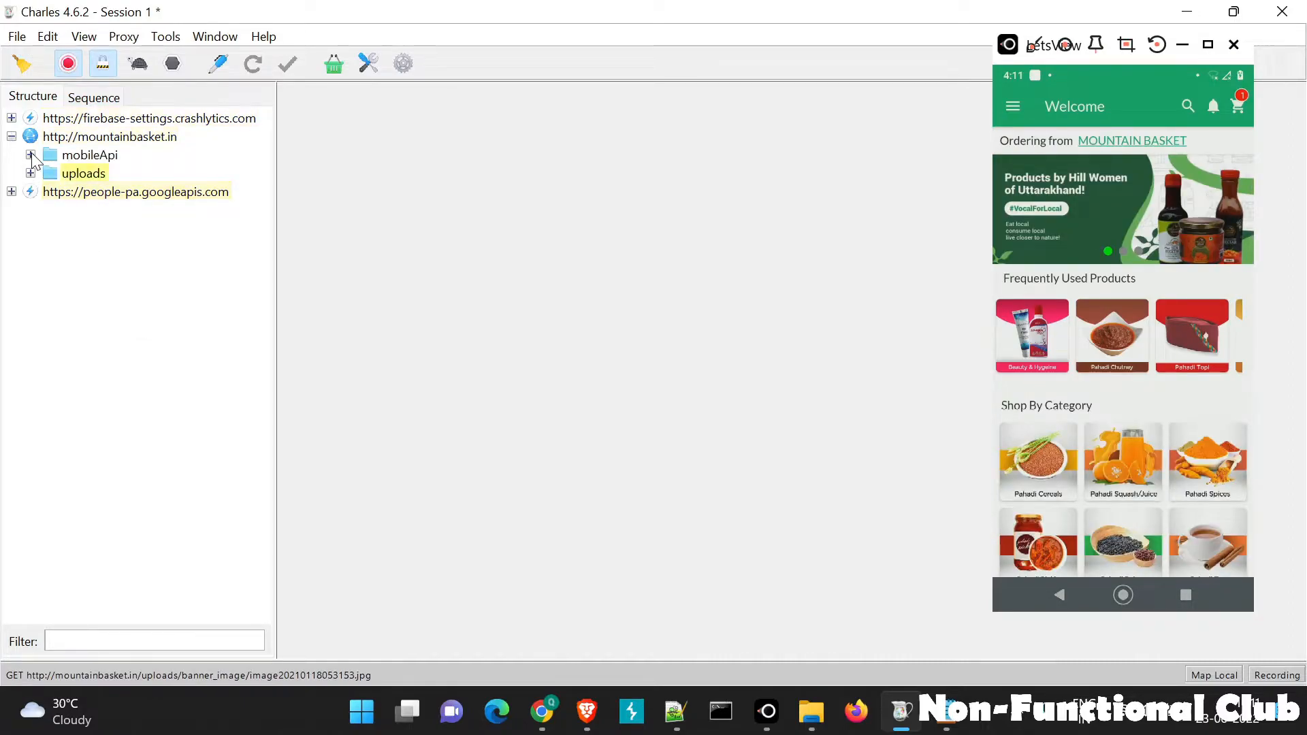
click(32, 155)
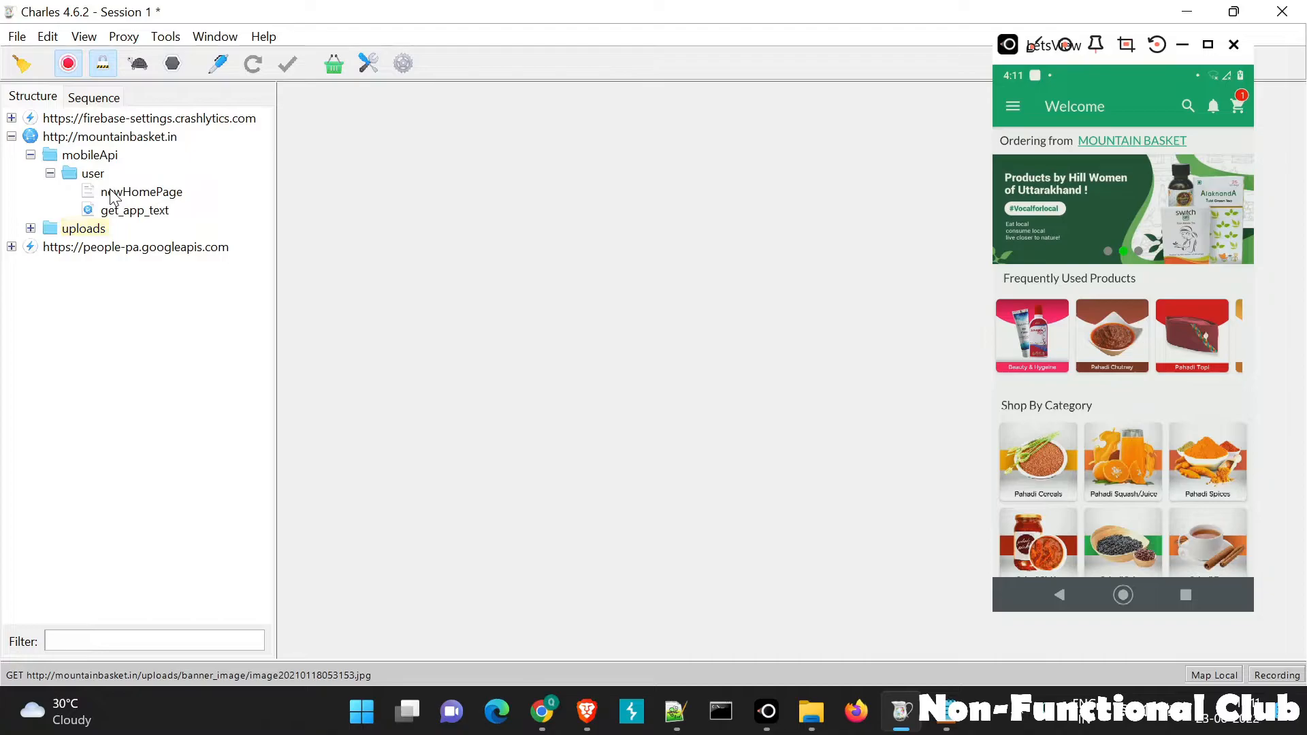
click(84, 228)
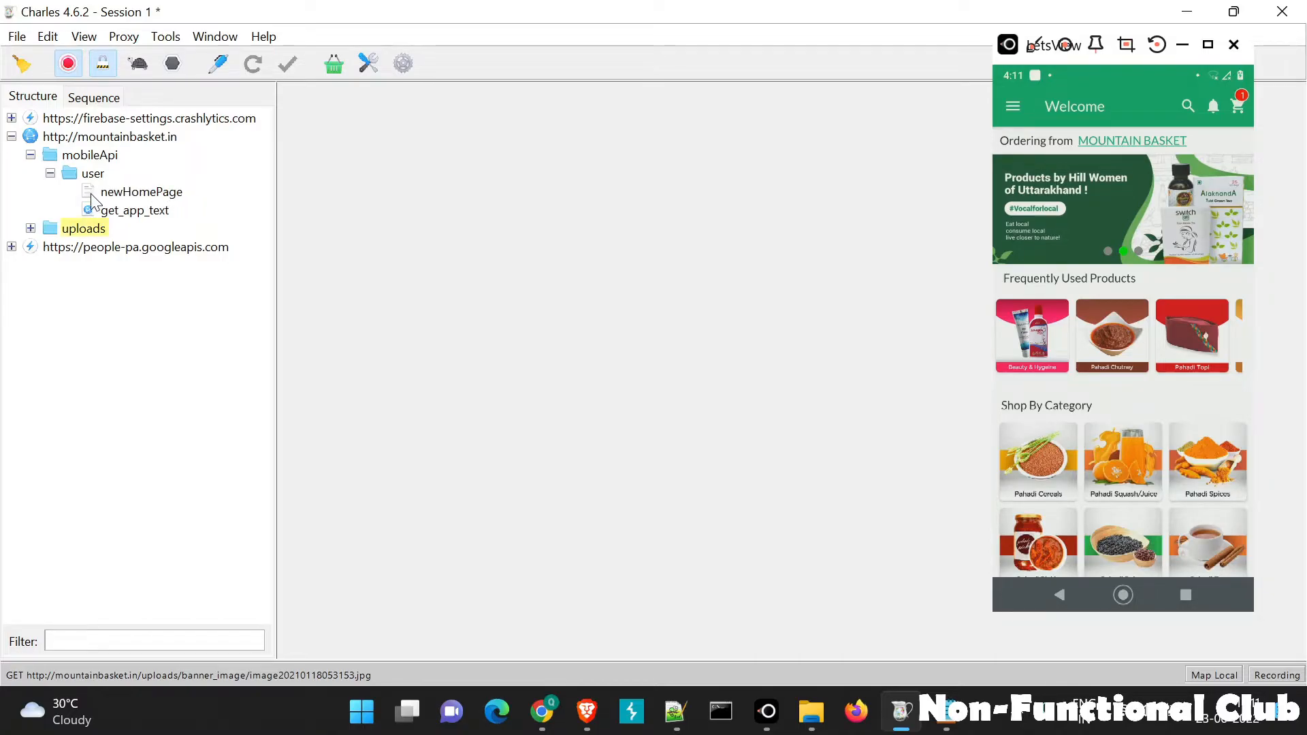
click(140, 192)
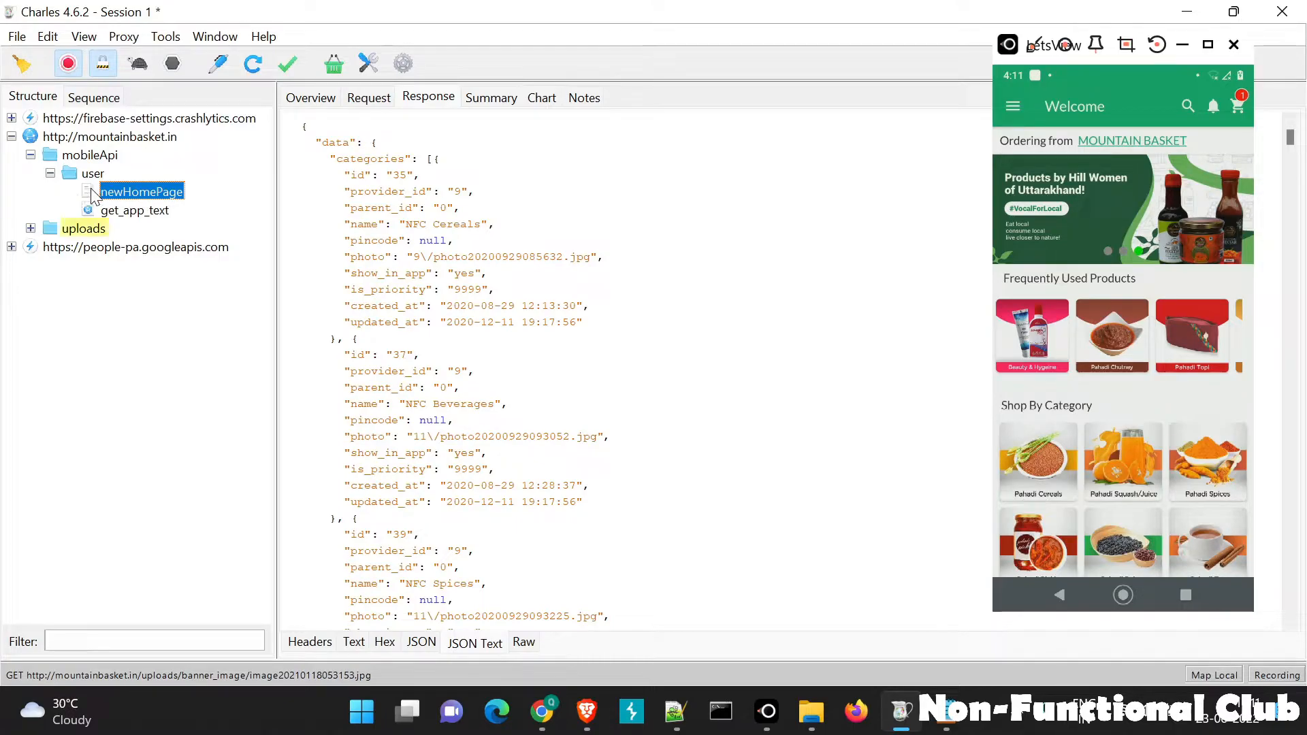
- Inspect the first newHomePage entry's Request, Overview and Response, noting 'Mapped to local file' and Map Local tag
click(369, 97)
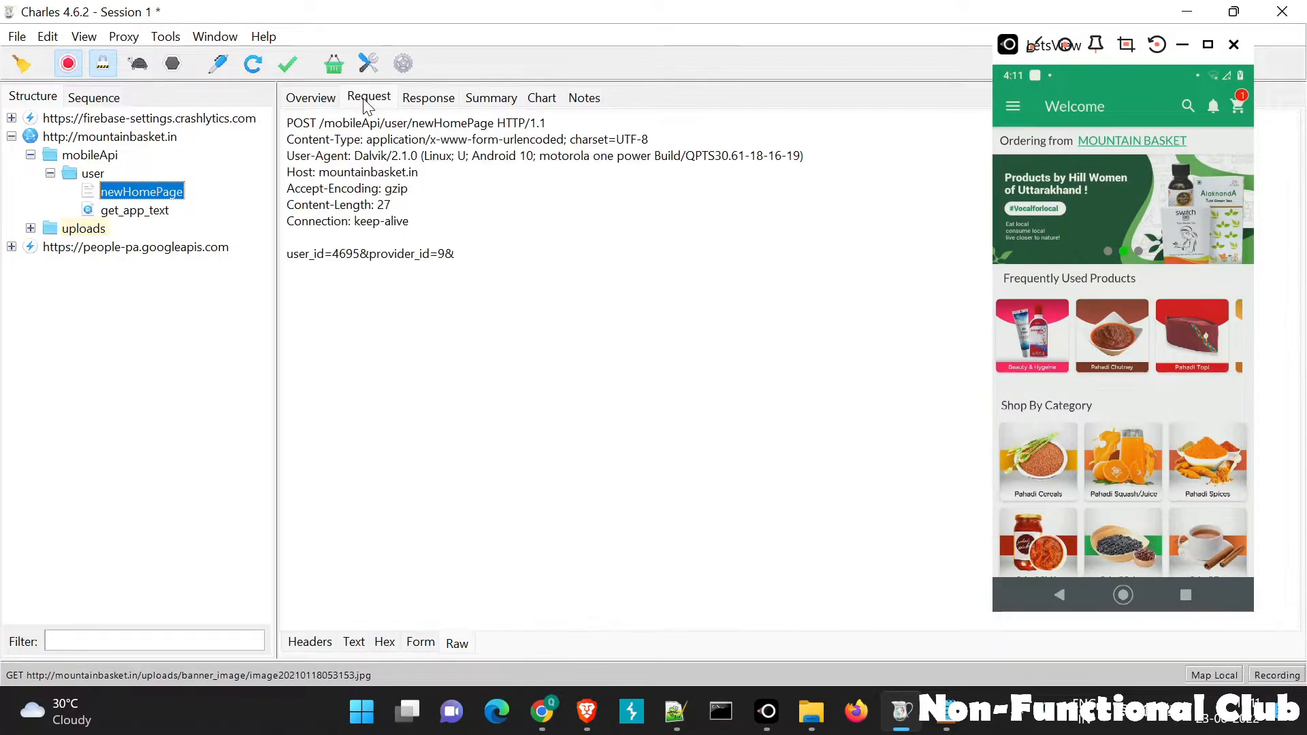
click(311, 98)
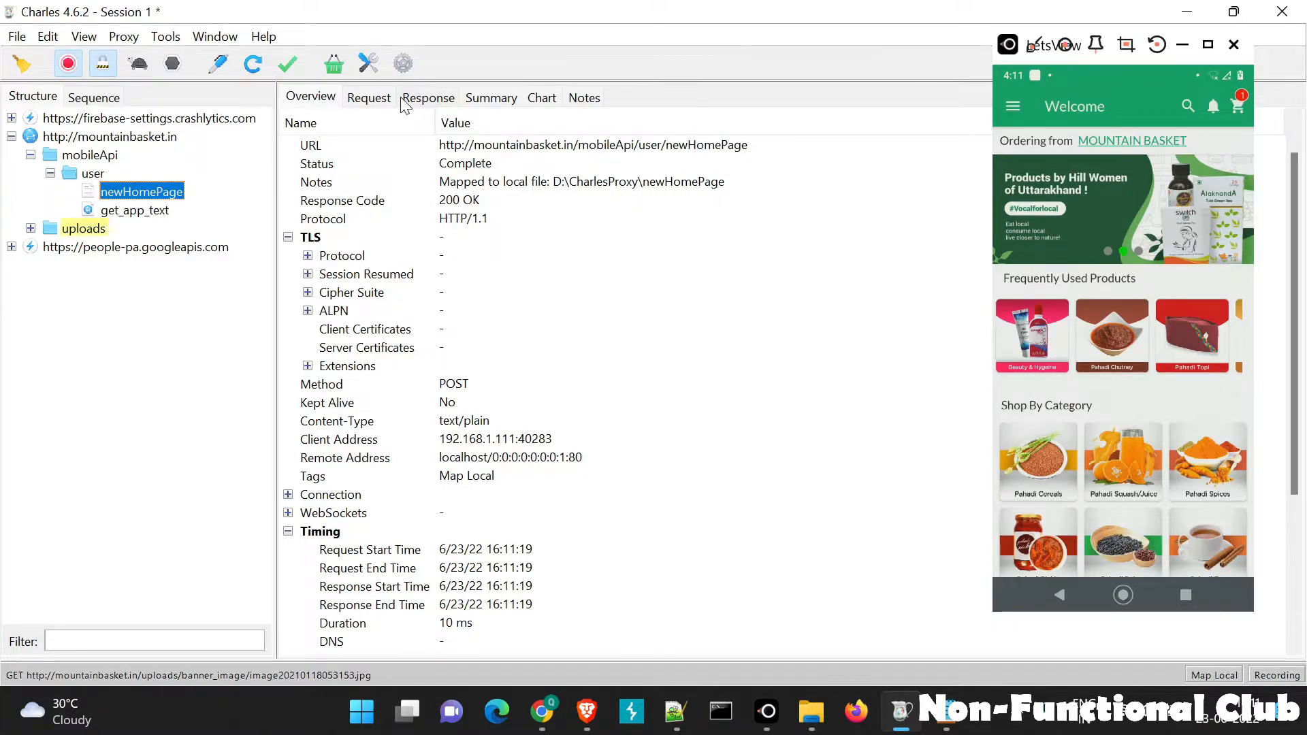
click(428, 98)
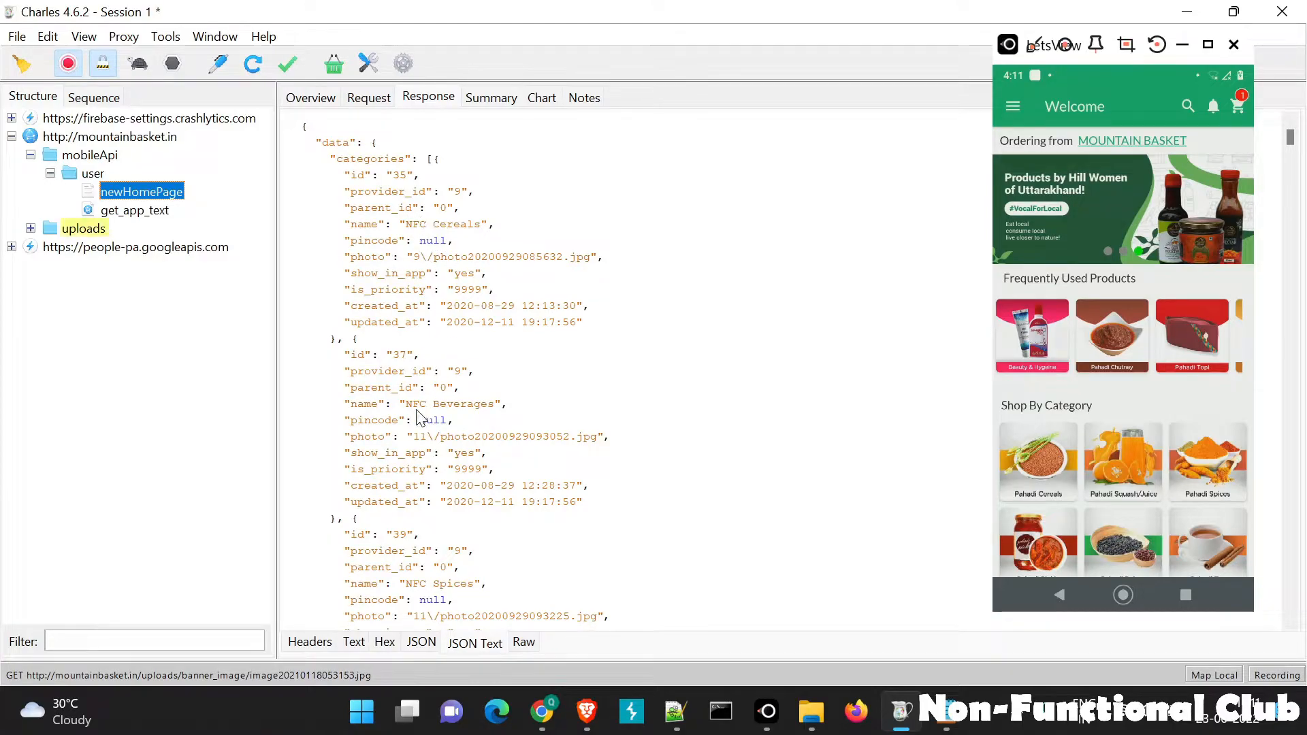
scroll(down, 3)
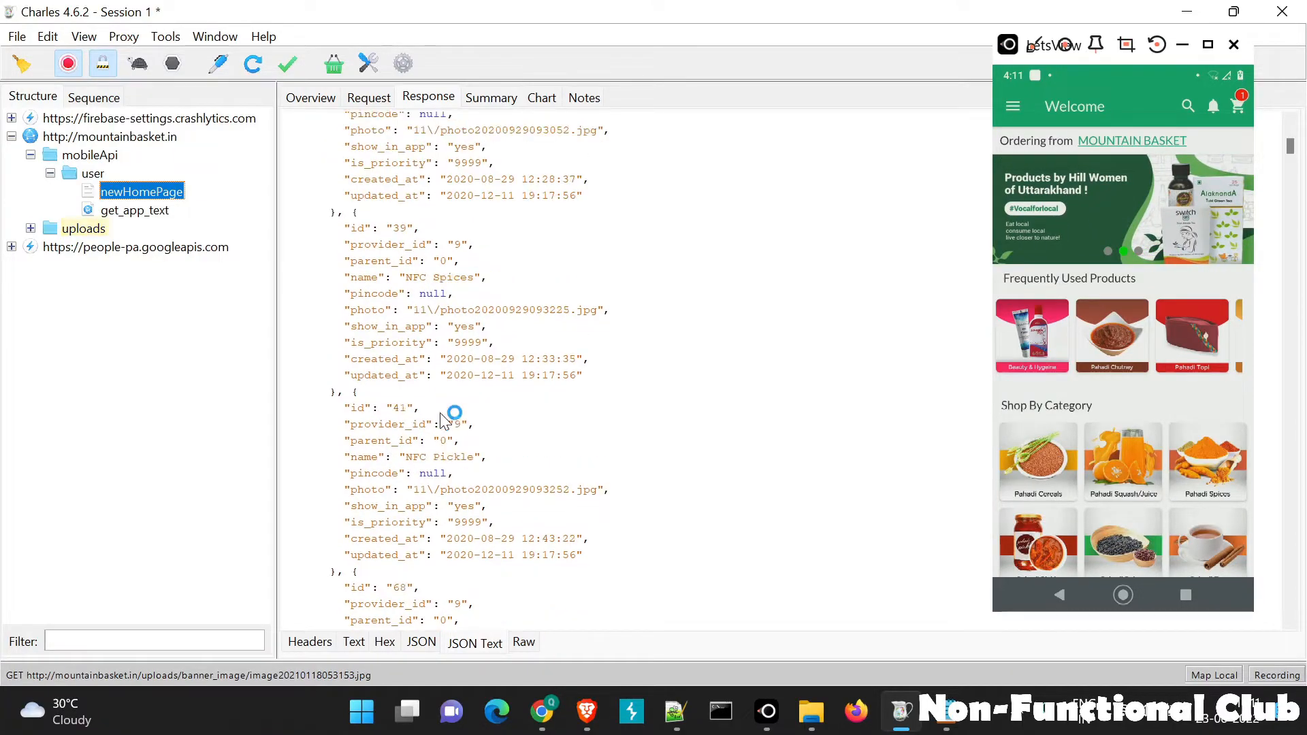
scroll(down, 3)
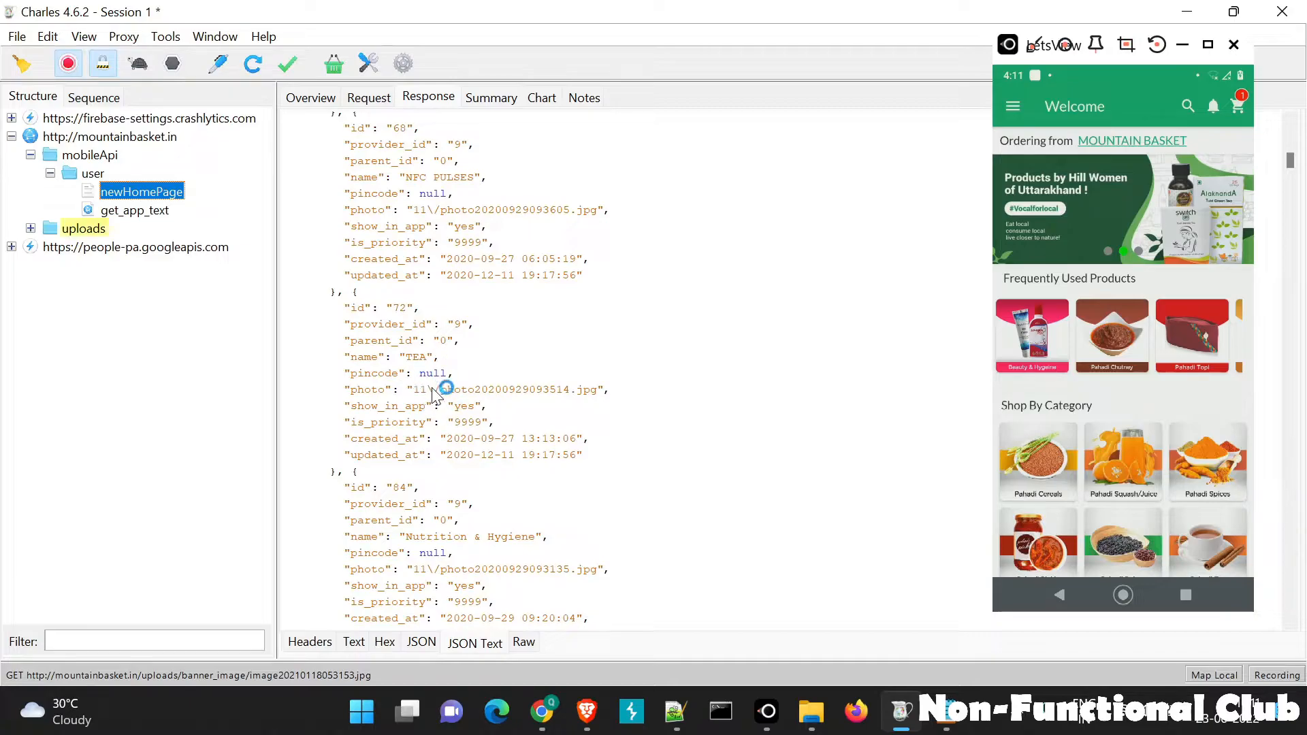
scroll(down, 3)
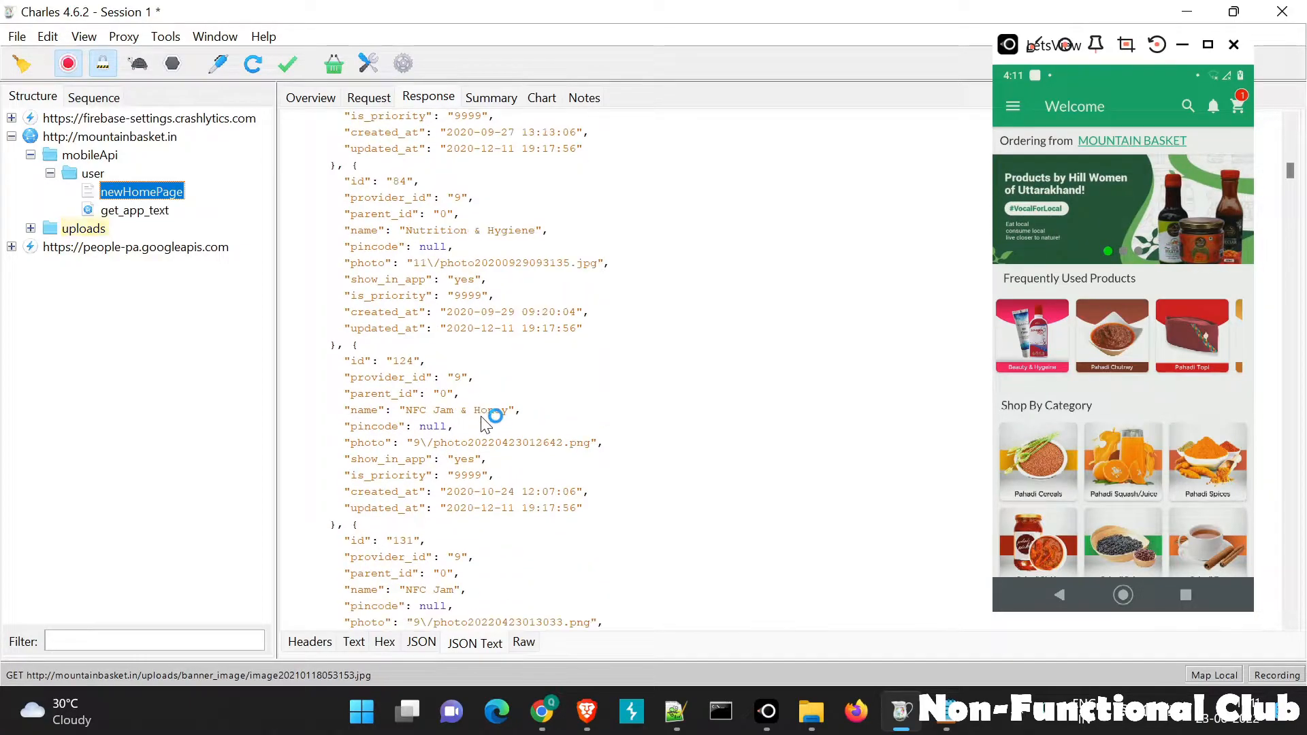
scroll(down, 3)
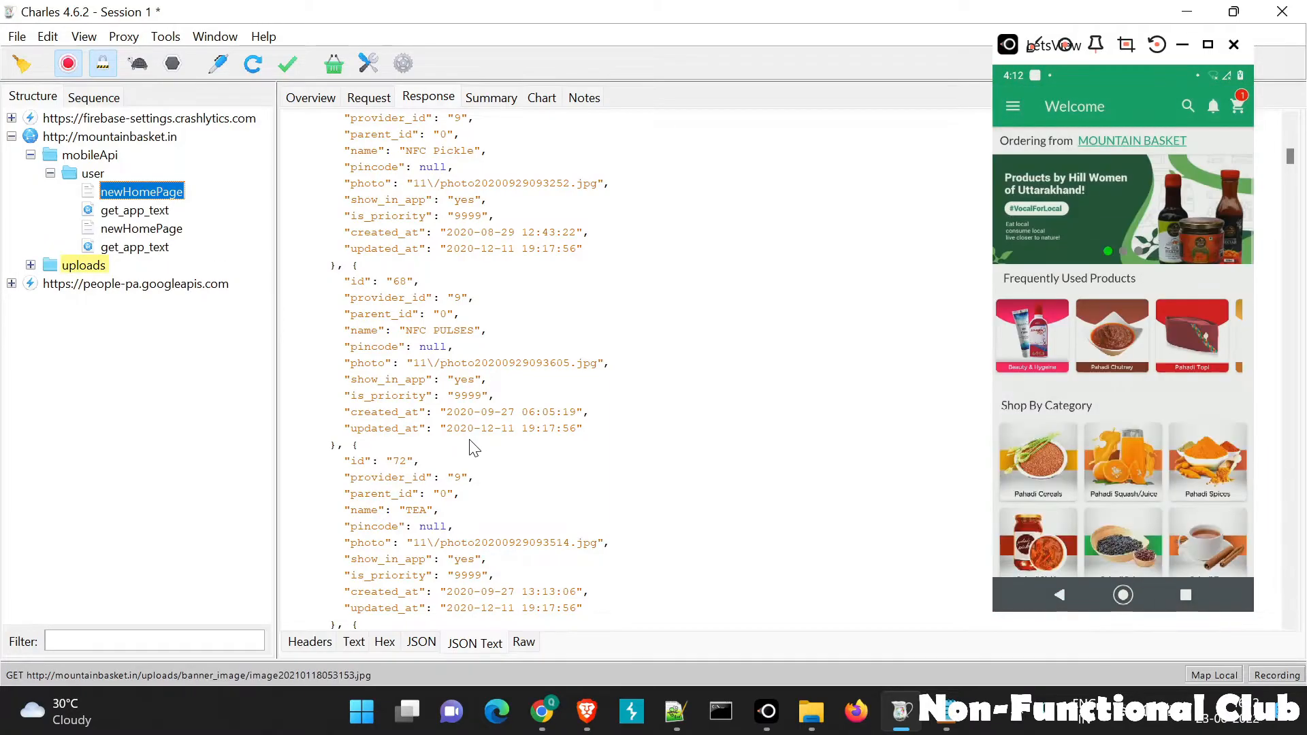
- Check the second newHomePage entry's mapping note, mapped response body and raw request
click(141, 228)
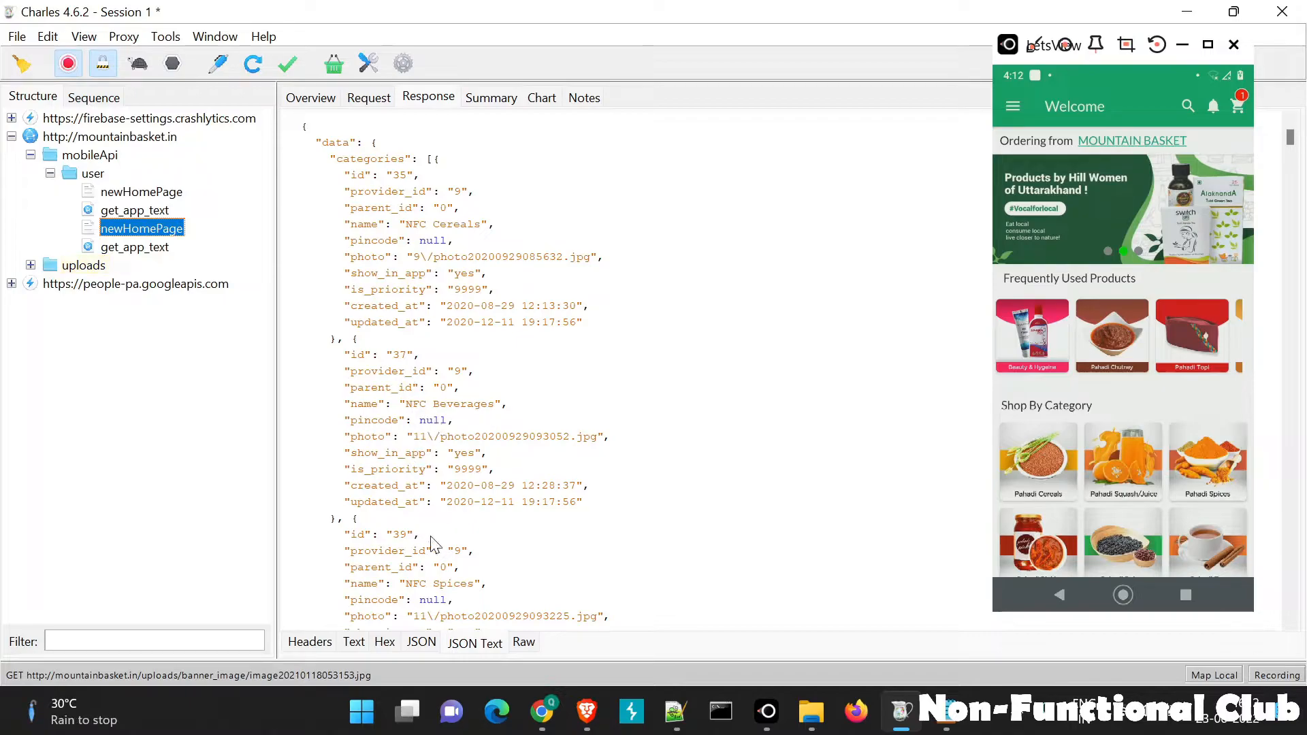
scroll(down, 3)
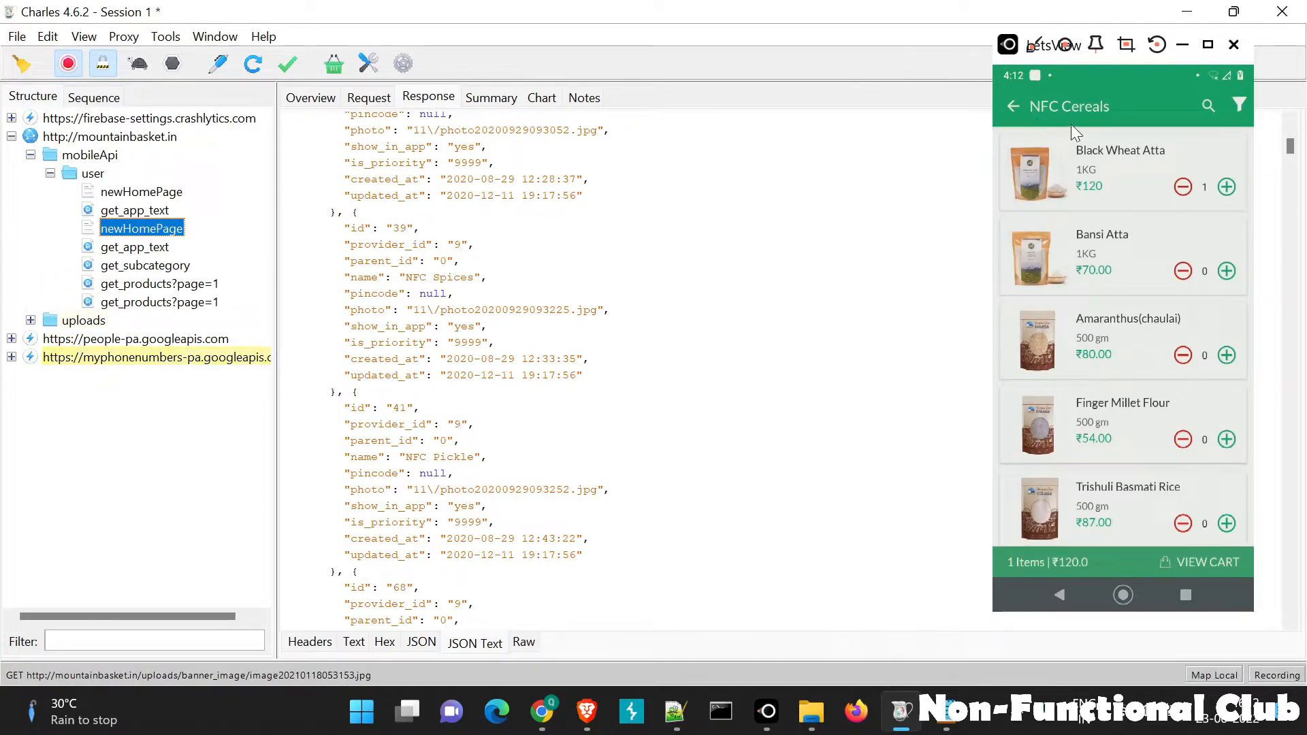
click(1013, 106)
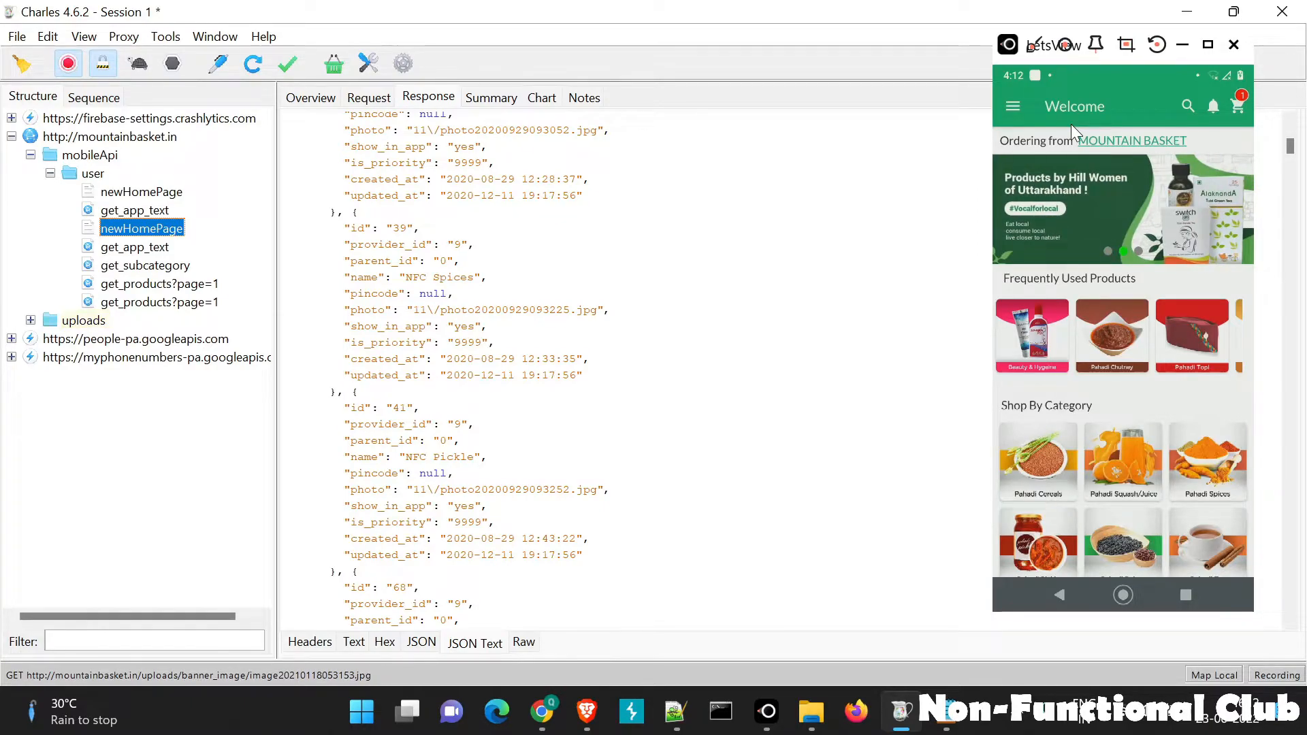
click(310, 98)
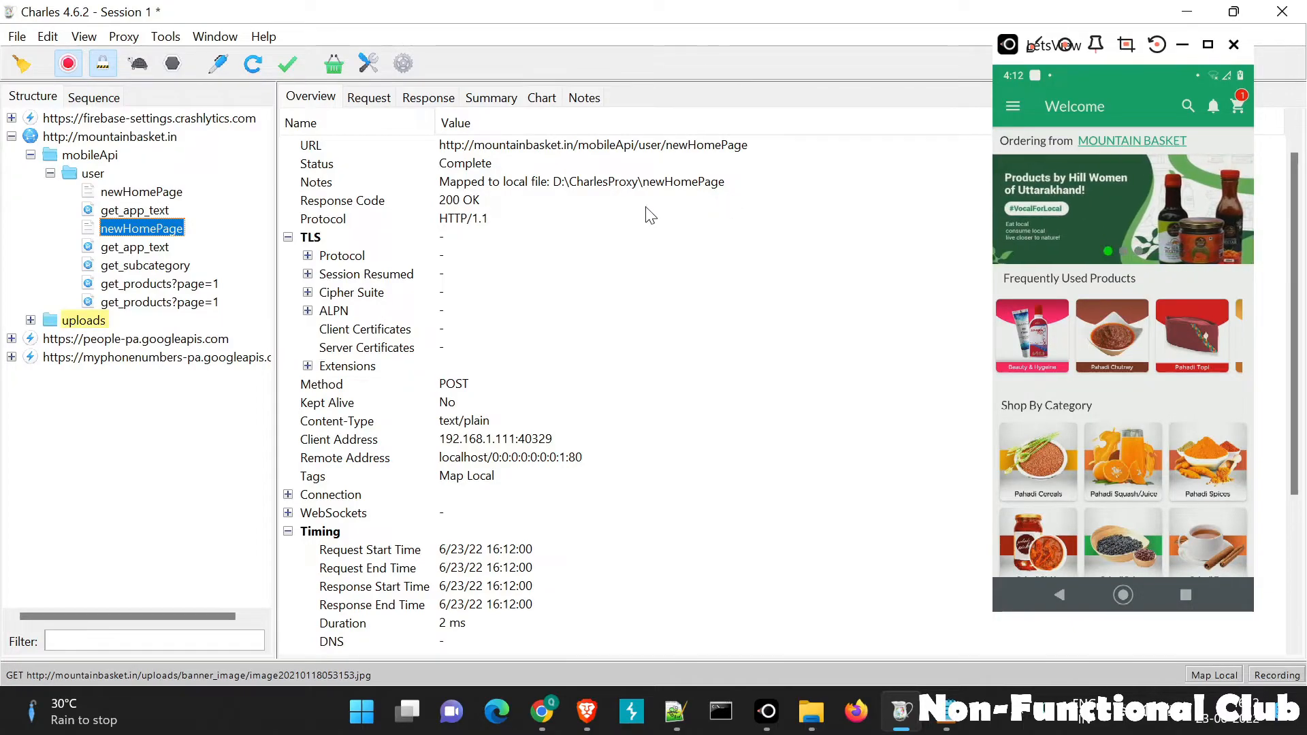
click(428, 98)
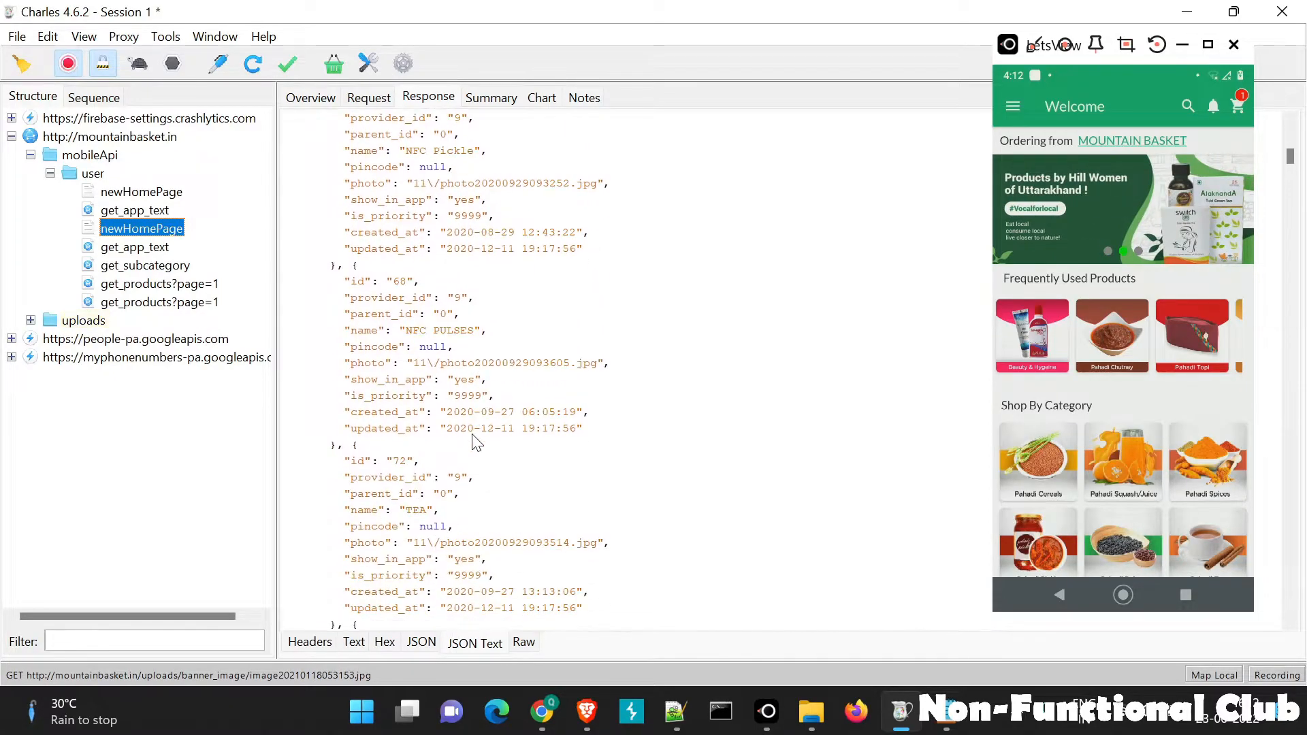
click(368, 97)
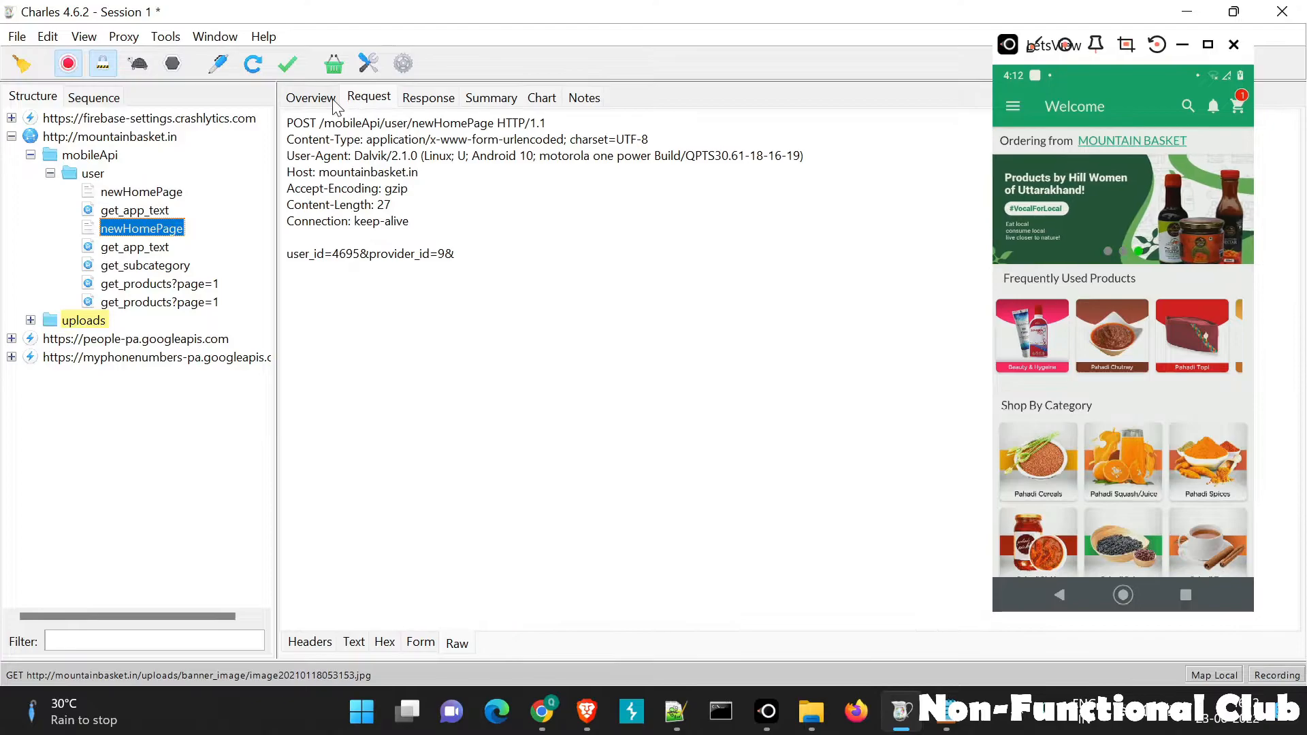
- Disable Map Local so newHomePage is no longer served from D:\CharlesProxy\newHomePage
click(166, 36)
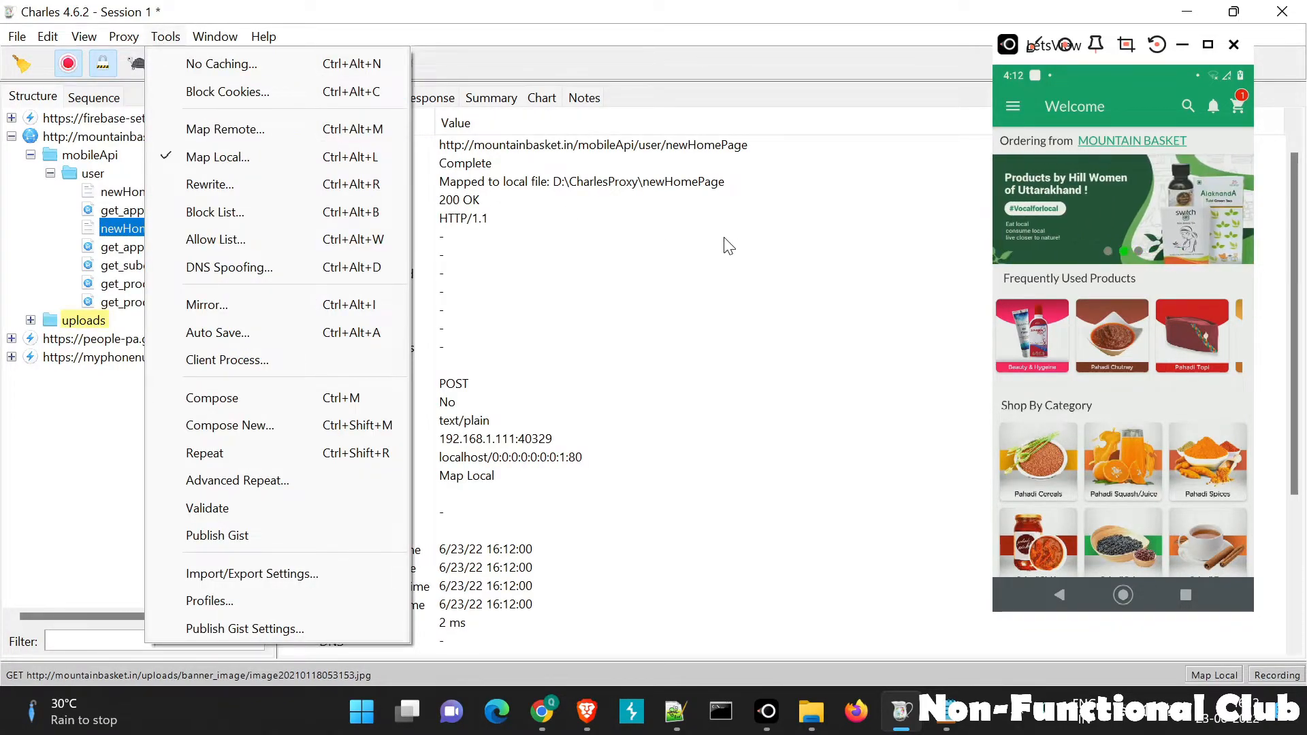
key(Escape)
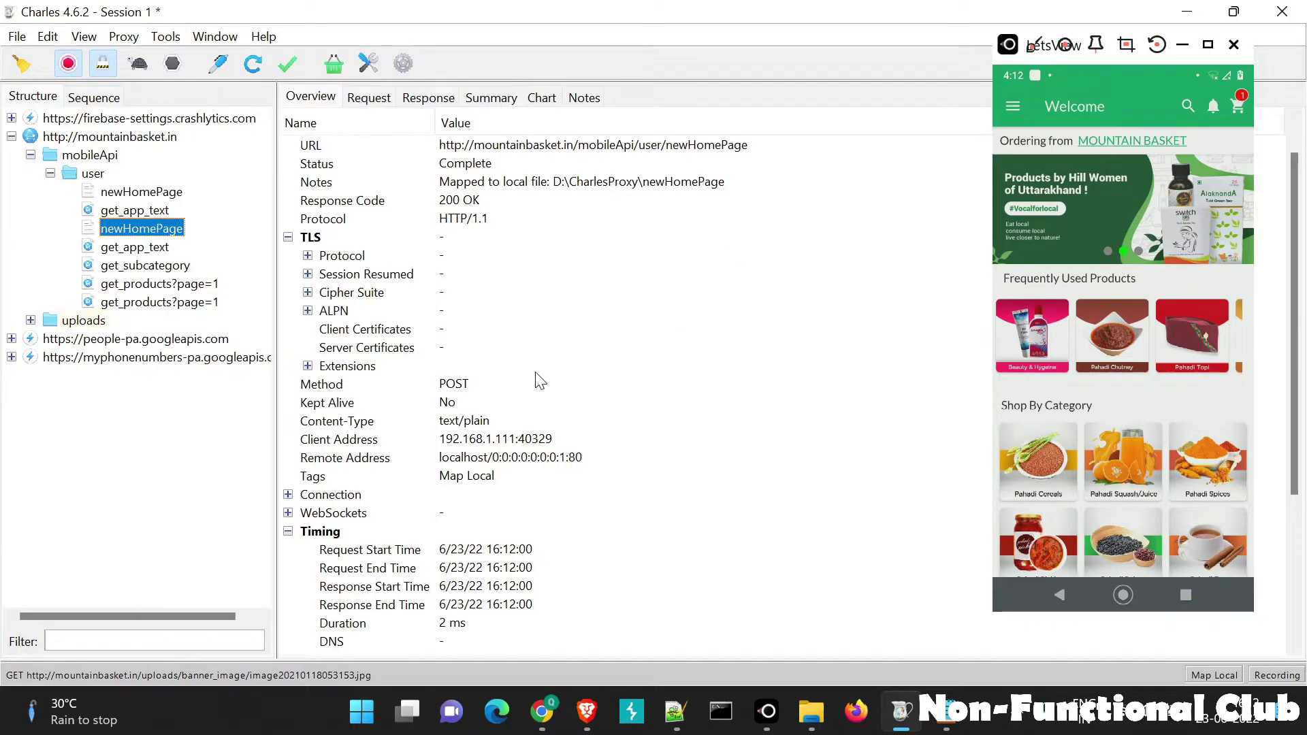
click(165, 36)
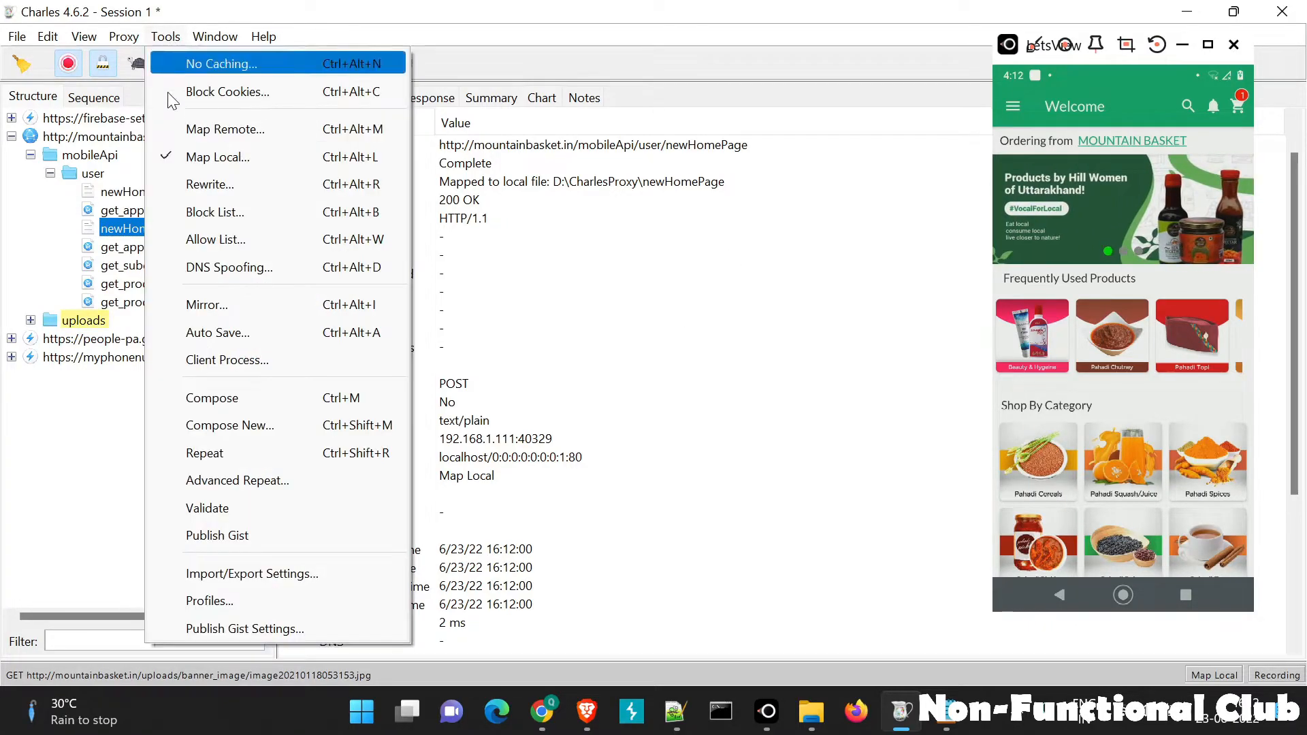
click(217, 157)
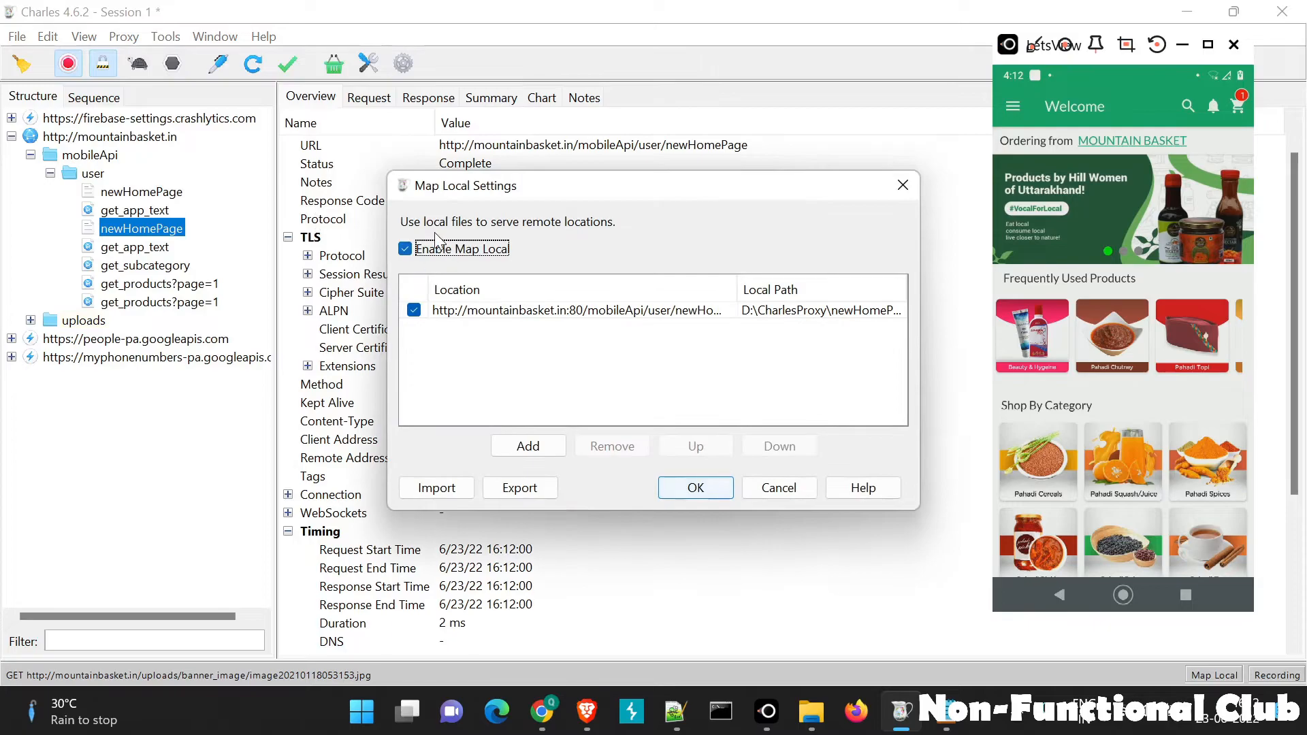
click(695, 488)
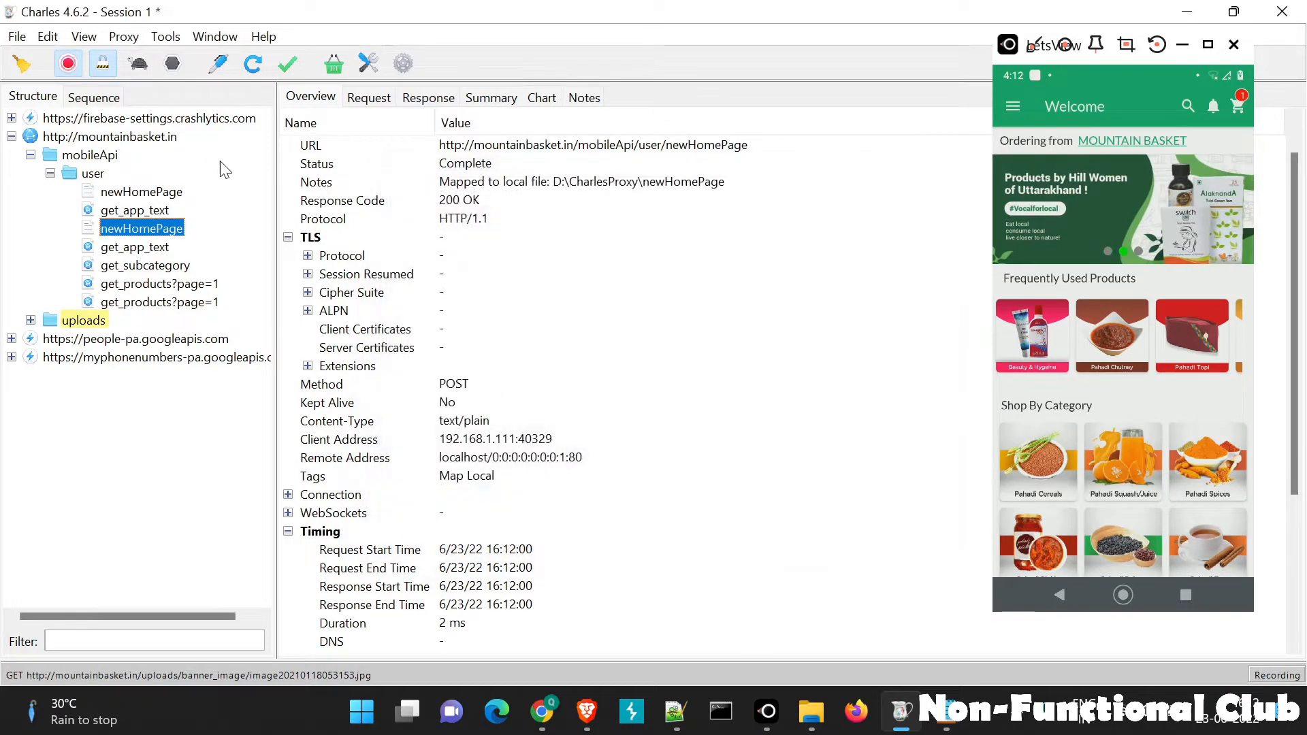
click(165, 36)
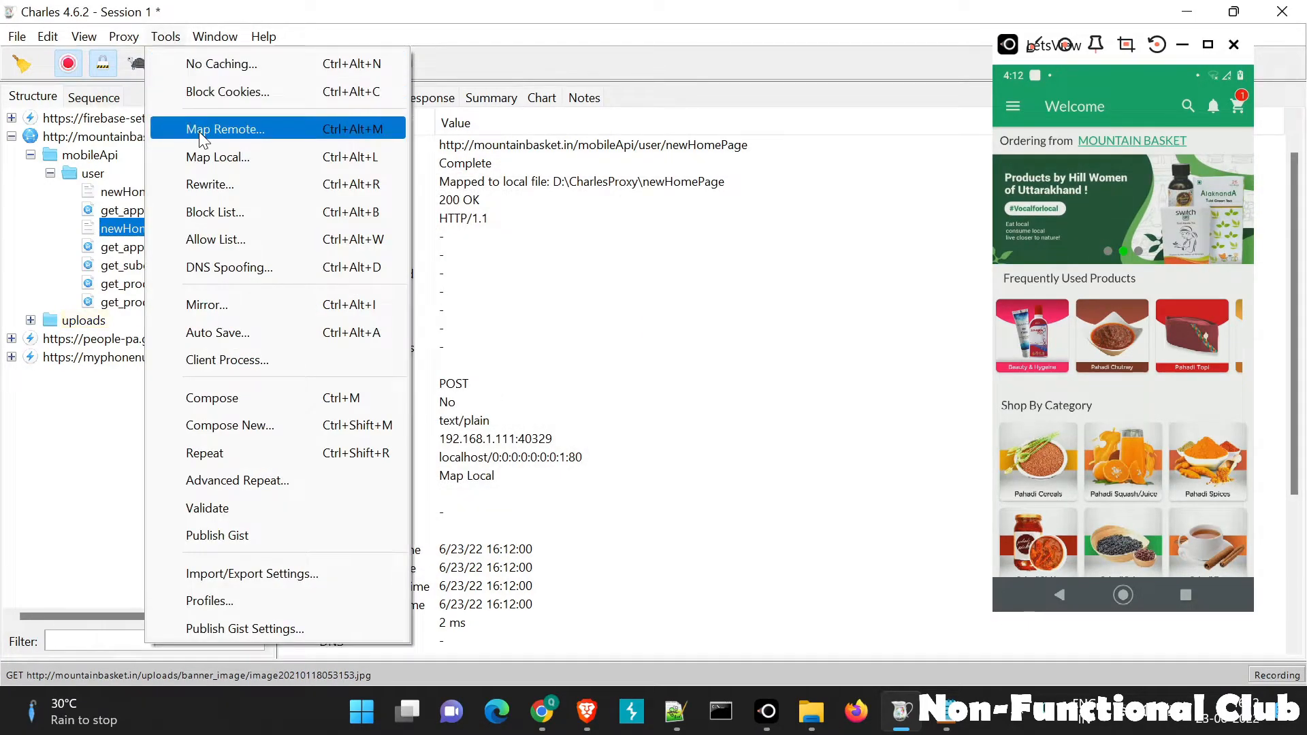
click(225, 129)
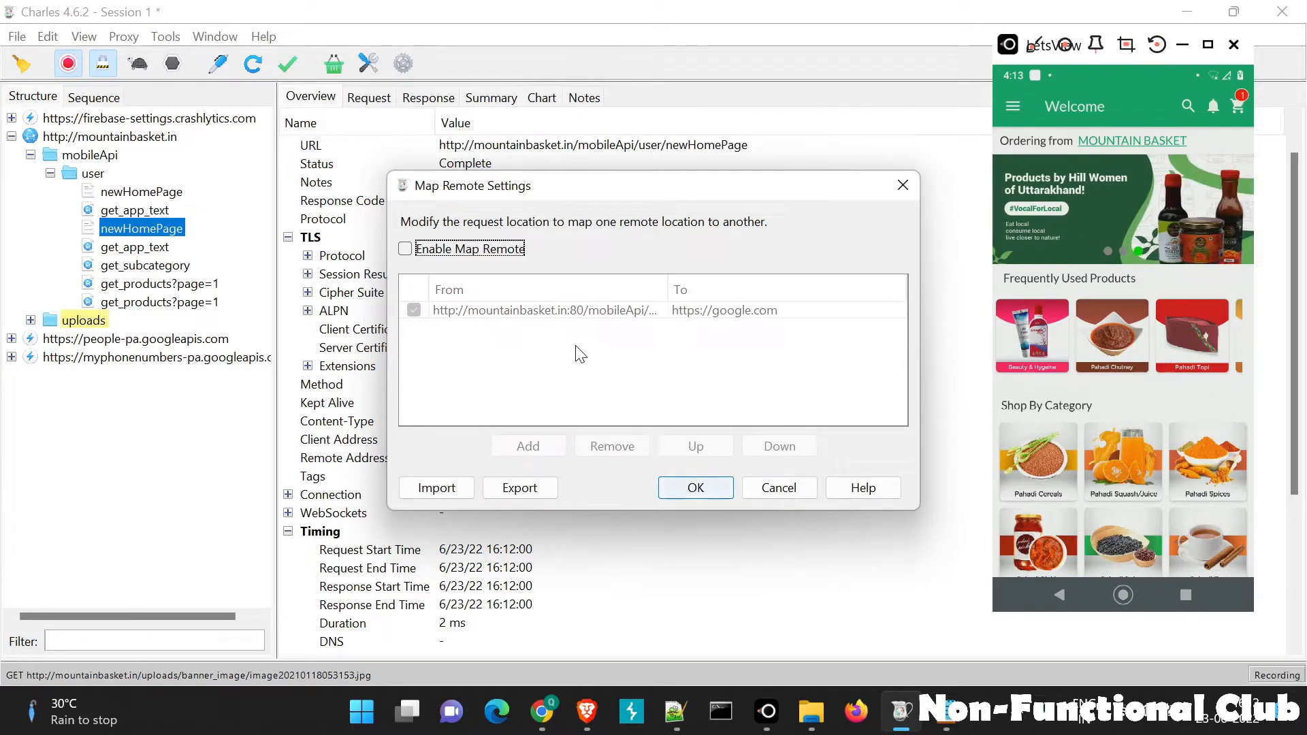
click(405, 248)
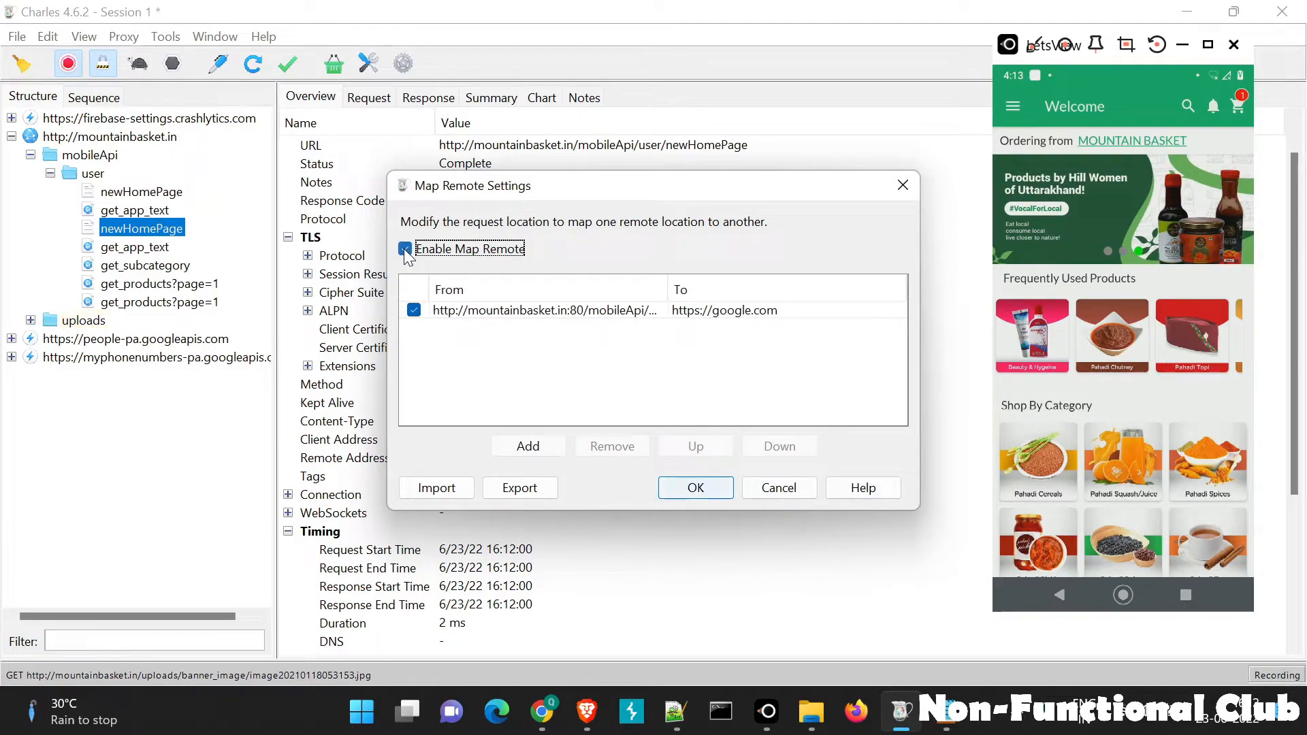
double_click(544, 310)
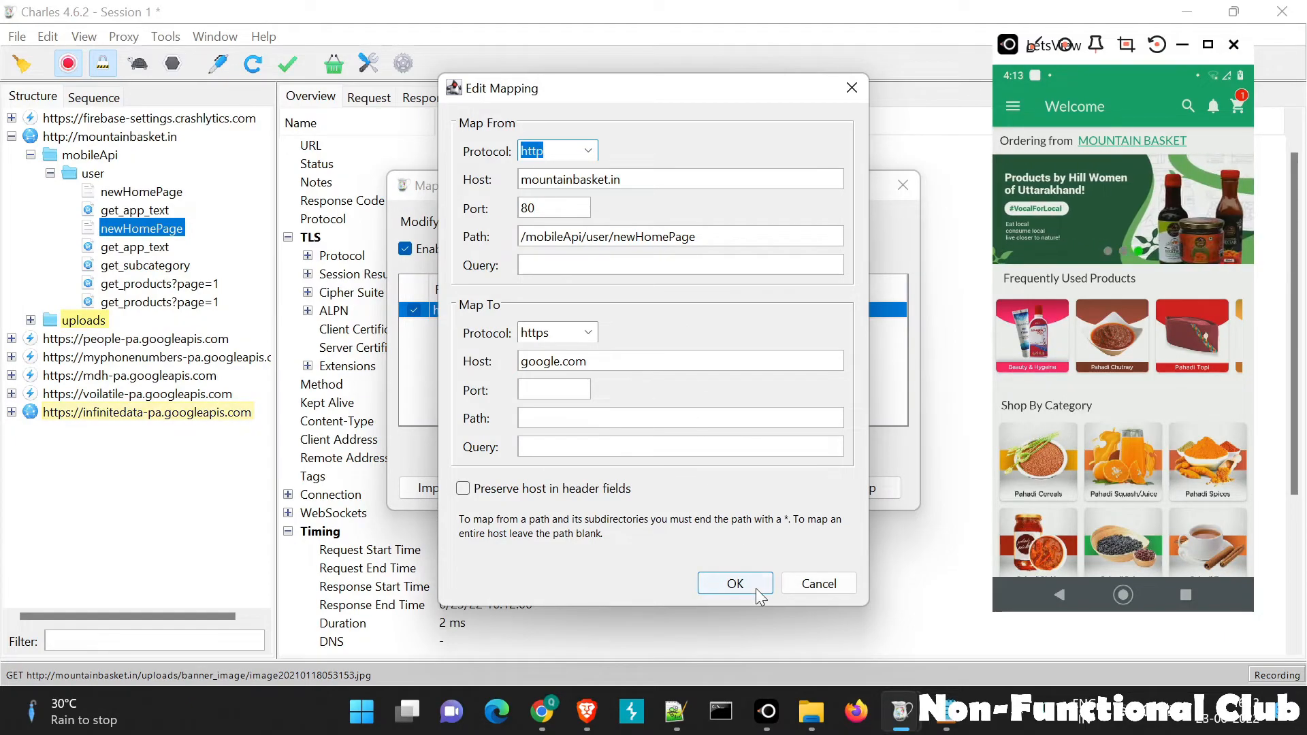
click(735, 584)
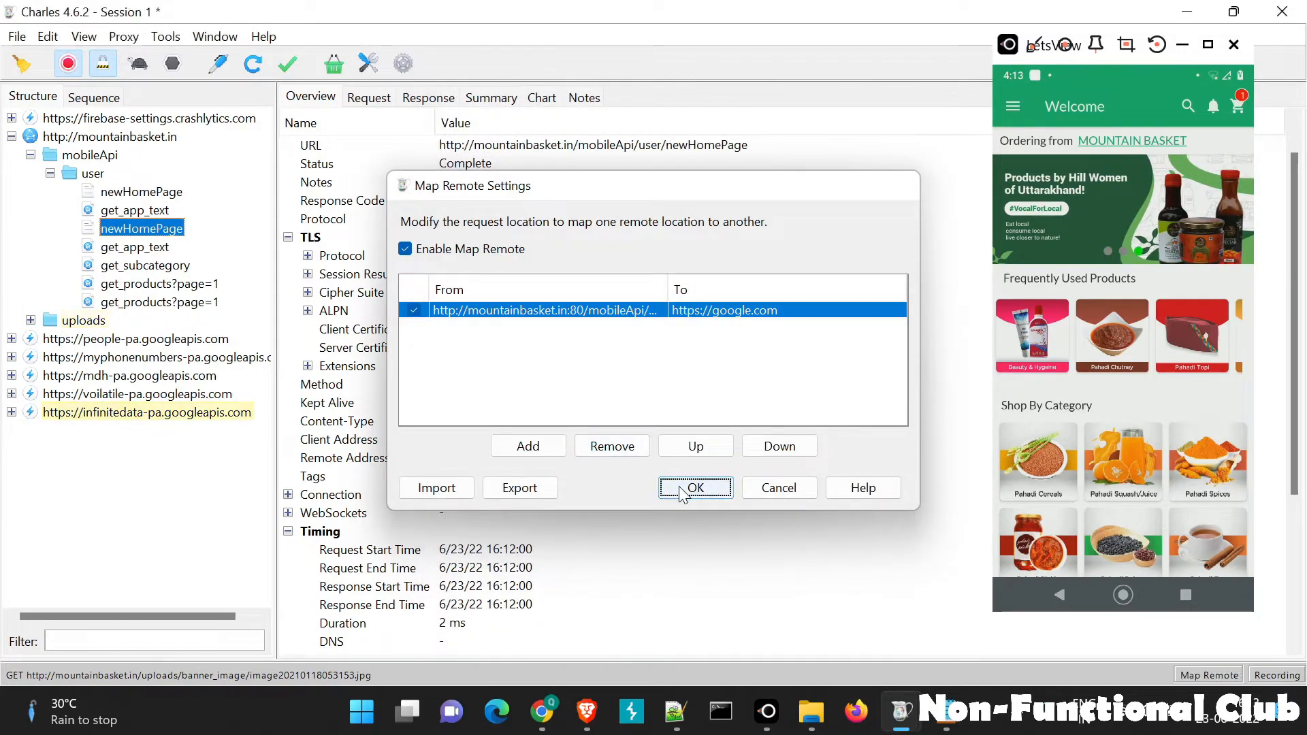
click(166, 36)
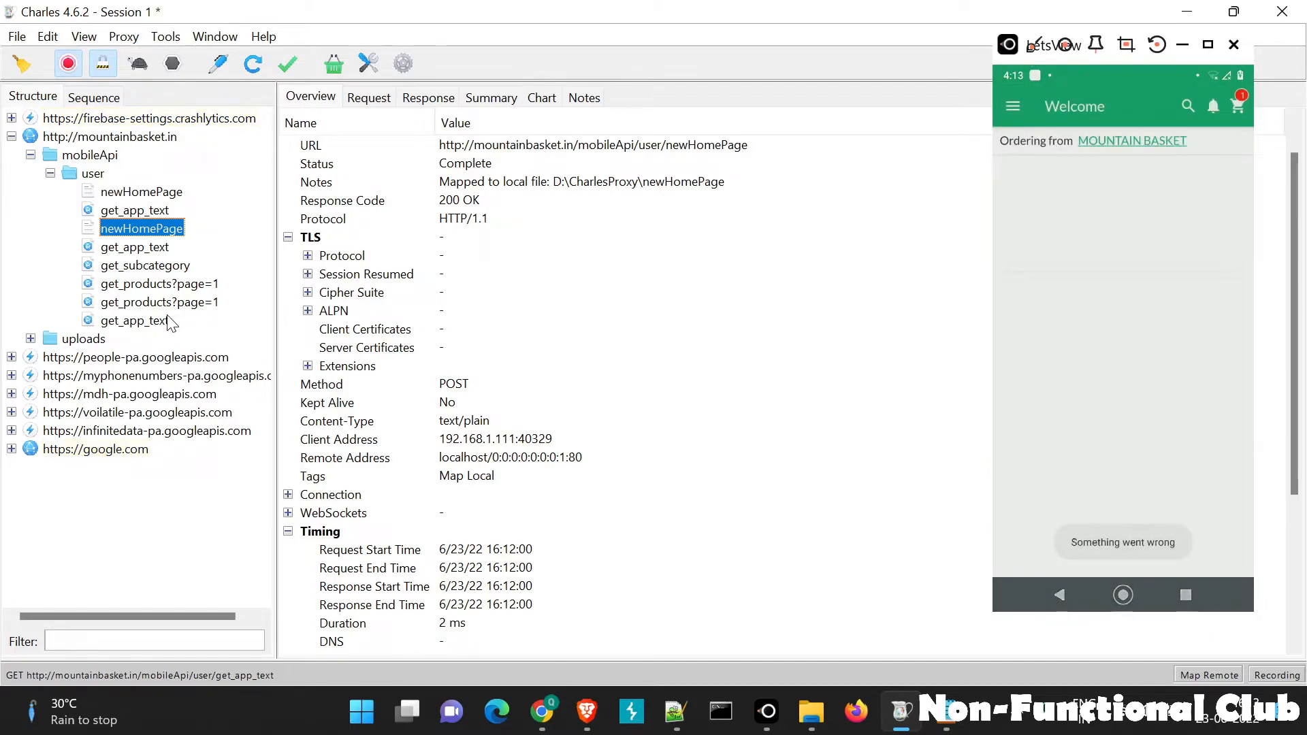
- Inspect get_app_text, then the google.com newHomePage request mapped from mountainbasket.in returning 404 Not Found
click(134, 319)
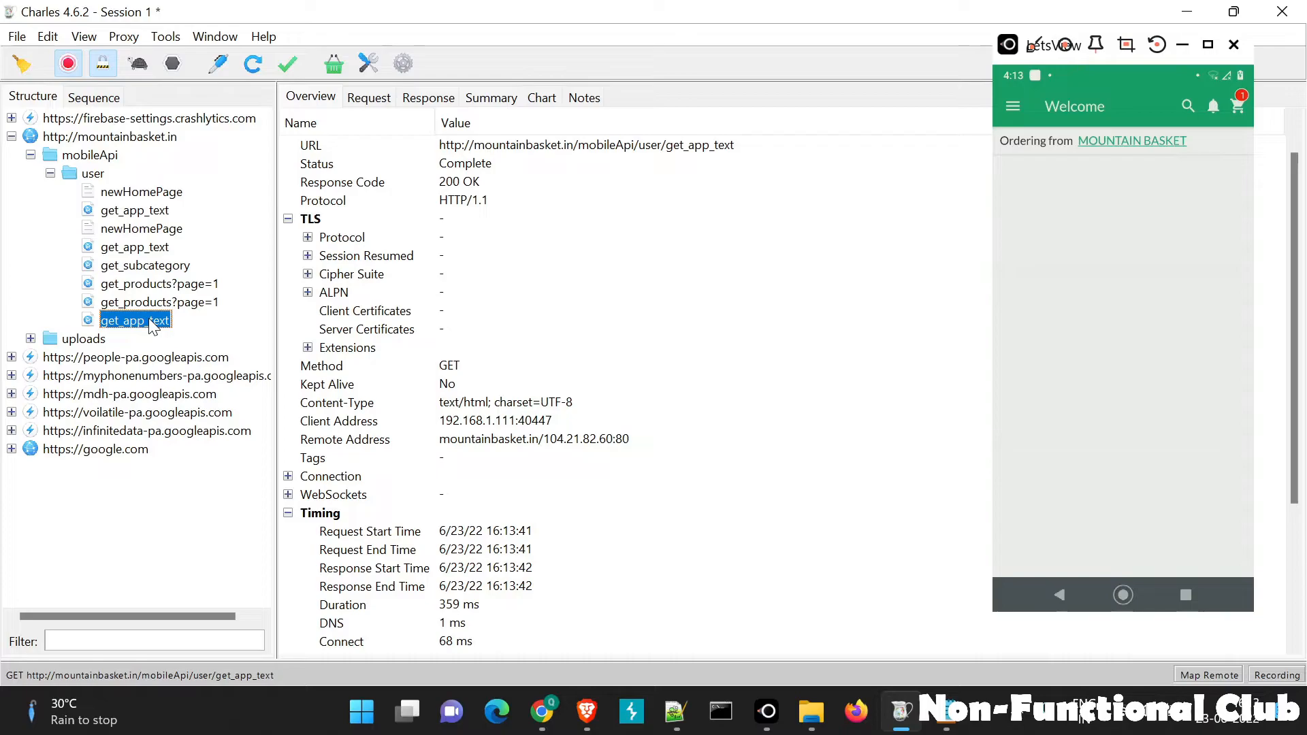
mouse_move(1143, 262)
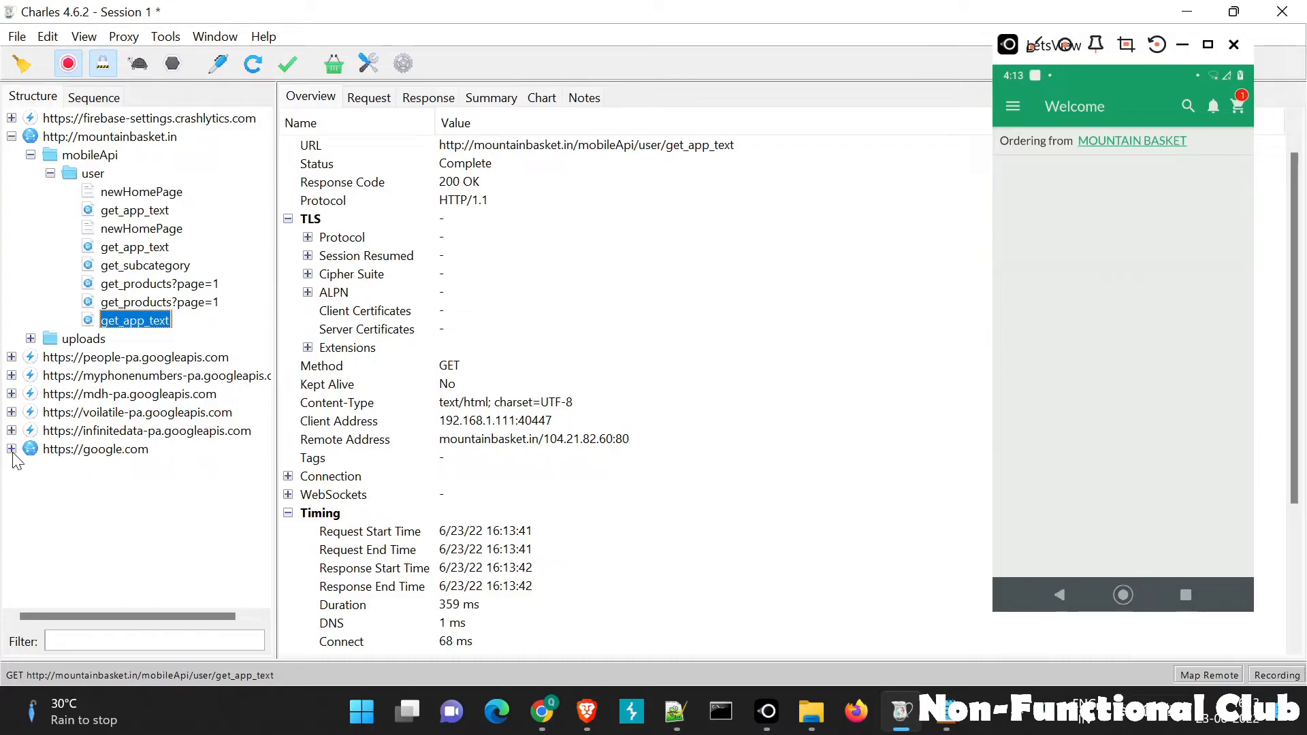
click(11, 449)
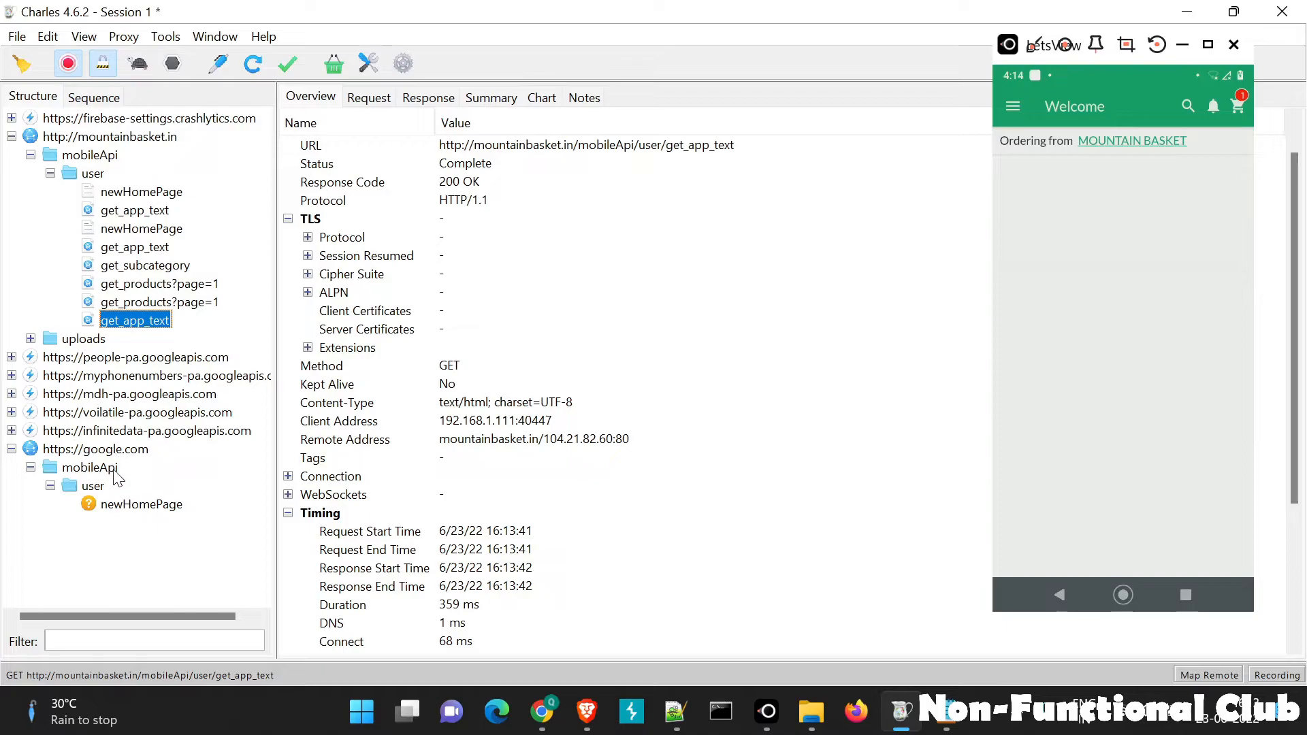
click(140, 503)
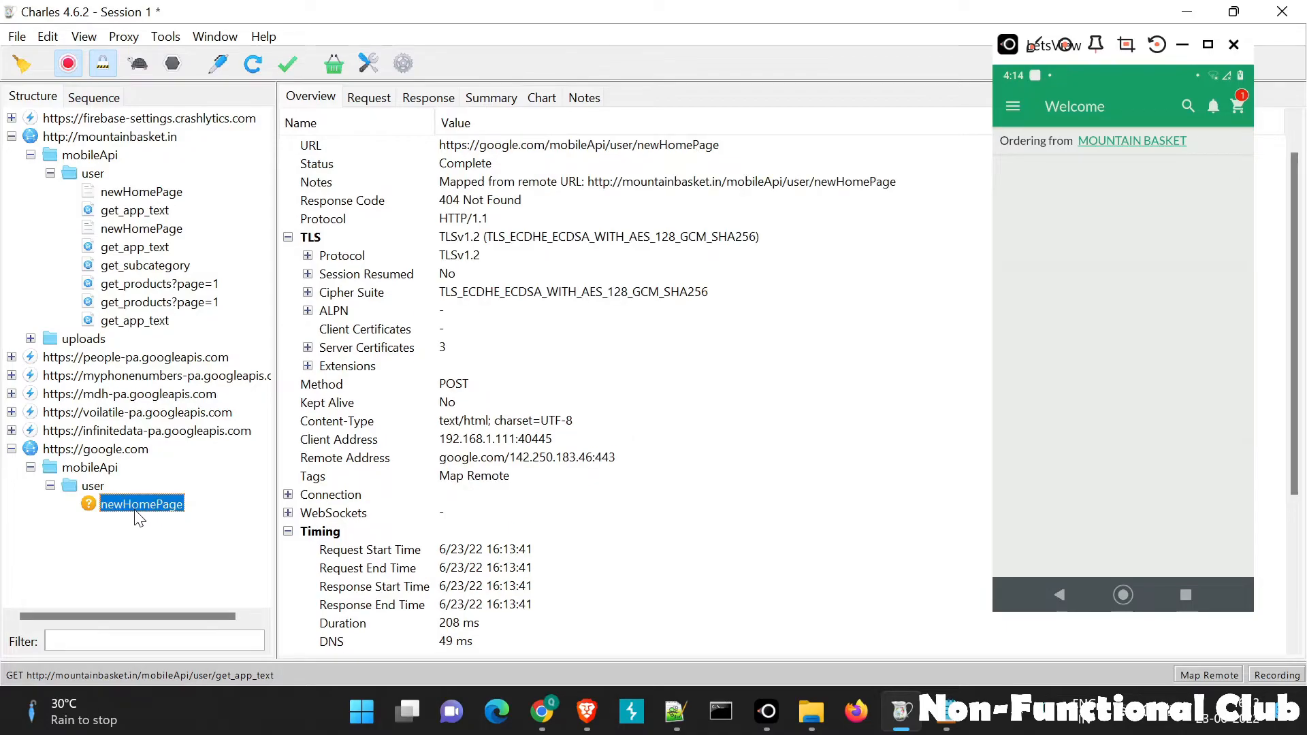
mouse_move(446, 167)
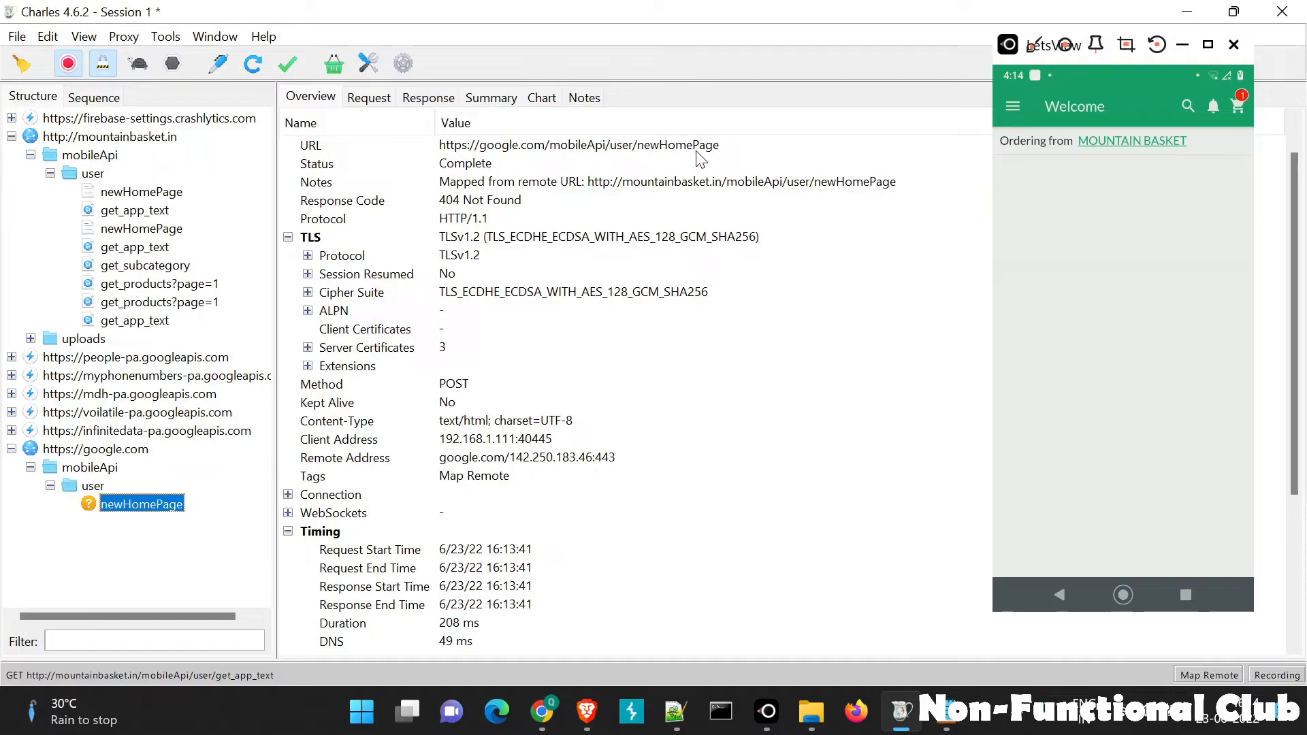
mouse_move(452, 164)
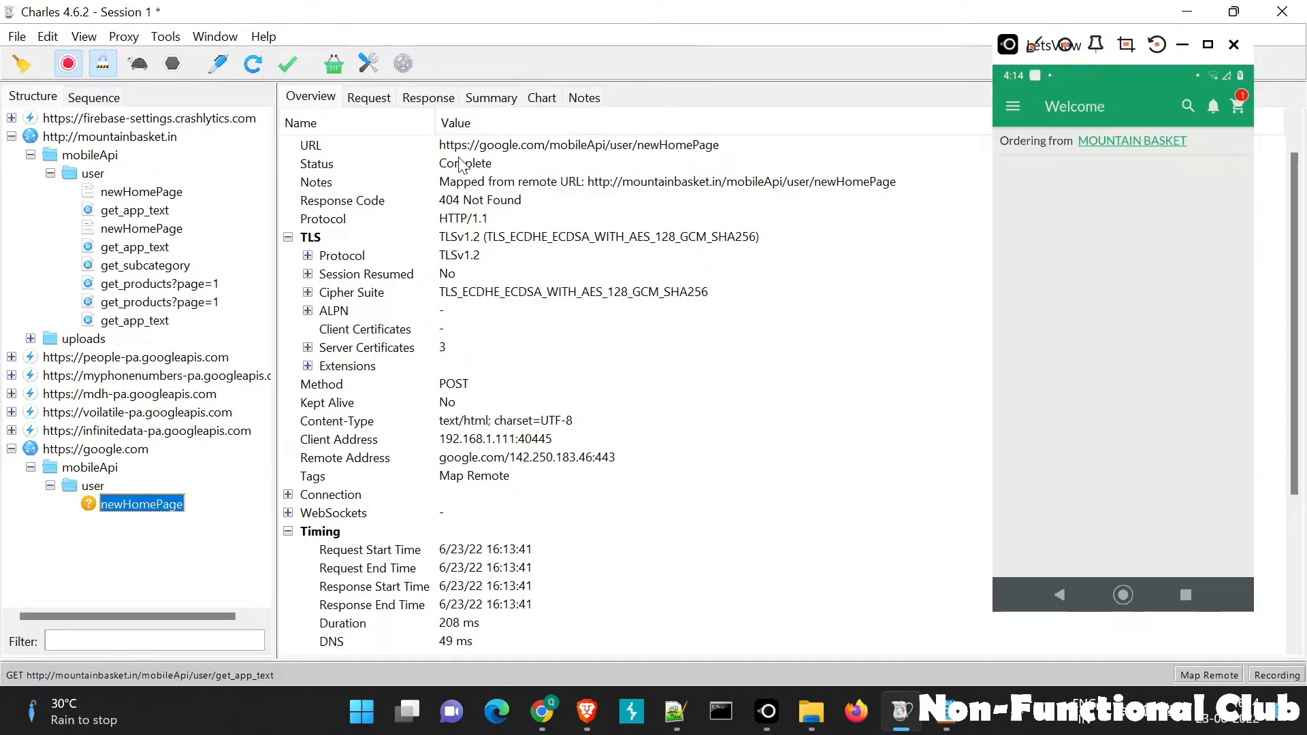
mouse_move(514, 168)
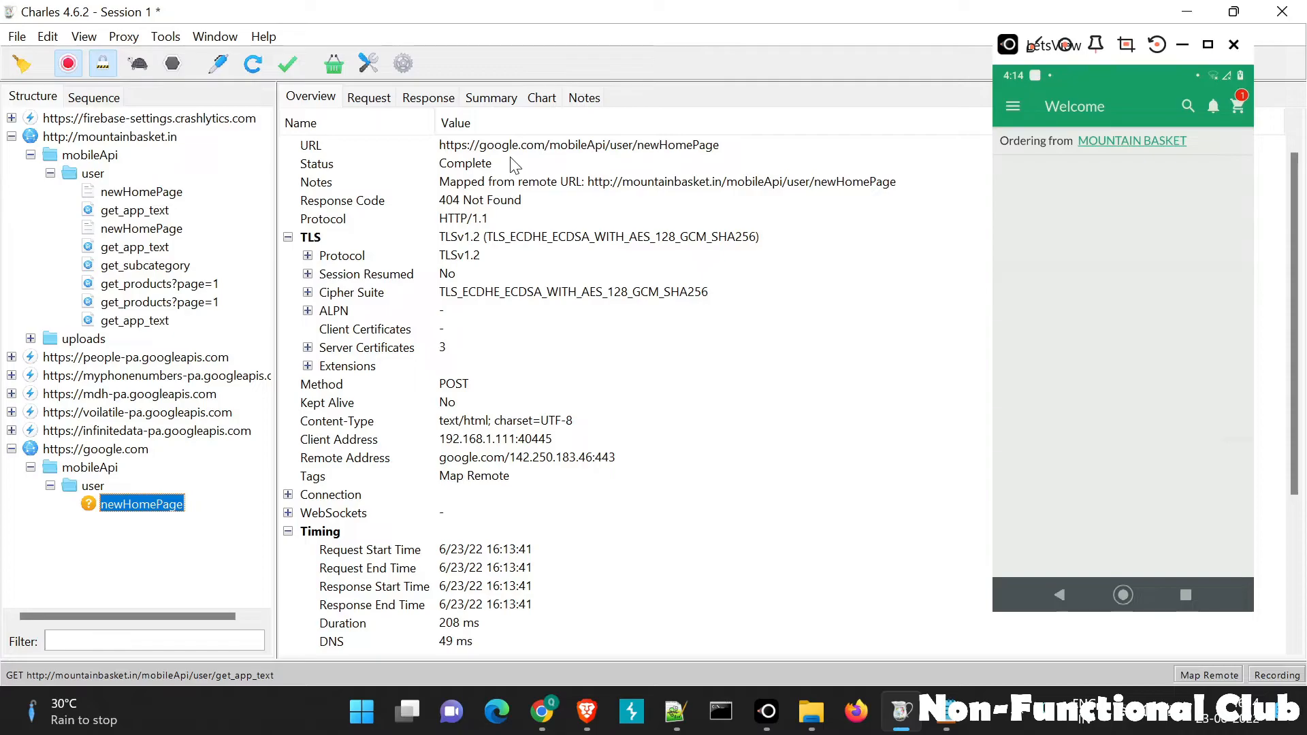
click(214, 37)
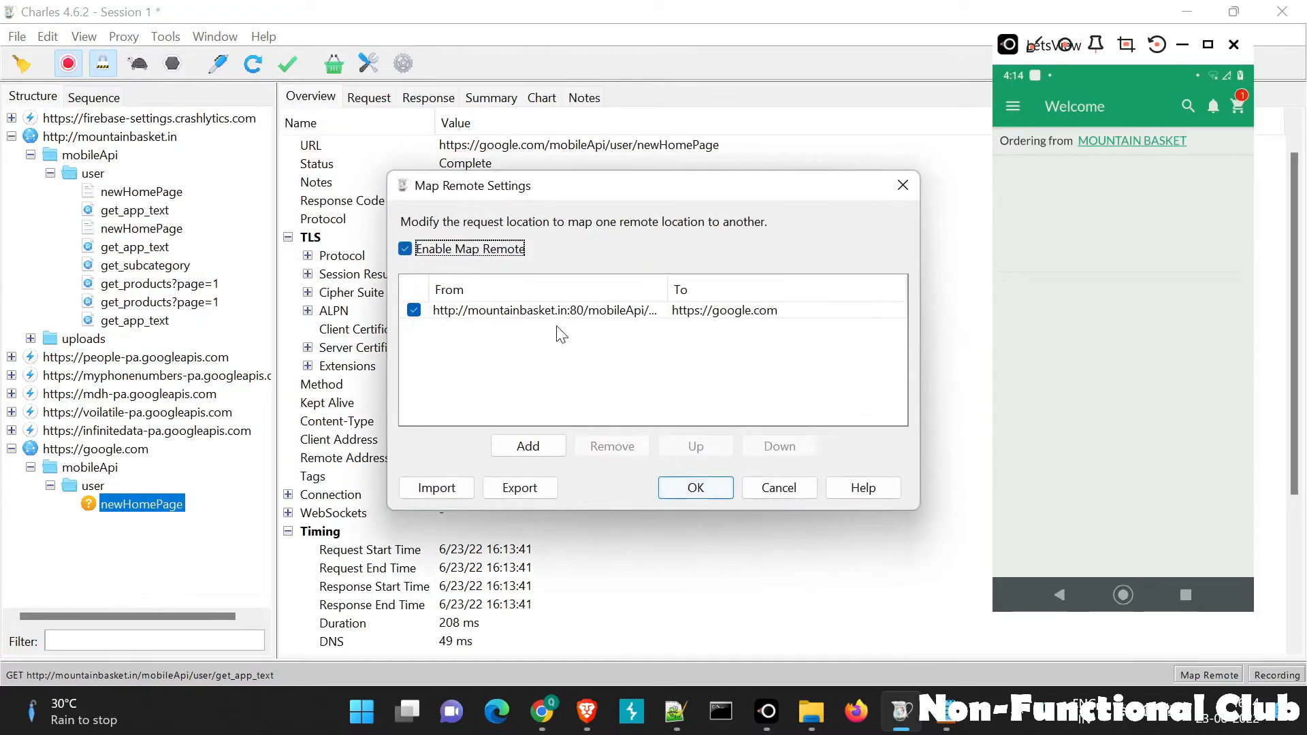
- Inspect the rule's newHomePage path and google.com host without changes, then disable Map Remote
double_click(544, 309)
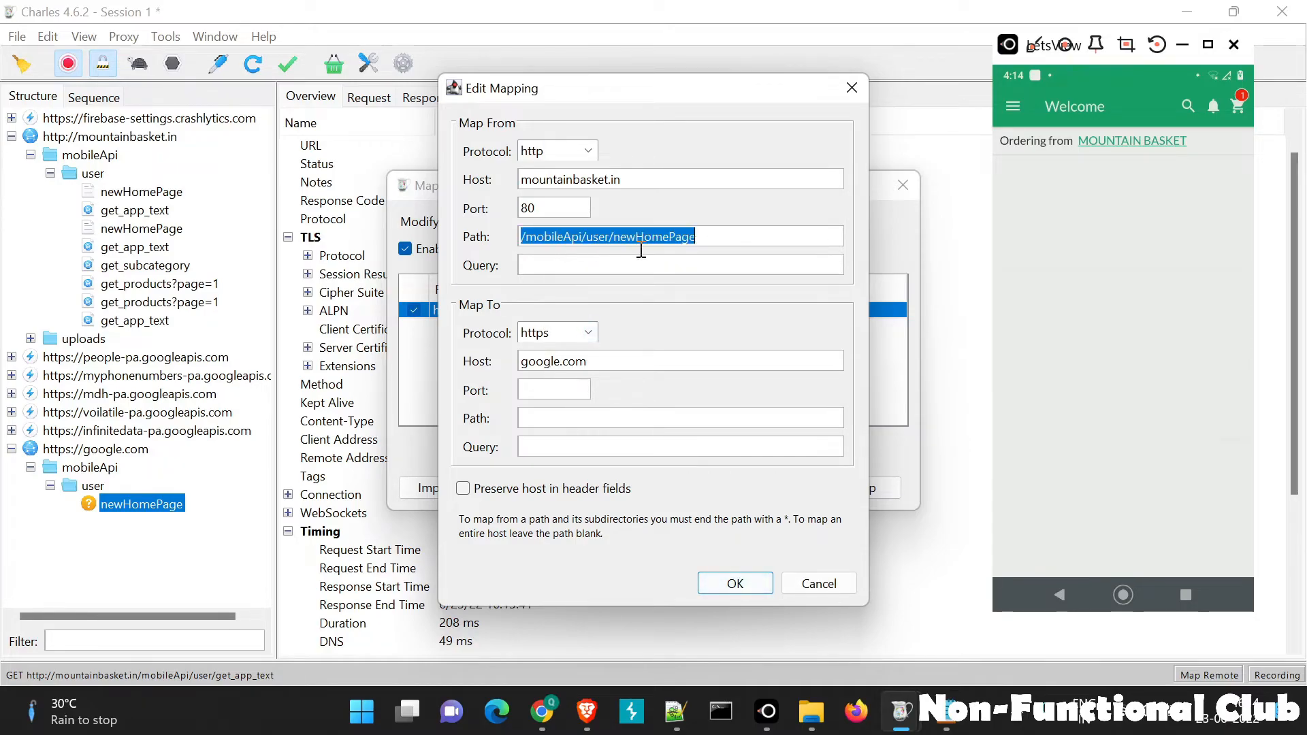
click(620, 361)
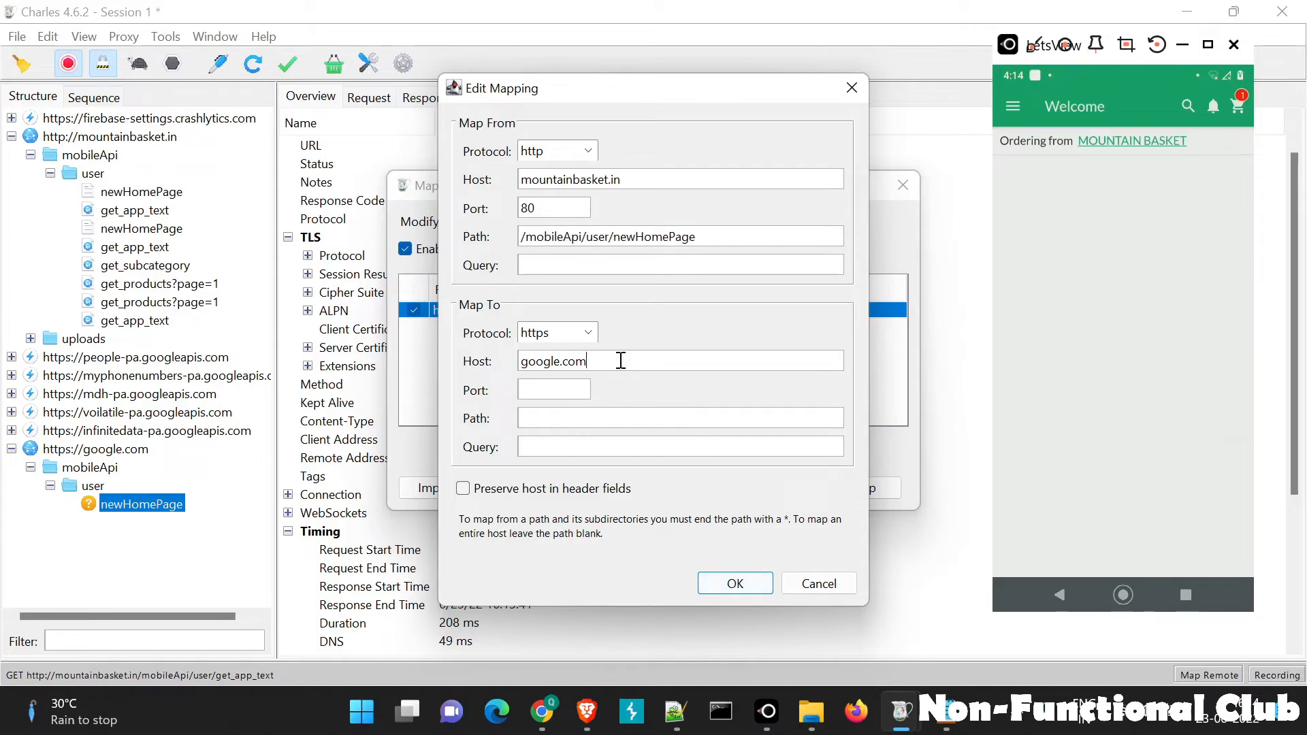
double_click(554, 360)
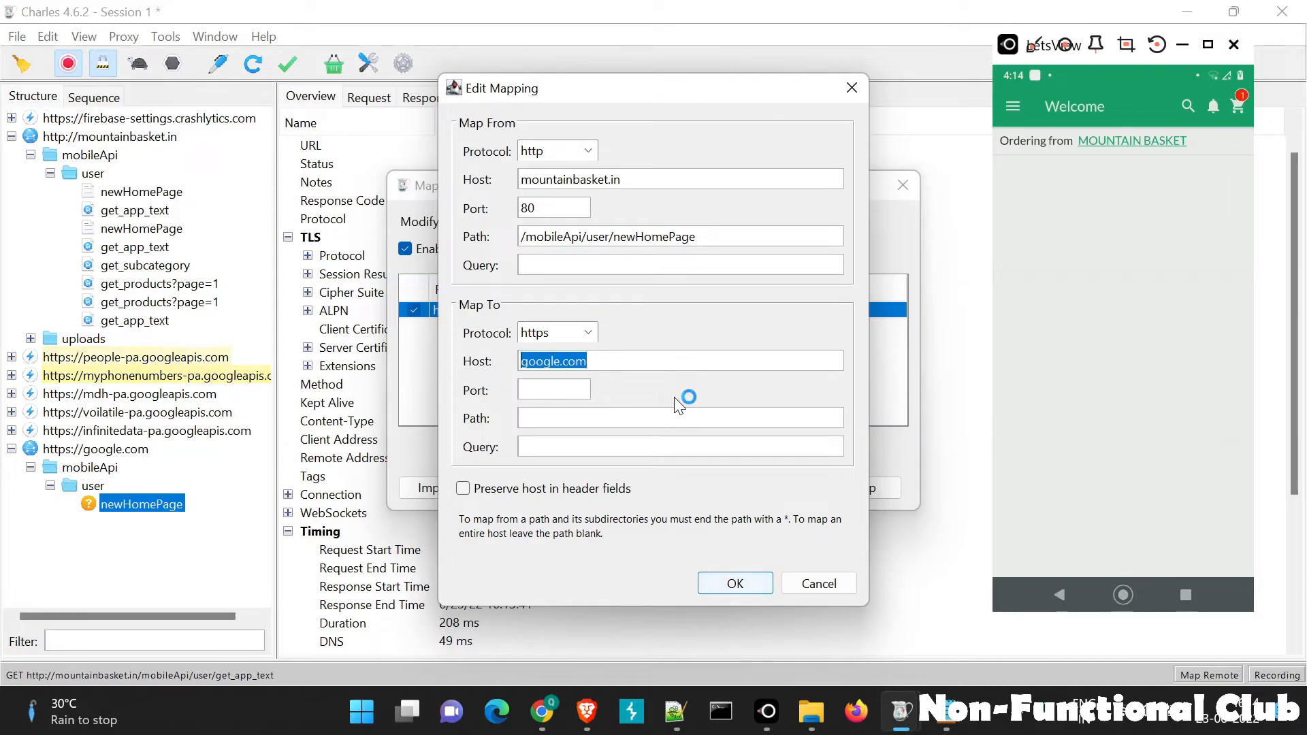
mouse_move(679, 404)
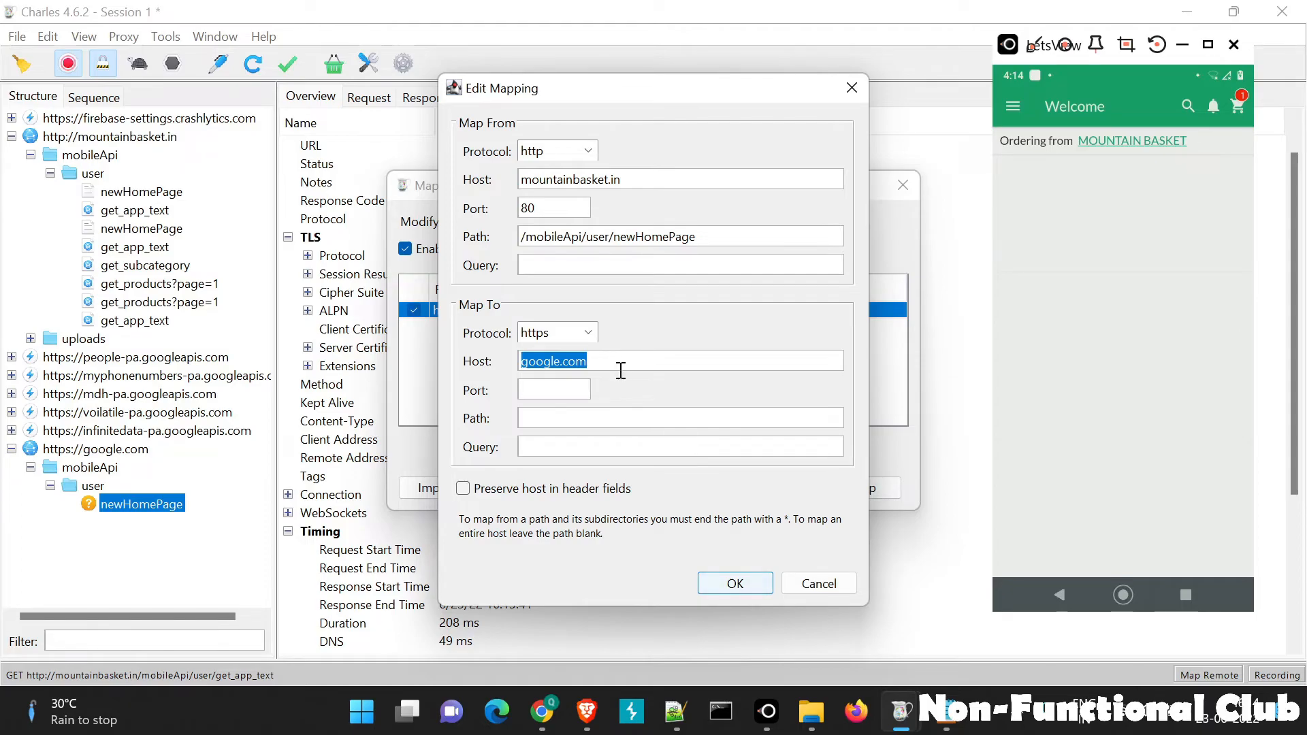
mouse_move(738, 586)
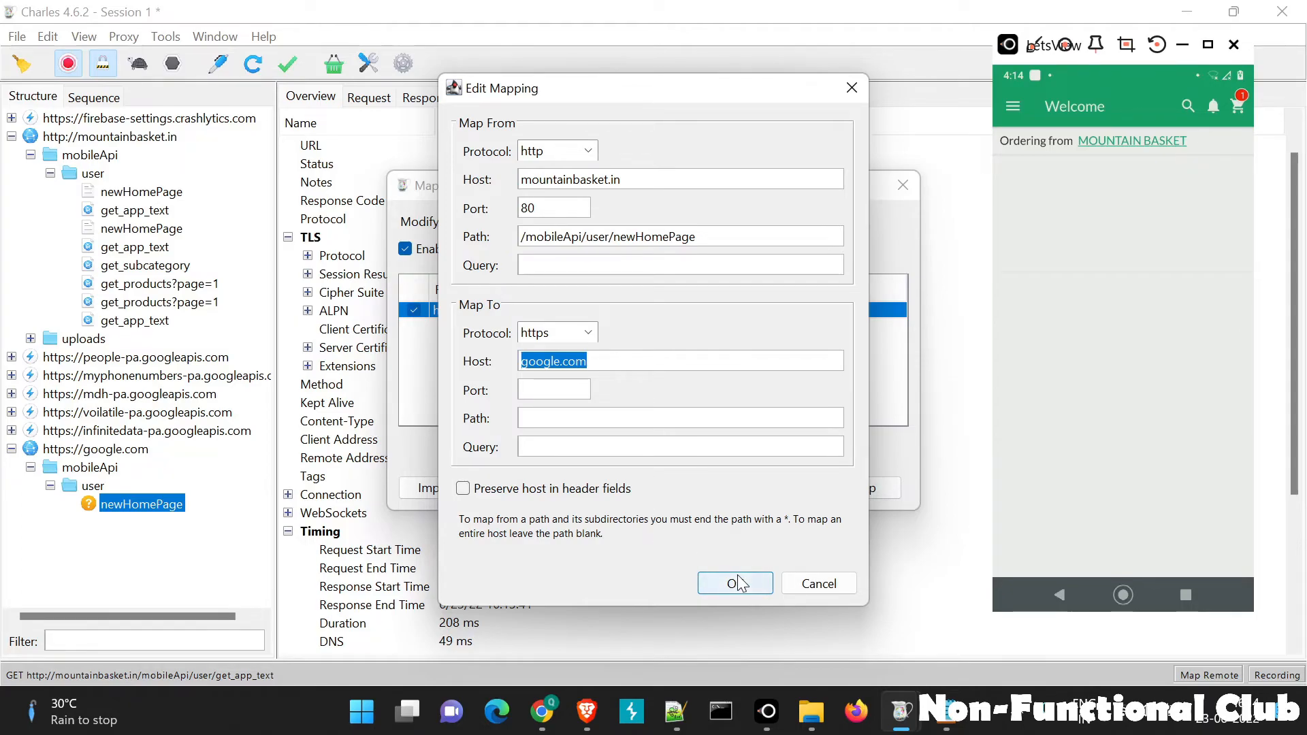
click(735, 583)
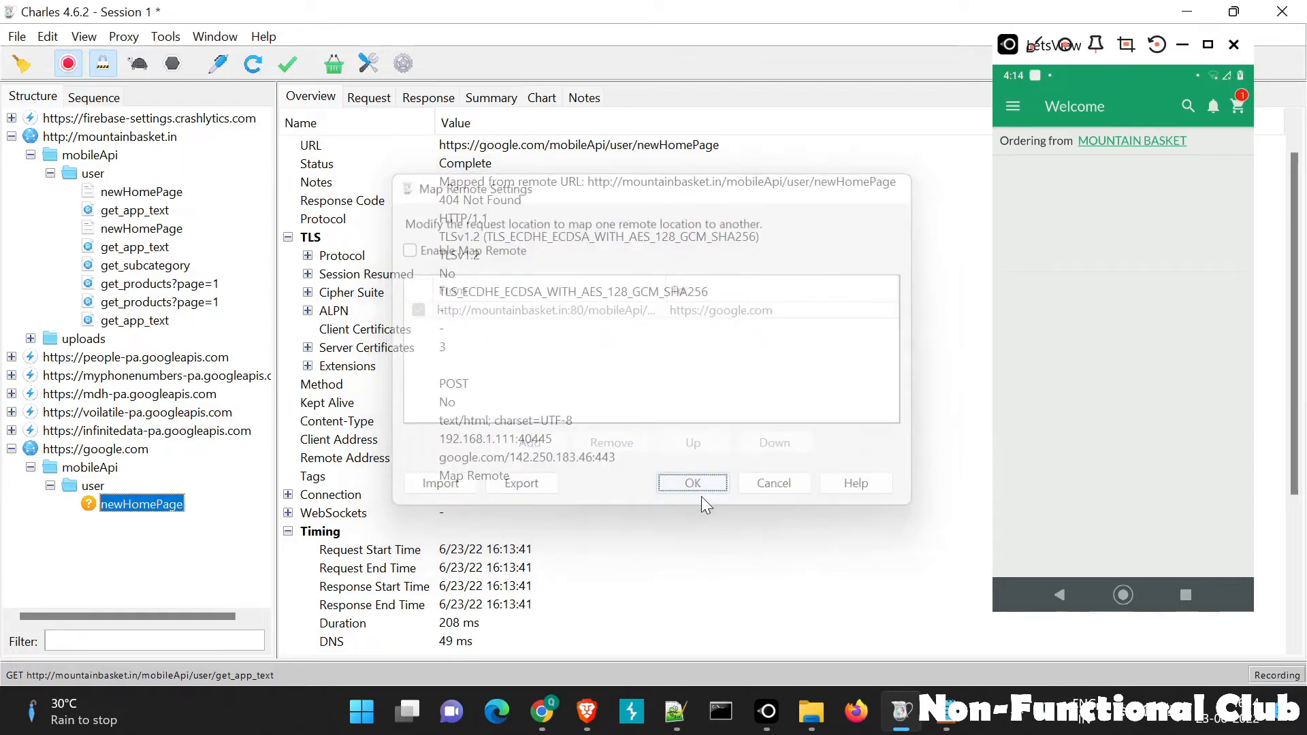
click(692, 483)
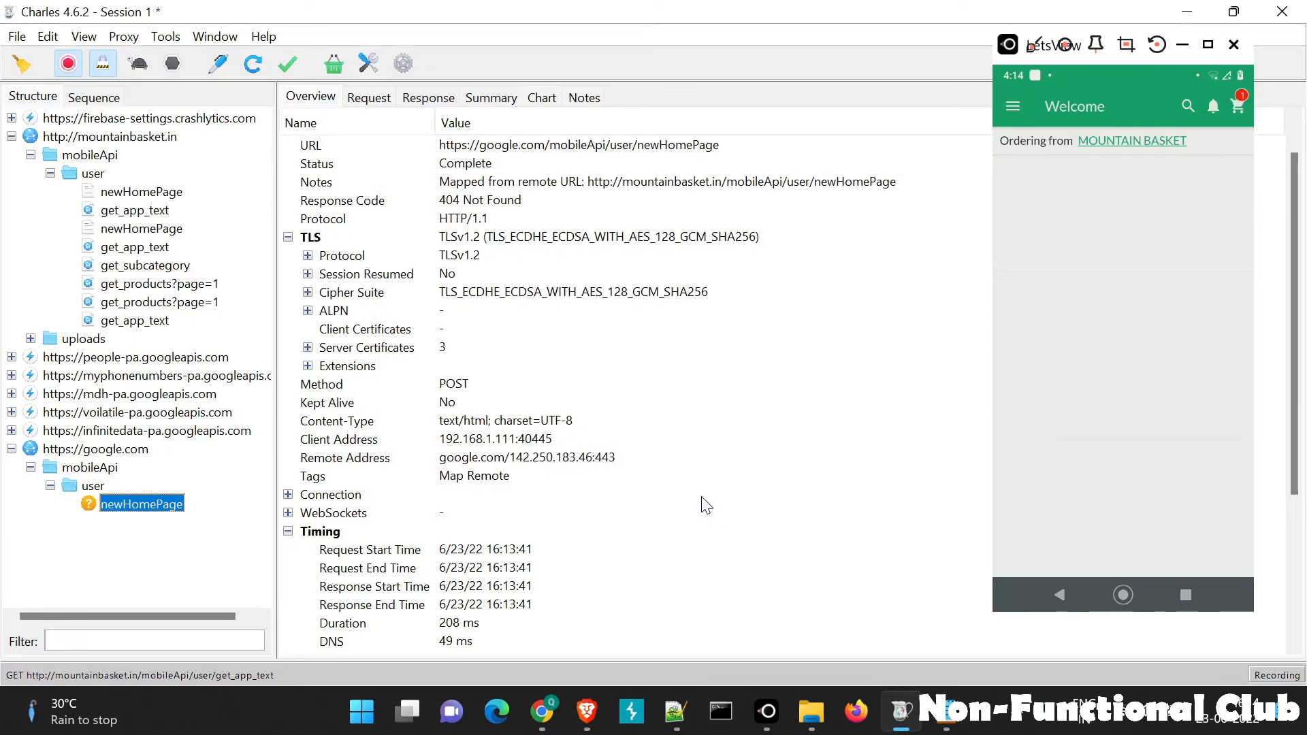
mouse_move(178, 38)
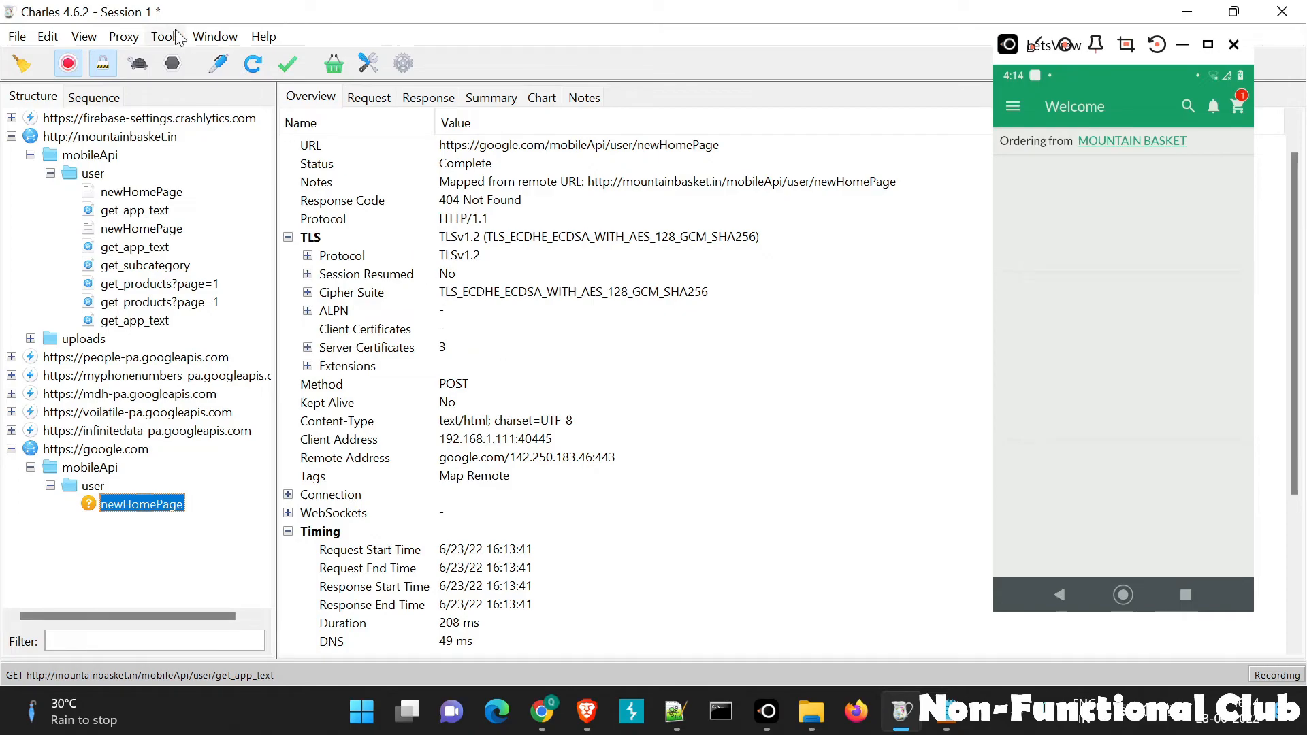
click(165, 37)
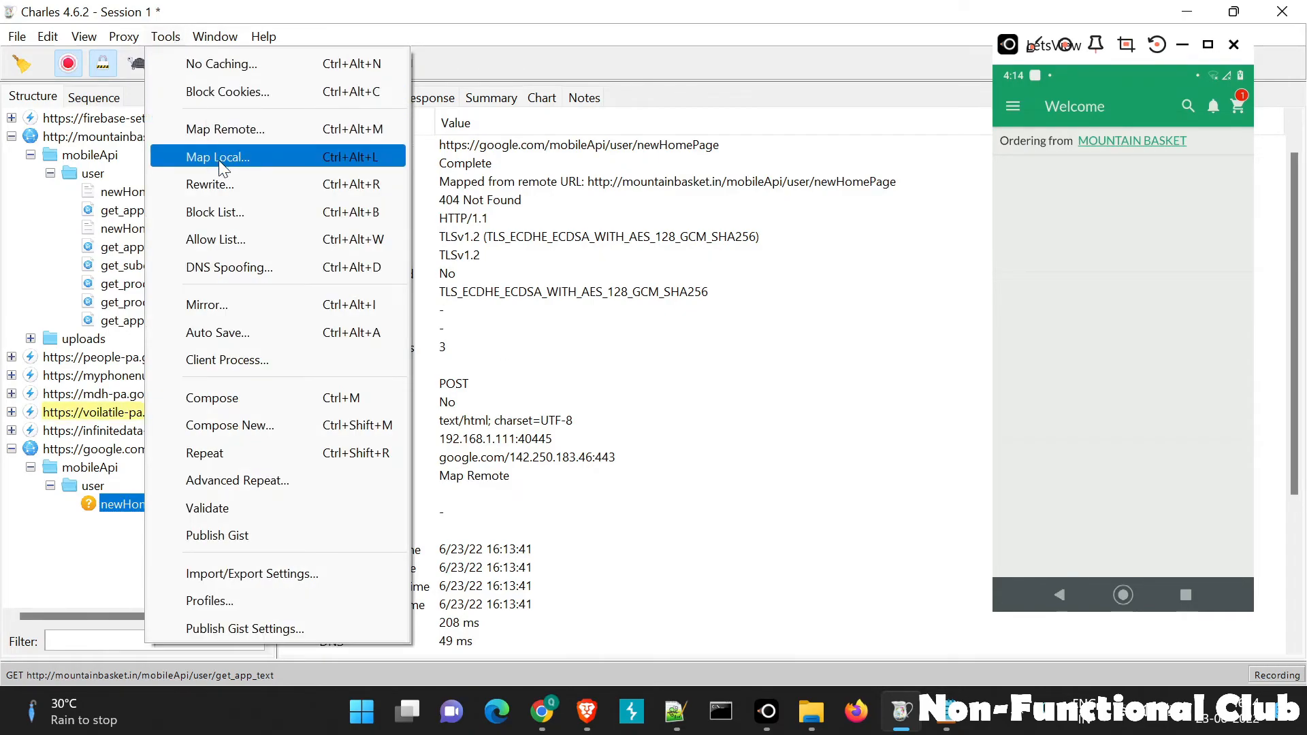
click(225, 129)
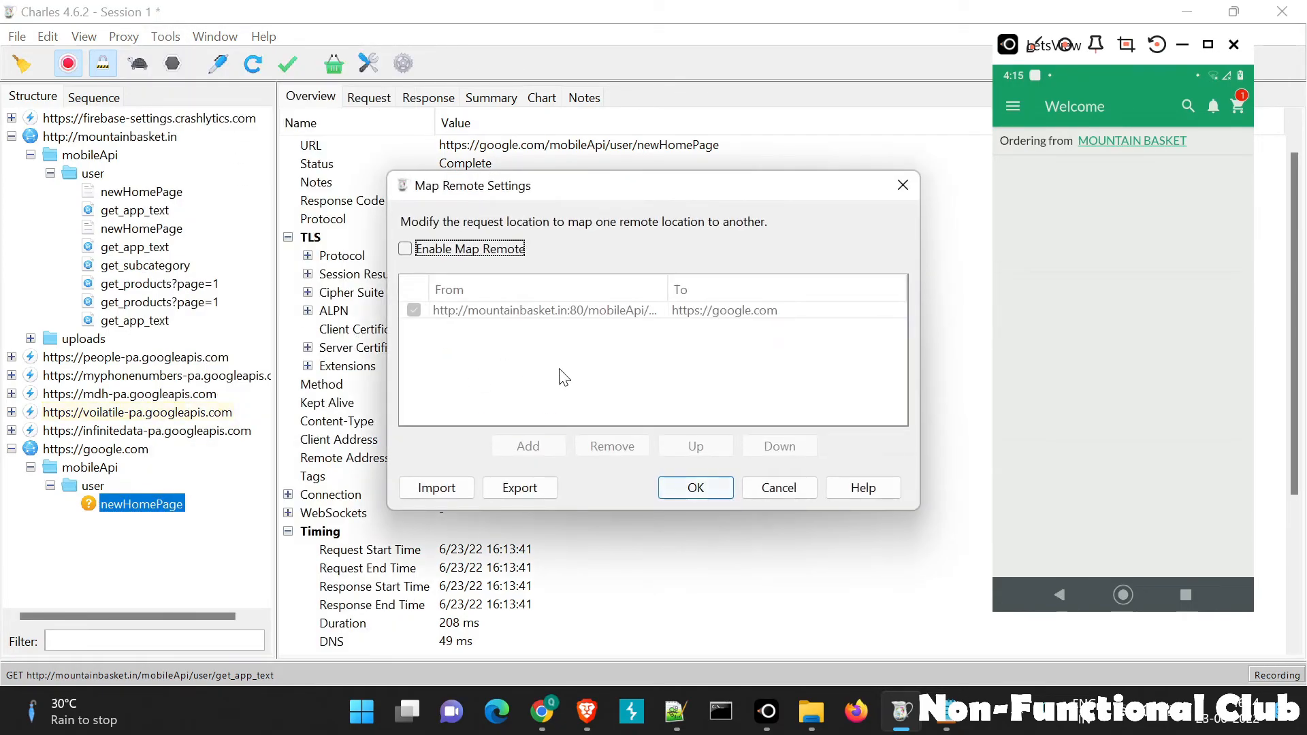
mouse_move(729, 373)
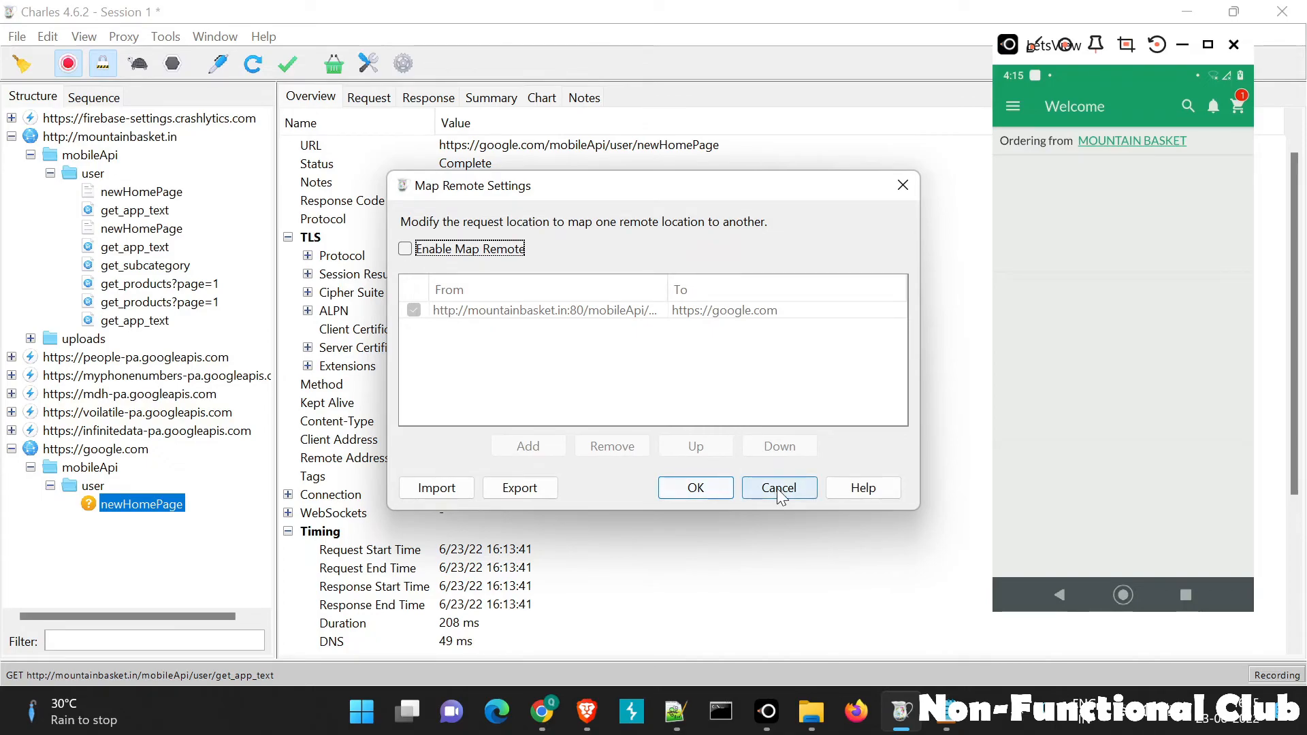
click(779, 487)
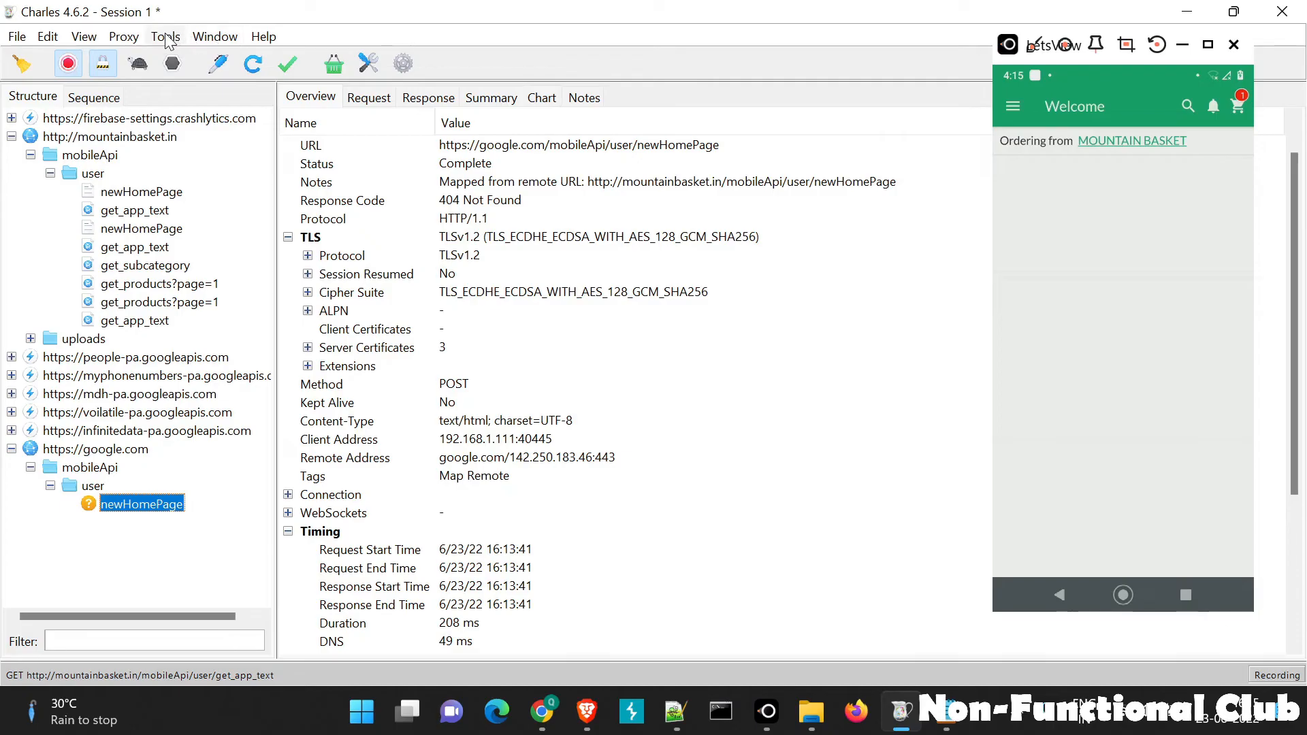